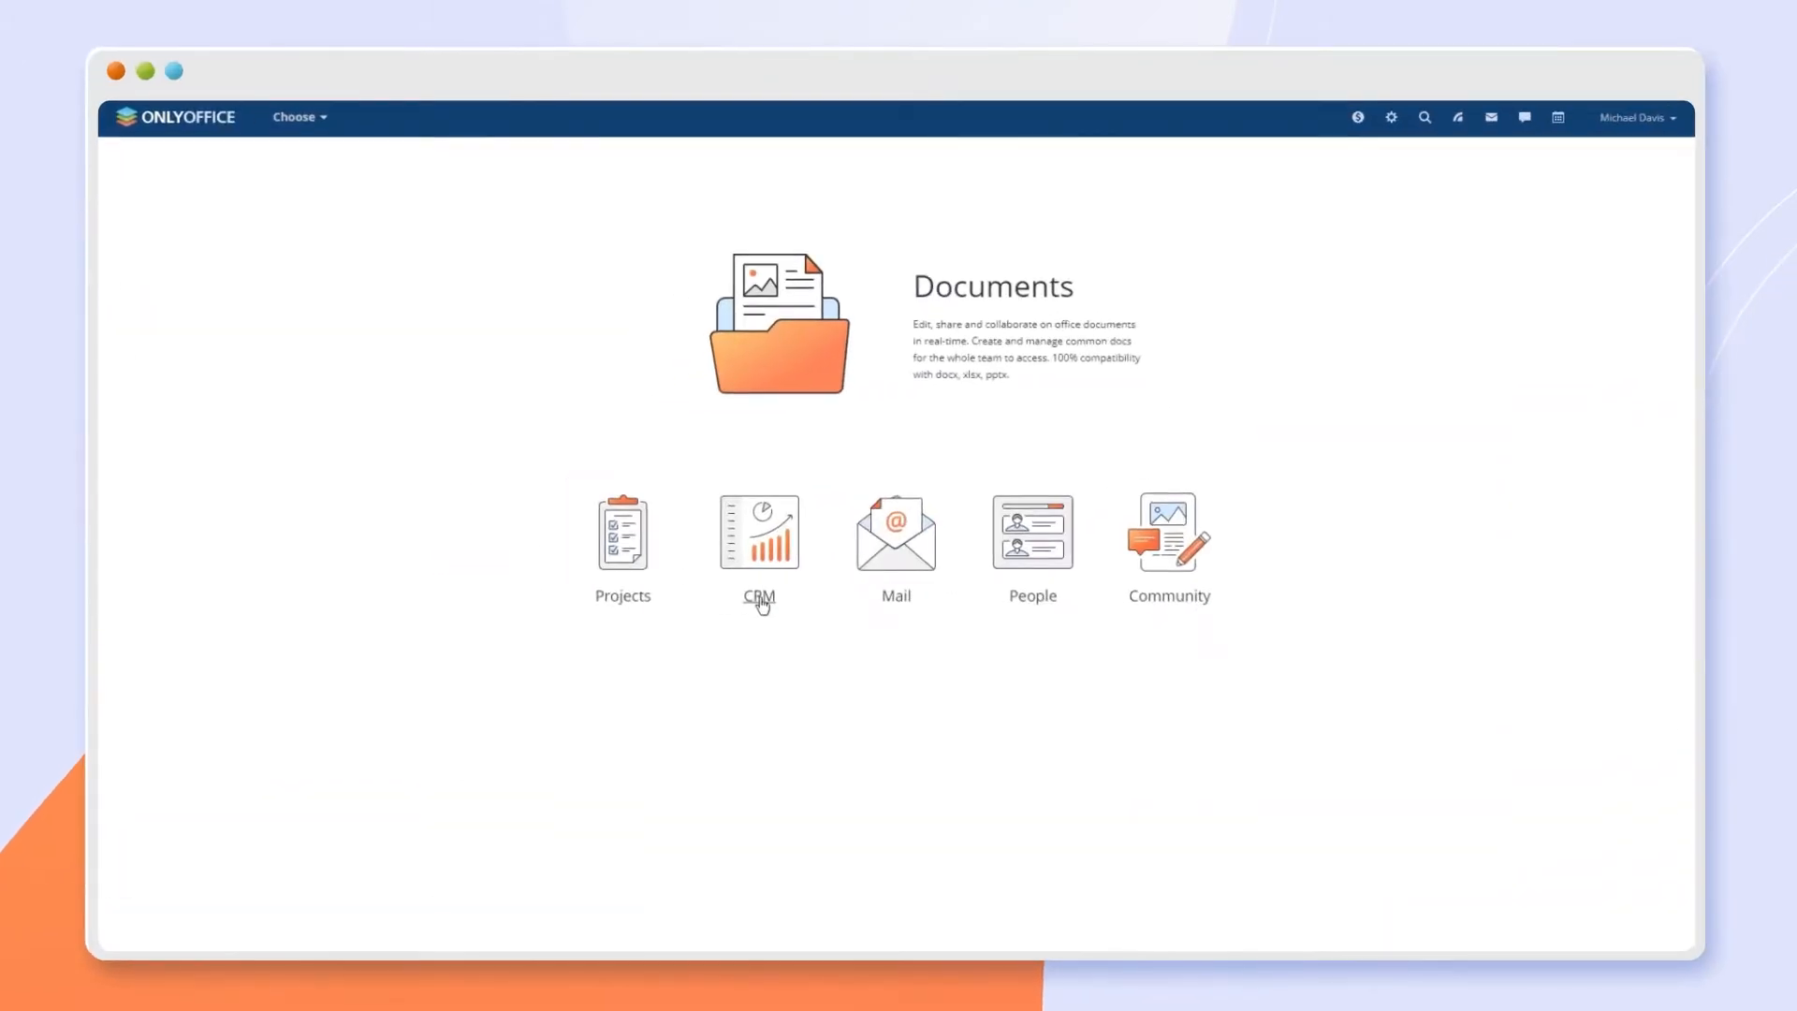
# Enter the CRM module and browse its tasks and opportunities lists.
pyautogui.click(758, 530)
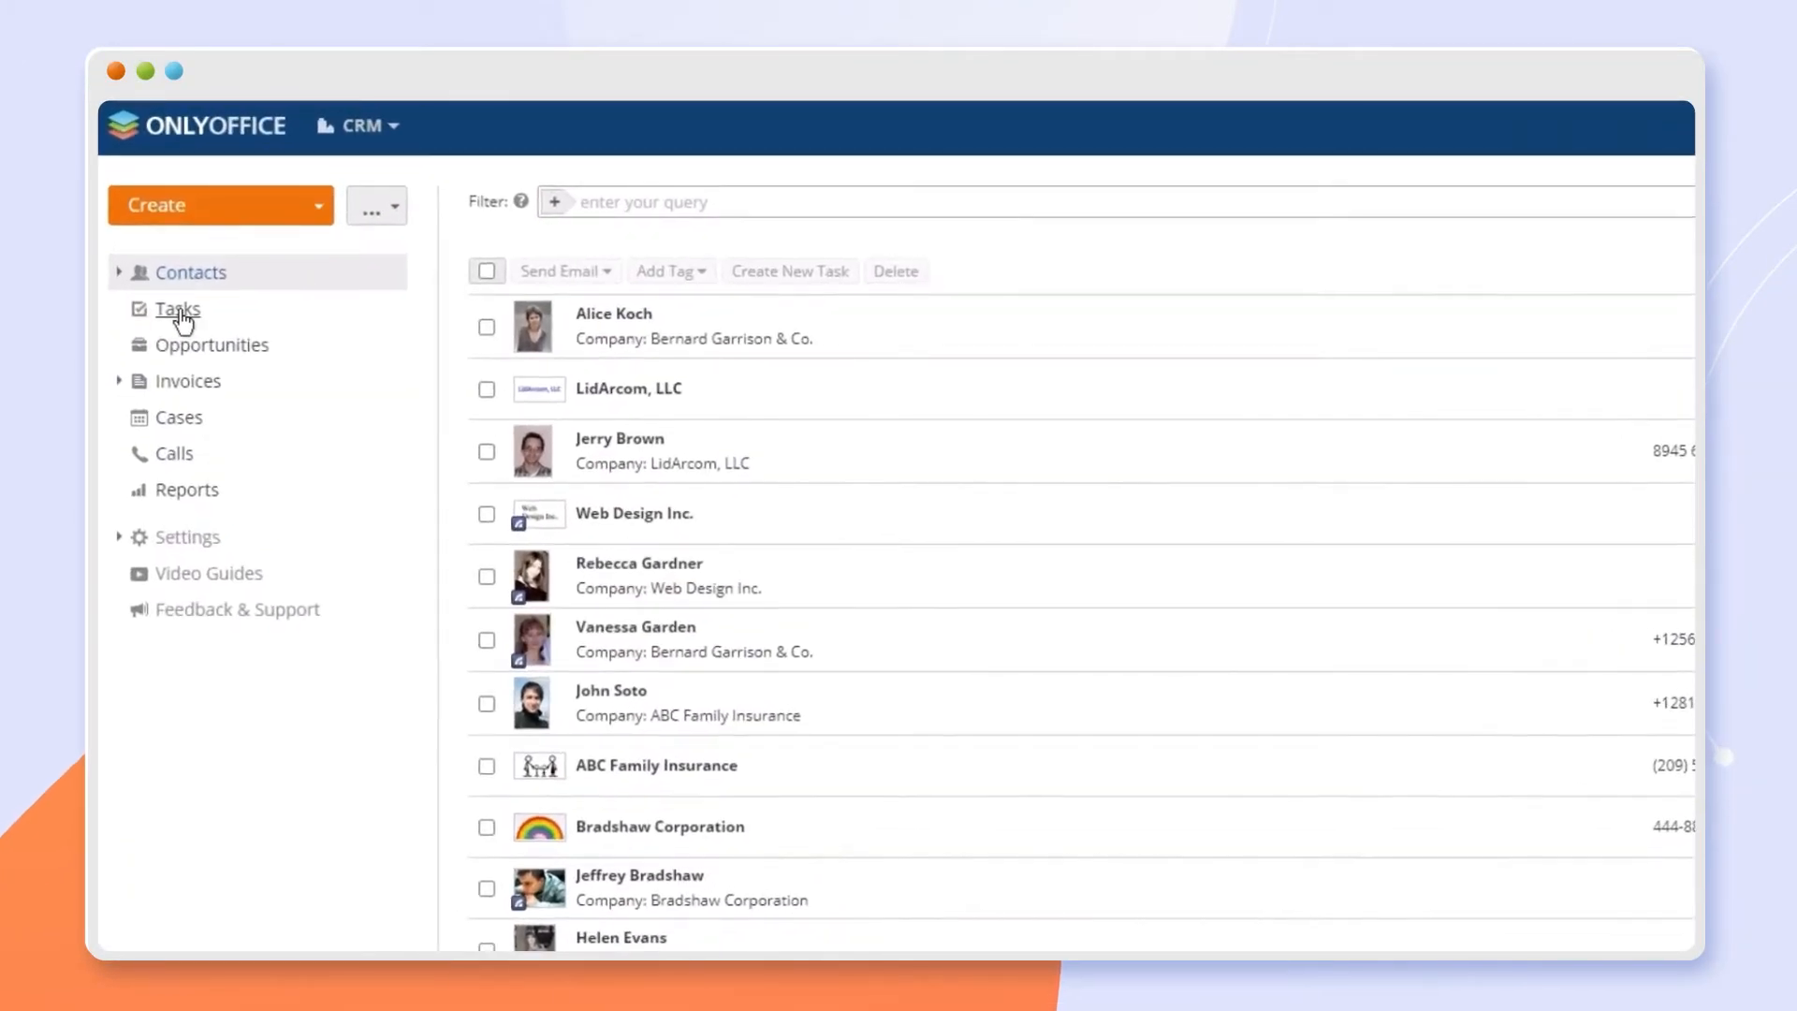
pyautogui.click(176, 309)
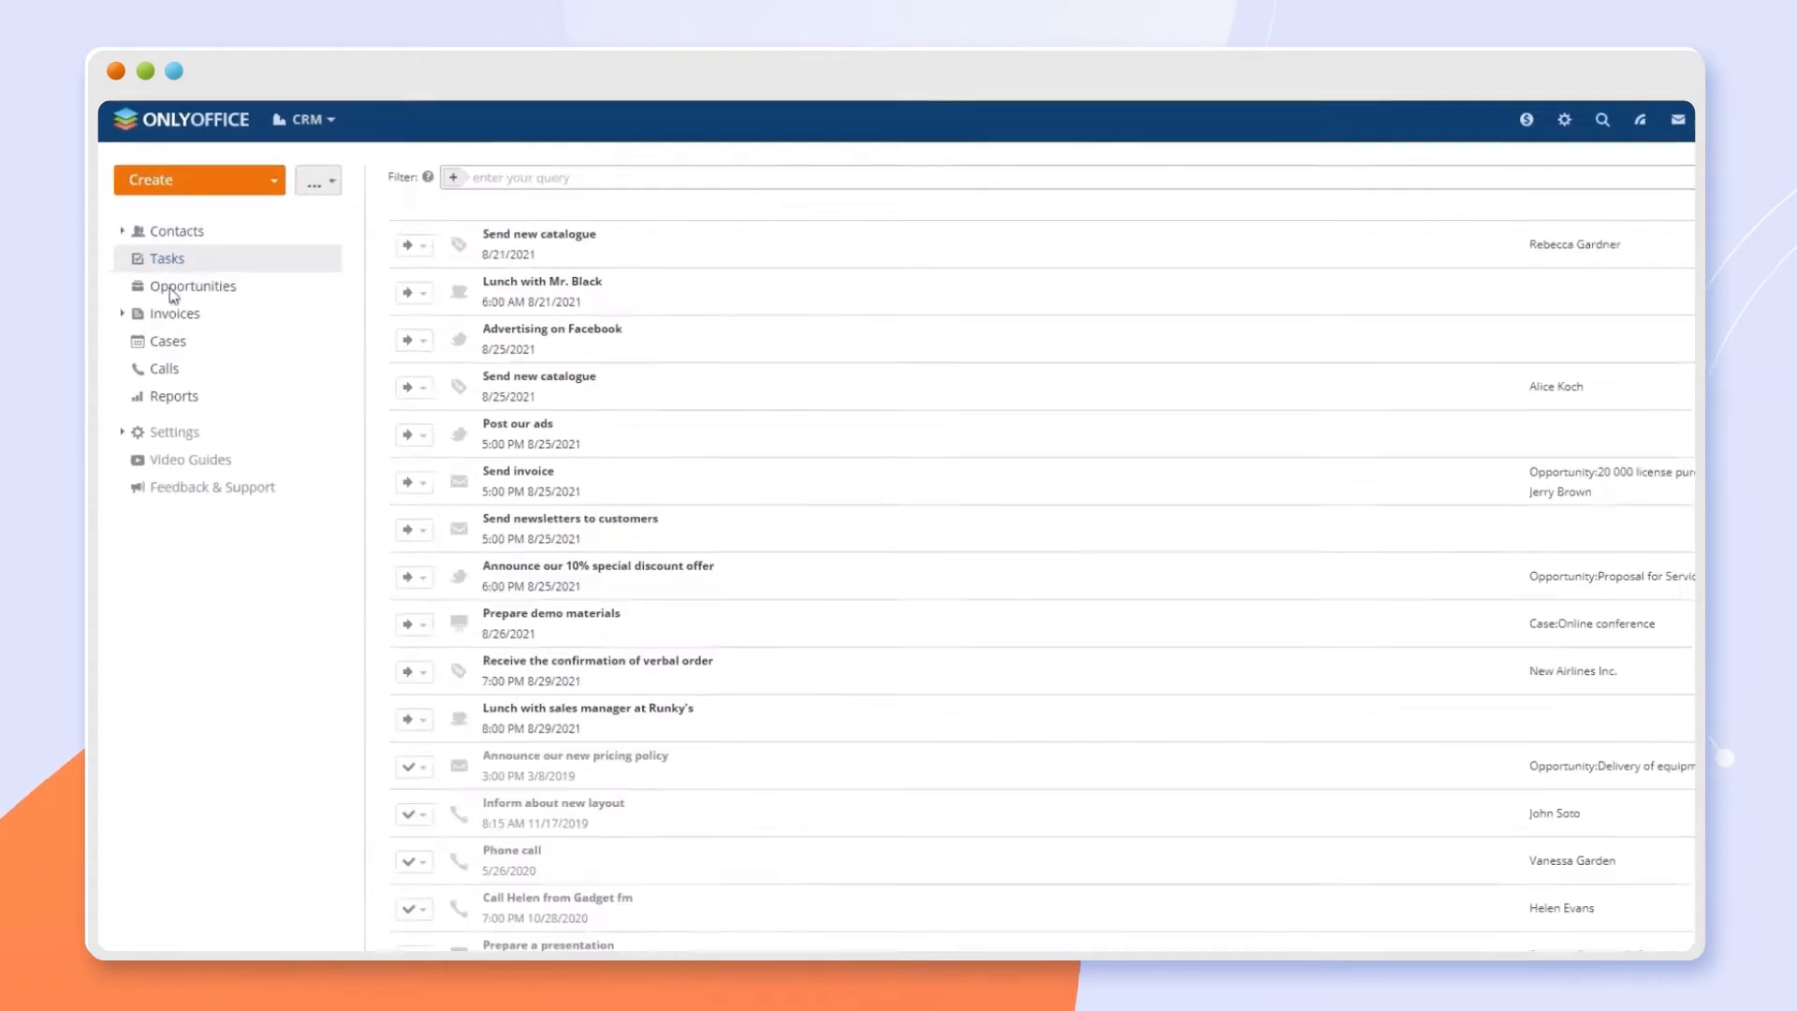
pyautogui.click(191, 285)
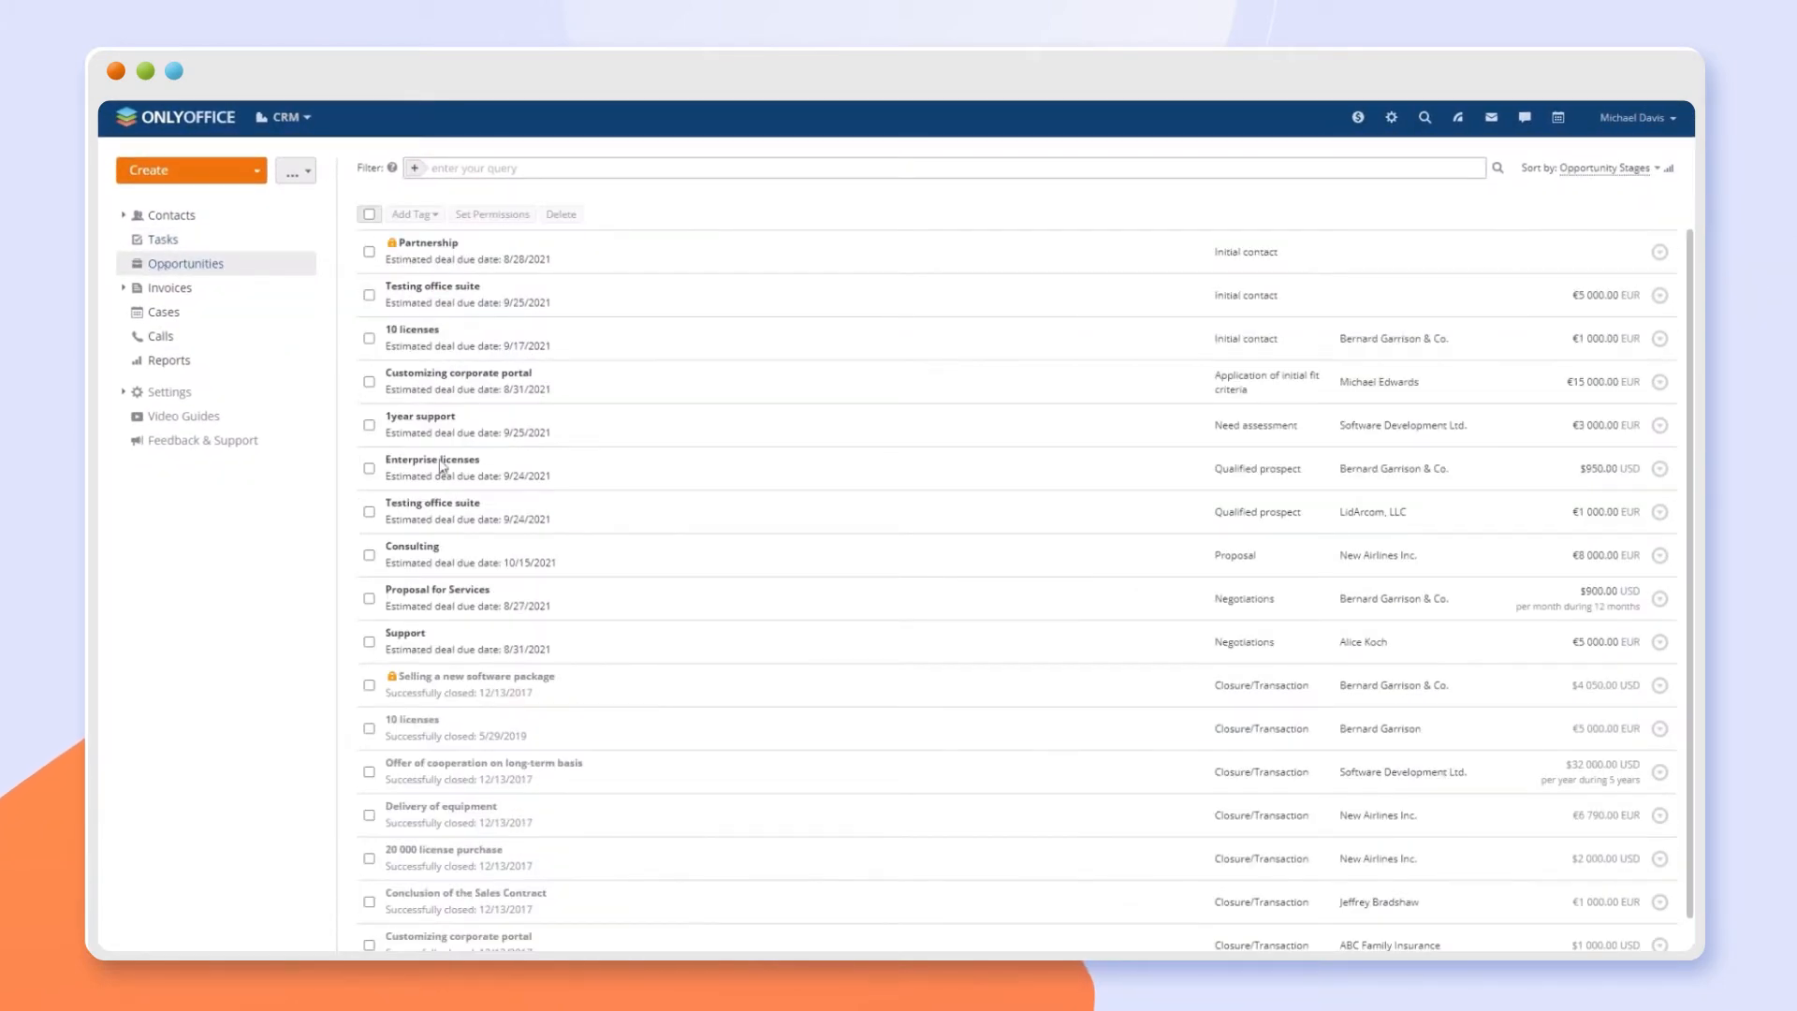
# View the Enterprise licenses opportunity and the invoices list, then return to contacts.
pyautogui.click(432, 460)
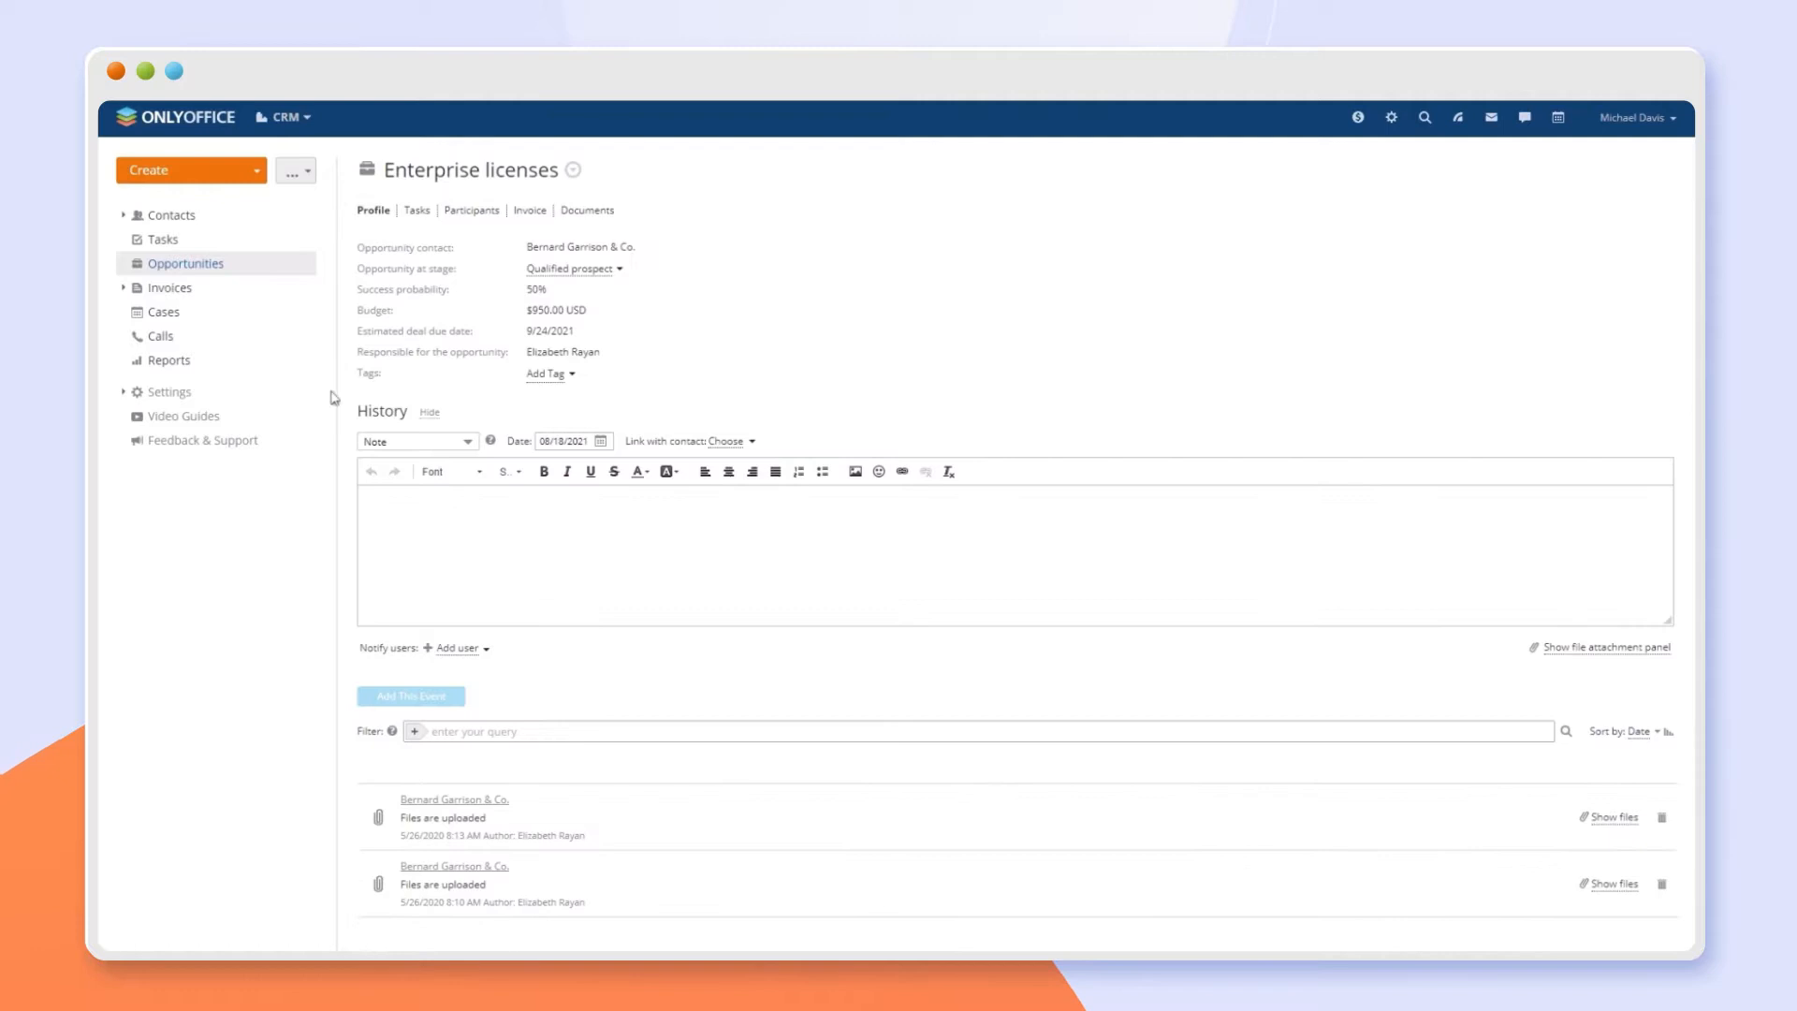
pyautogui.click(170, 288)
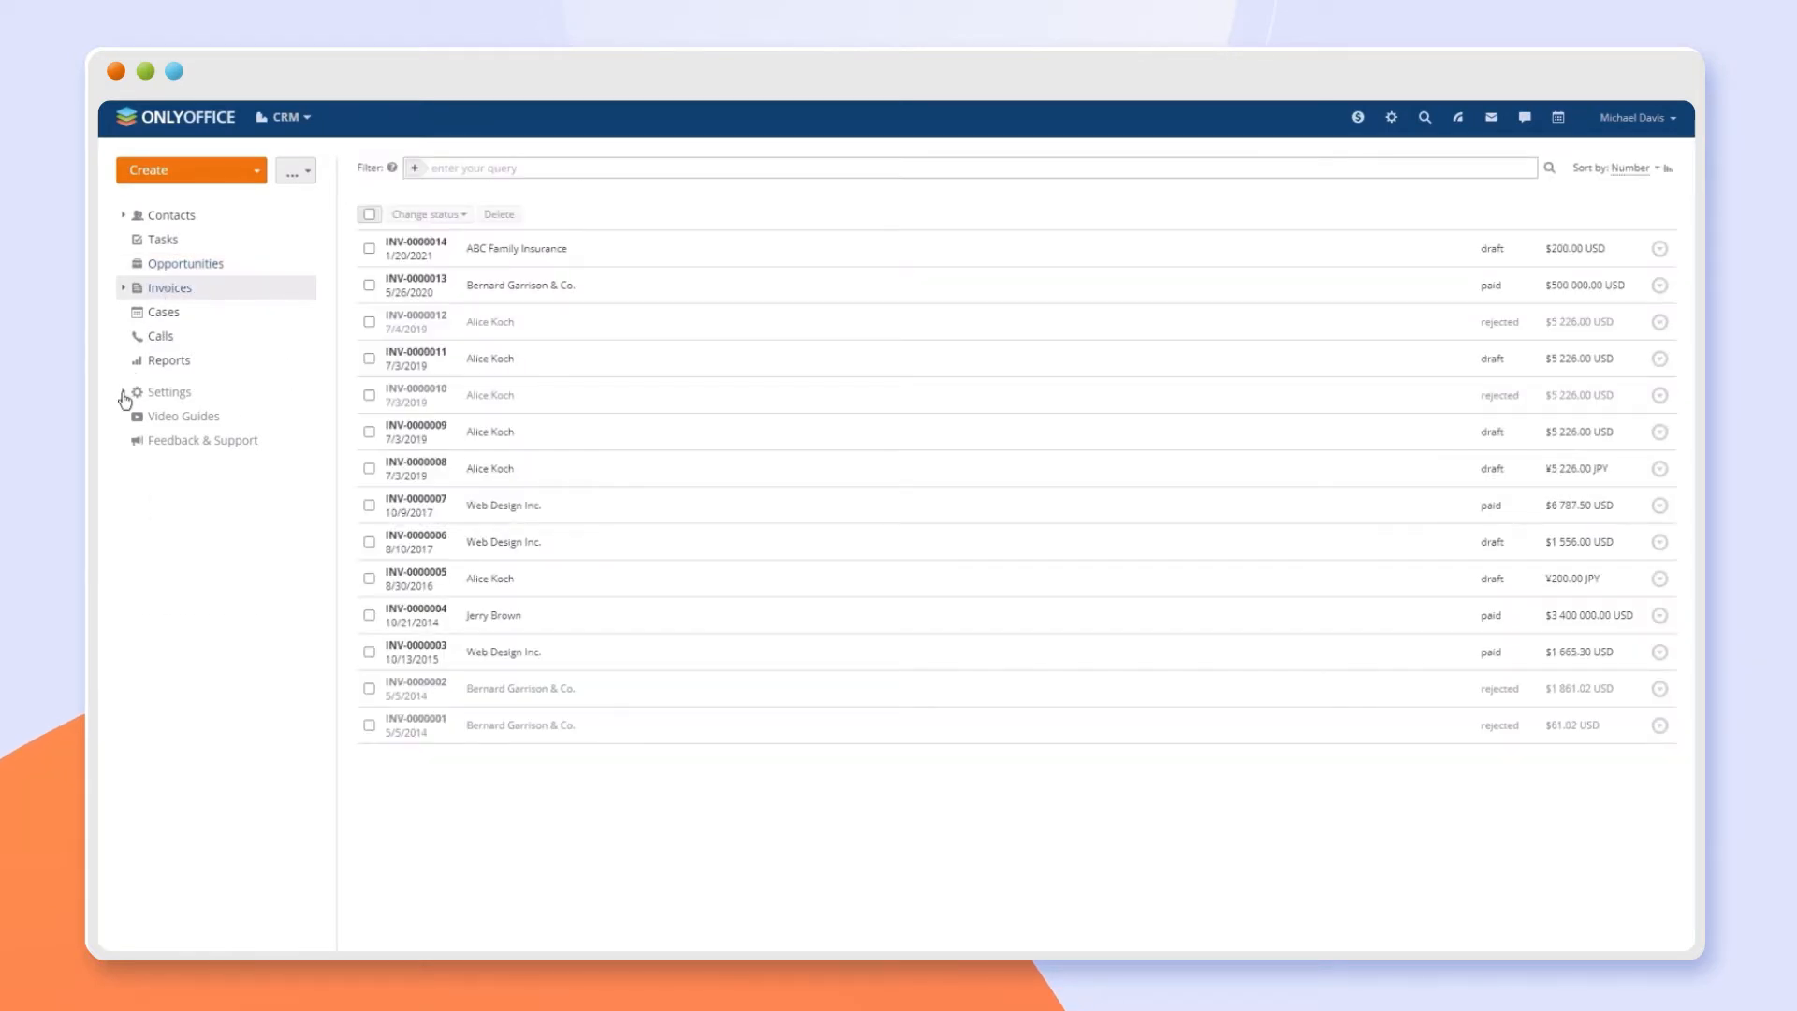
pyautogui.click(168, 391)
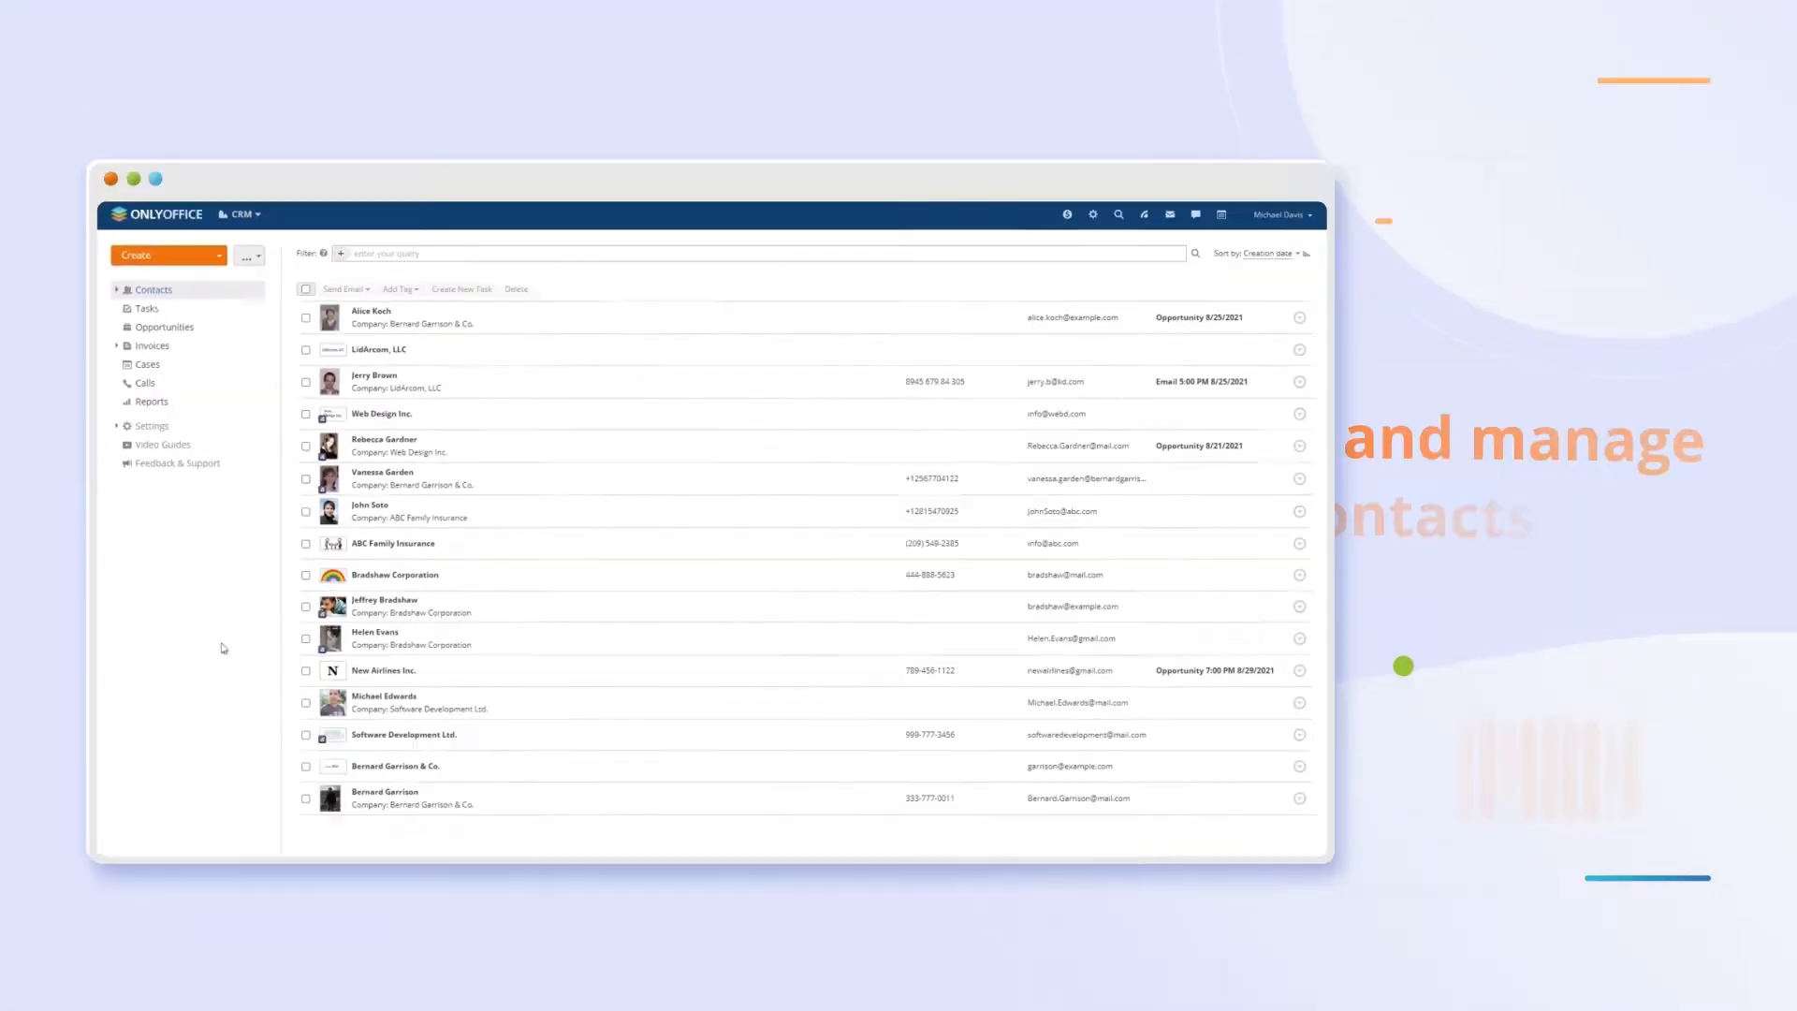
pyautogui.click(167, 254)
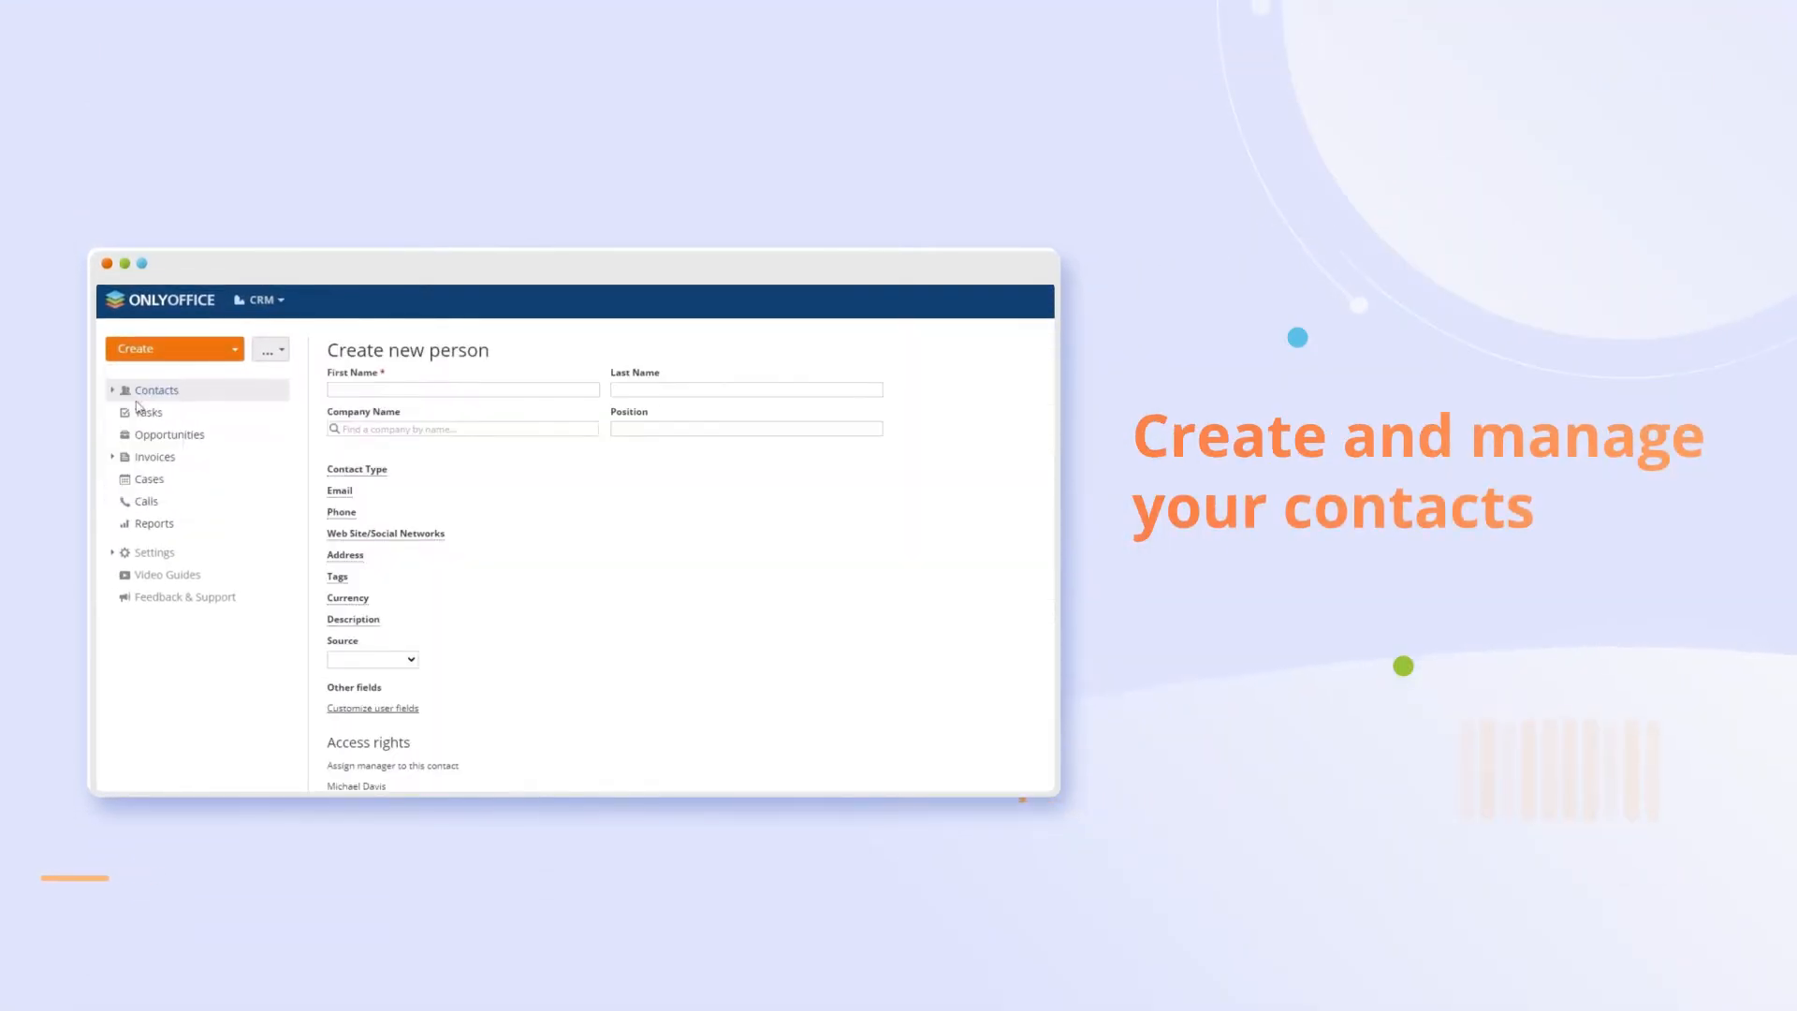
pyautogui.write('Collins')
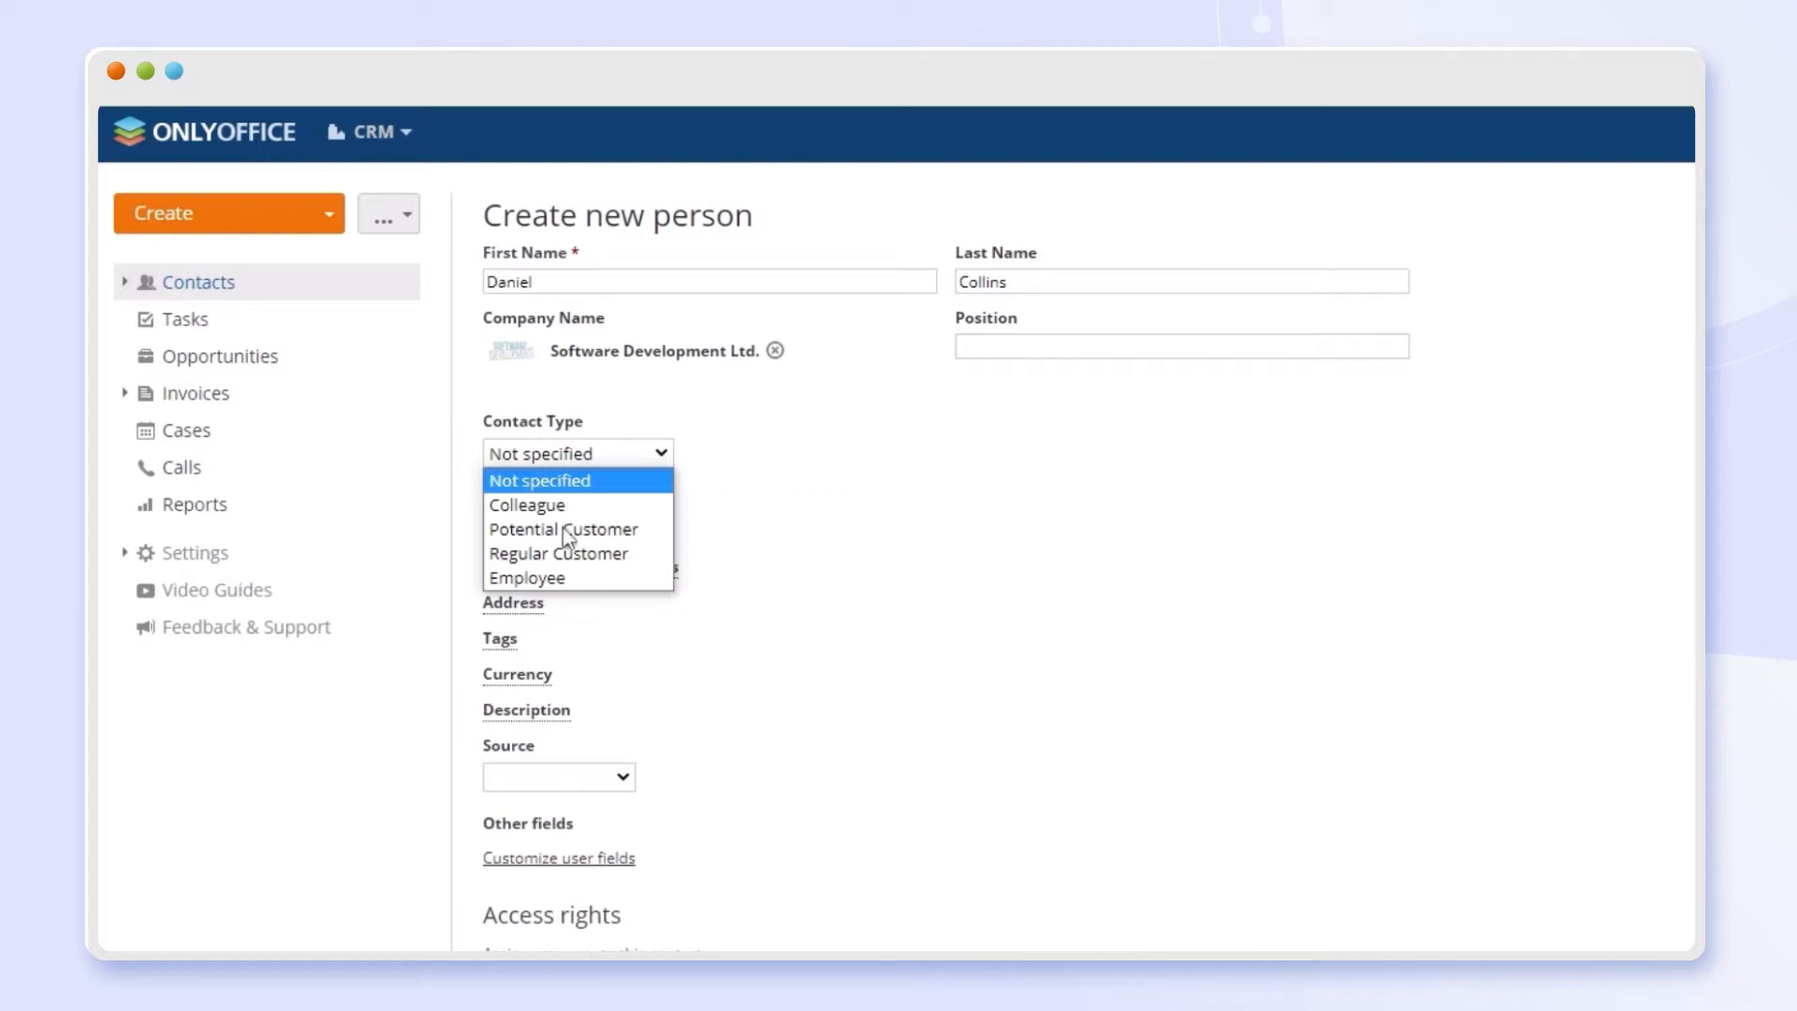
pyautogui.click(563, 528)
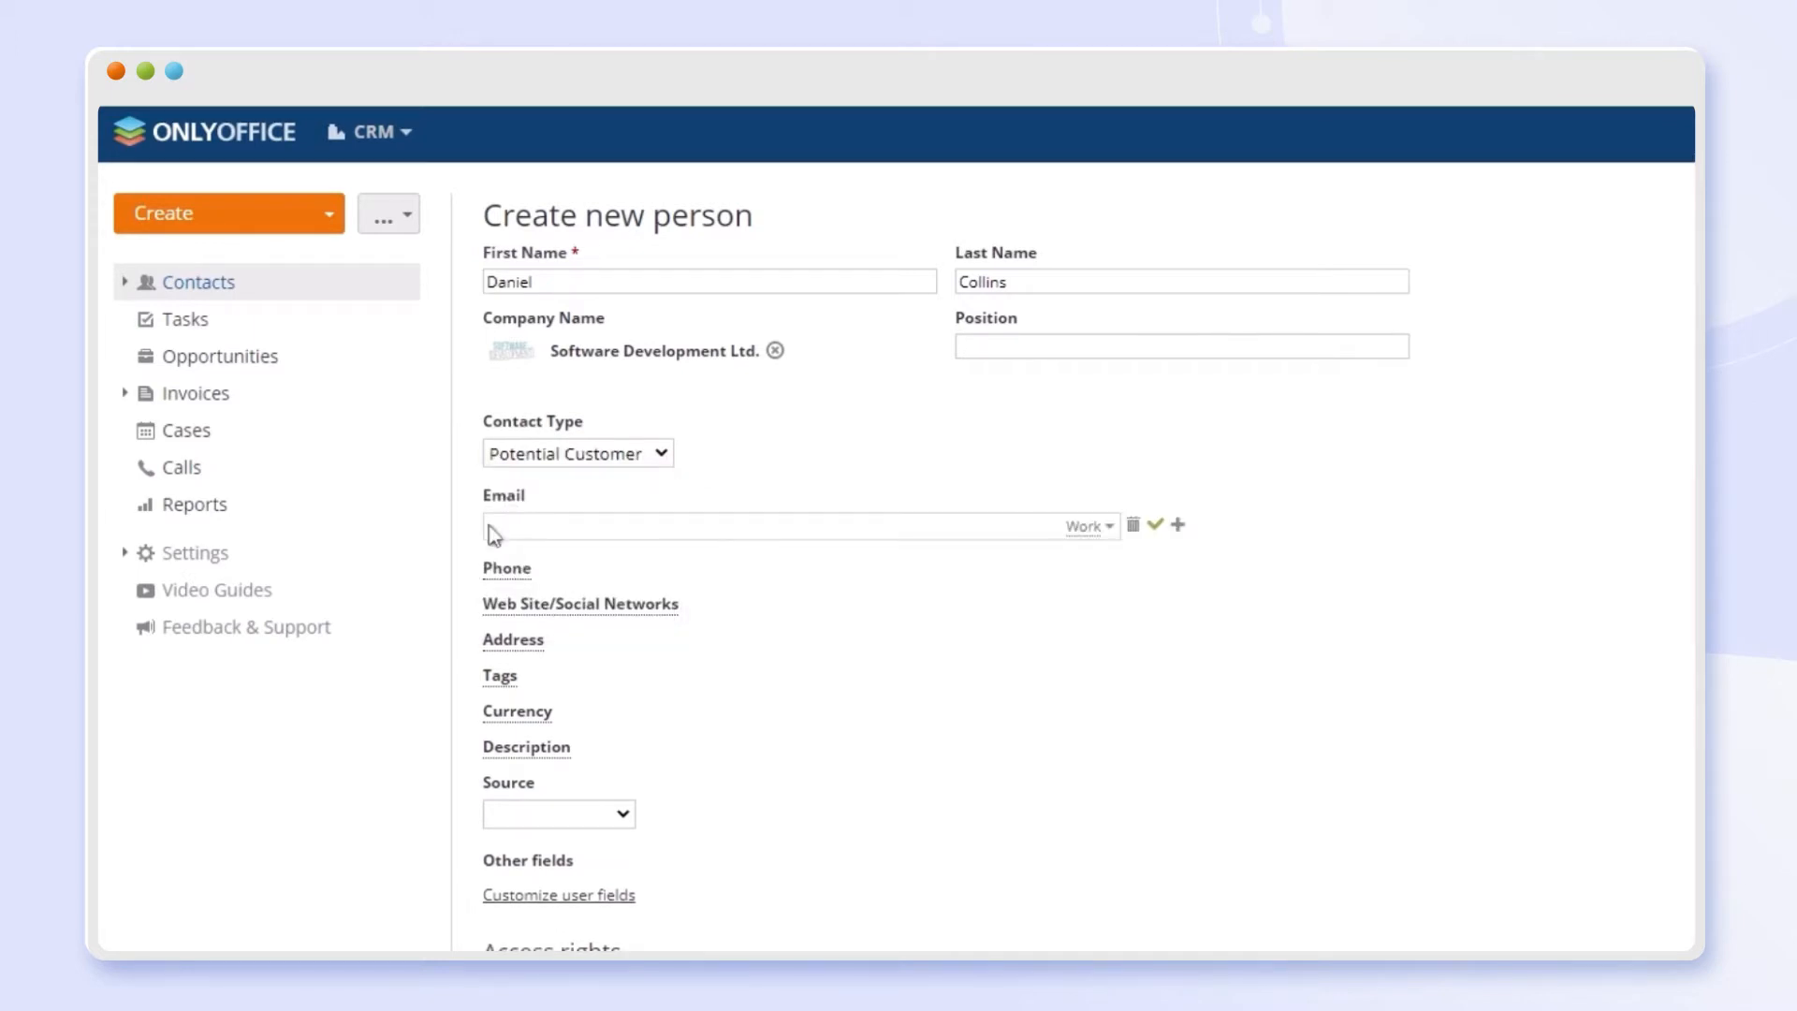
pyautogui.write('daniel.collins@example.com')
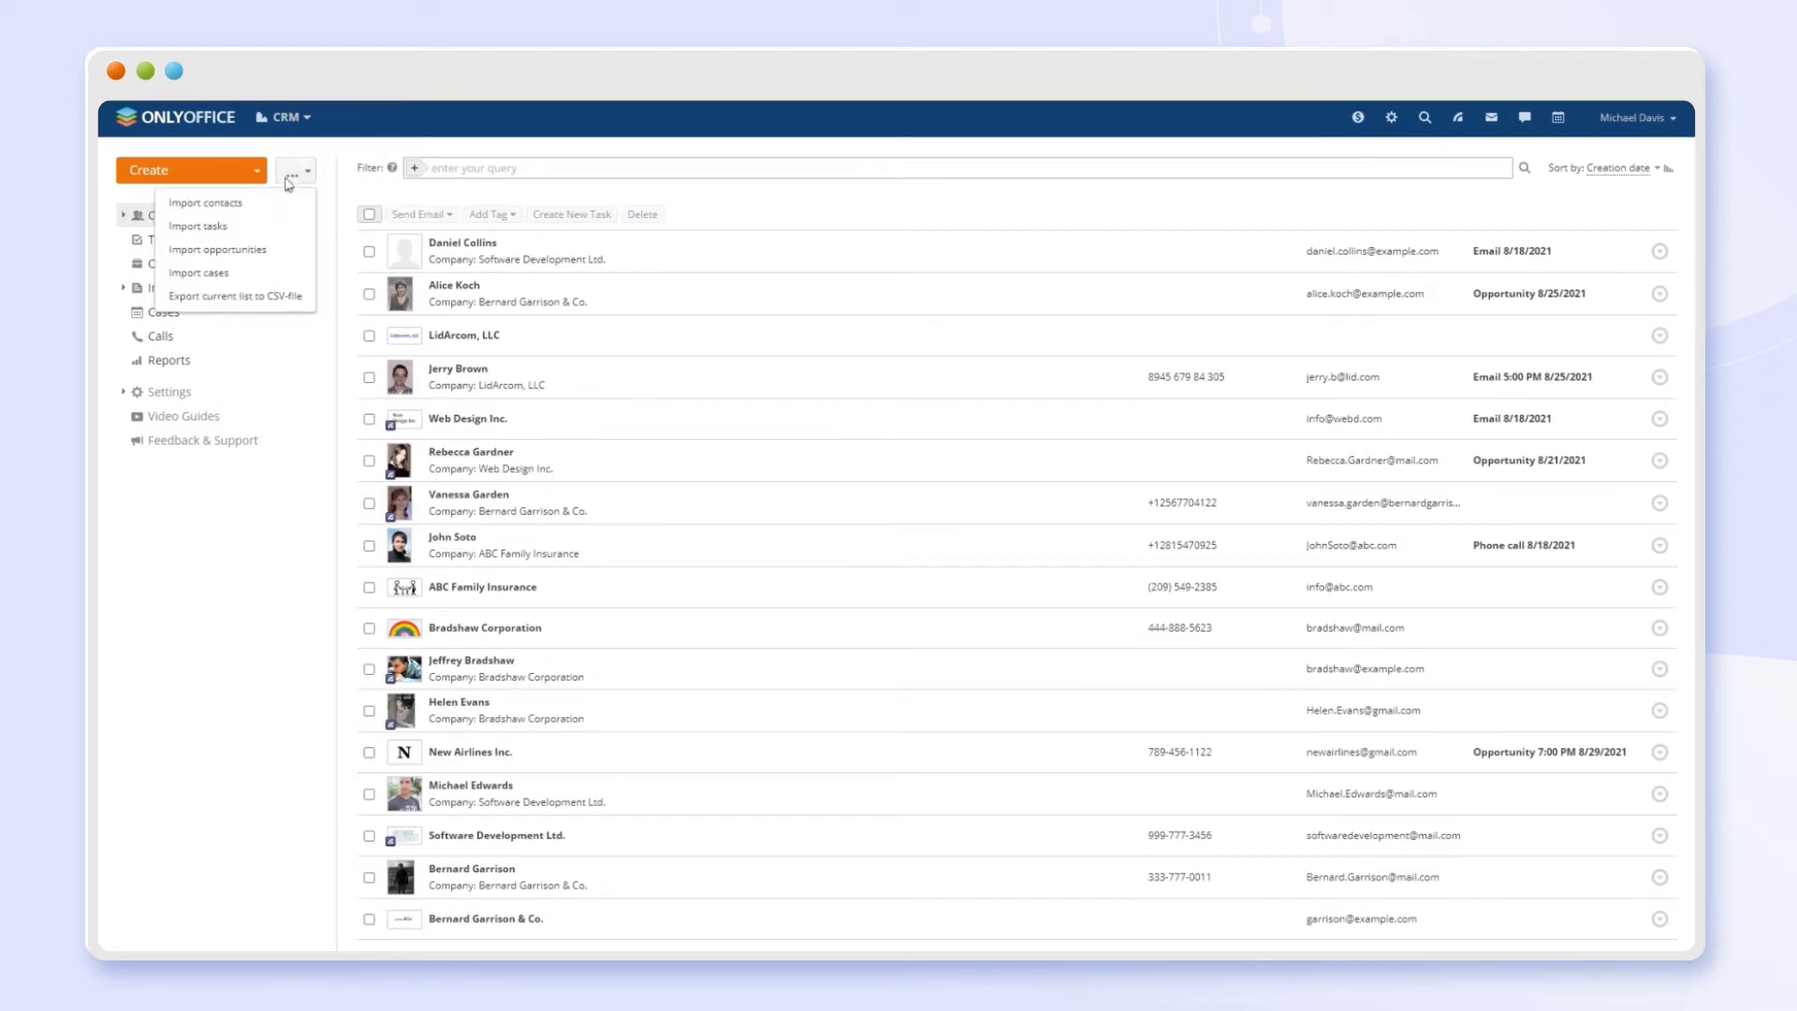
# Begin importing contacts from a CSV file and advance to the import settings.
pyautogui.click(206, 202)
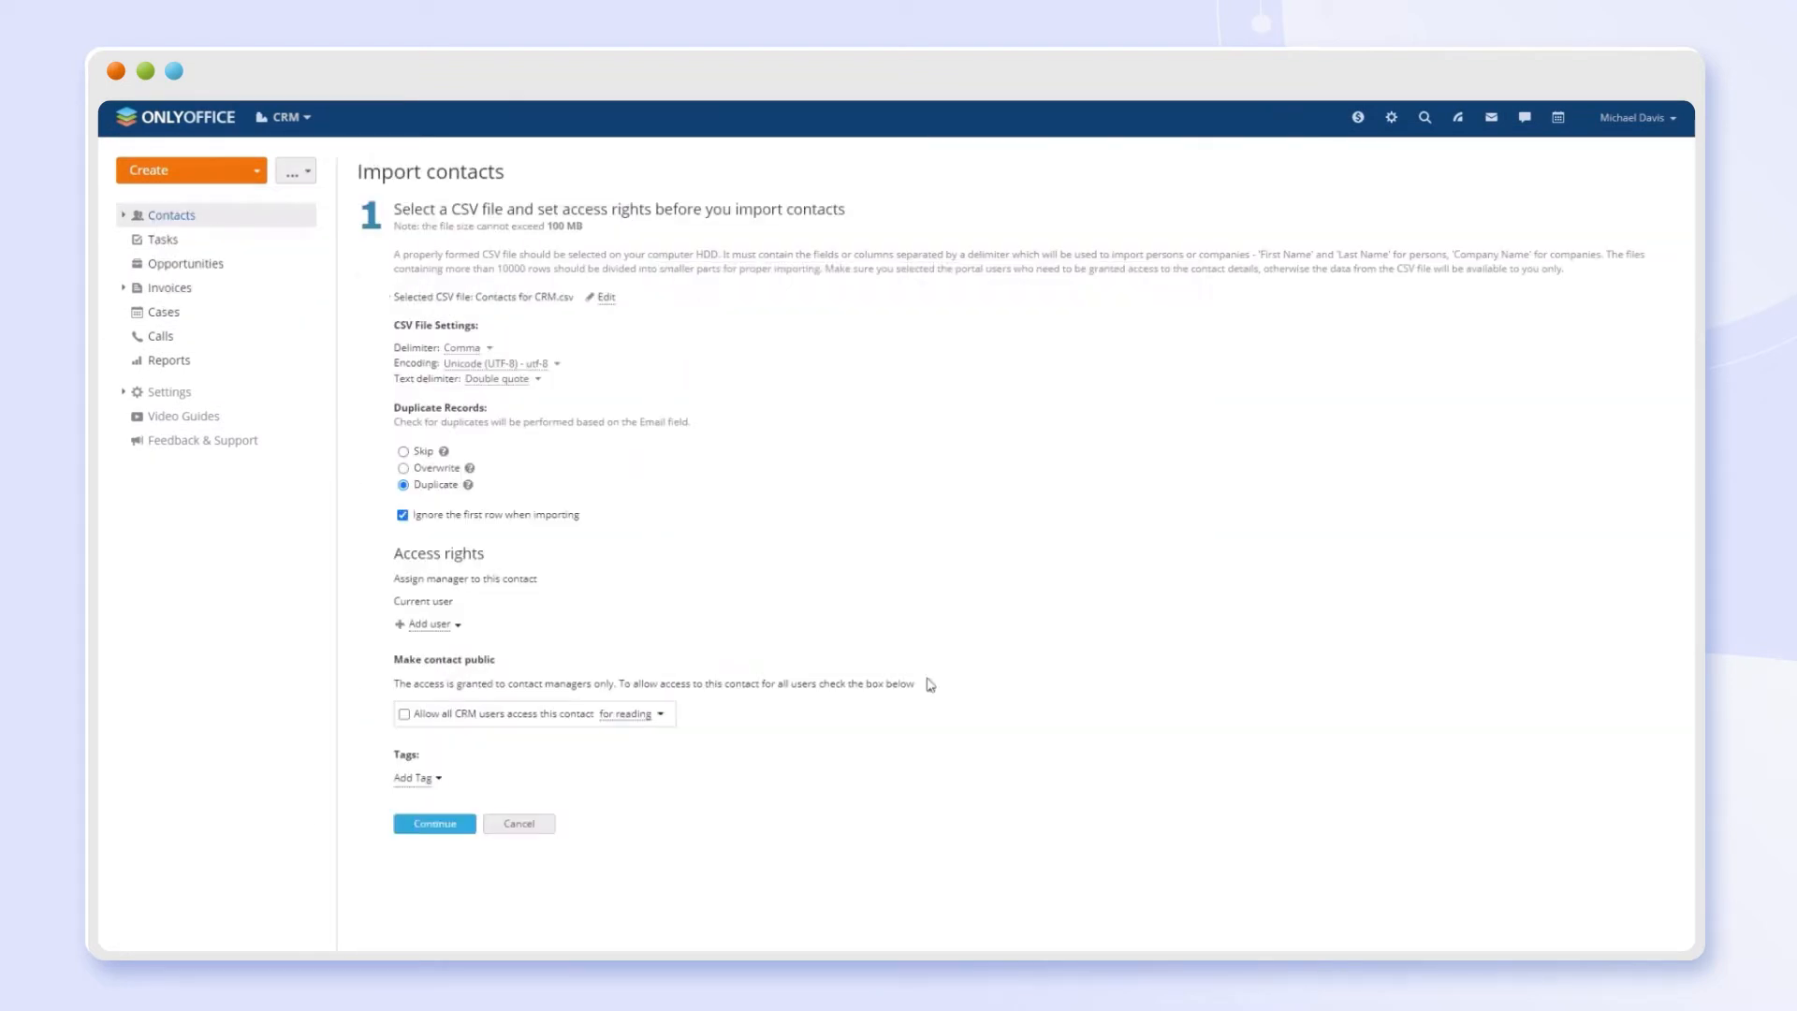
pyautogui.click(432, 824)
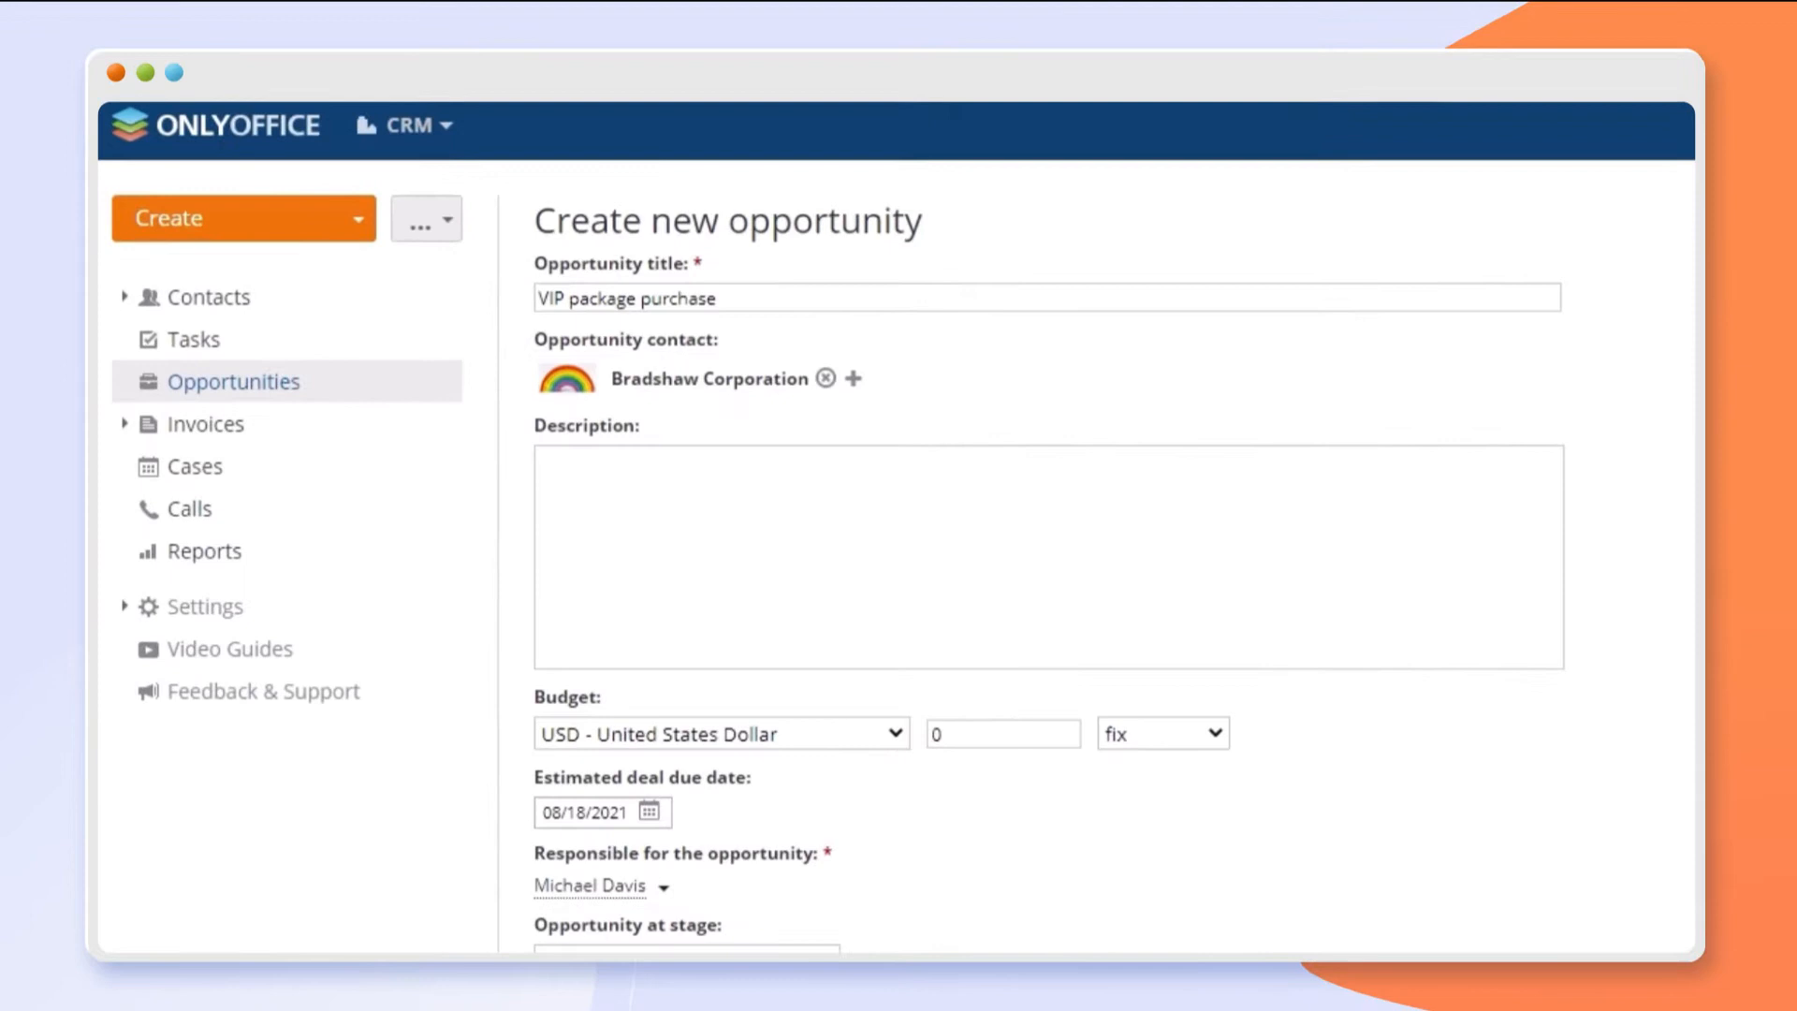
# Save the VIP package purchase opportunity with its due date and start a project from it.
pyautogui.click(600, 810)
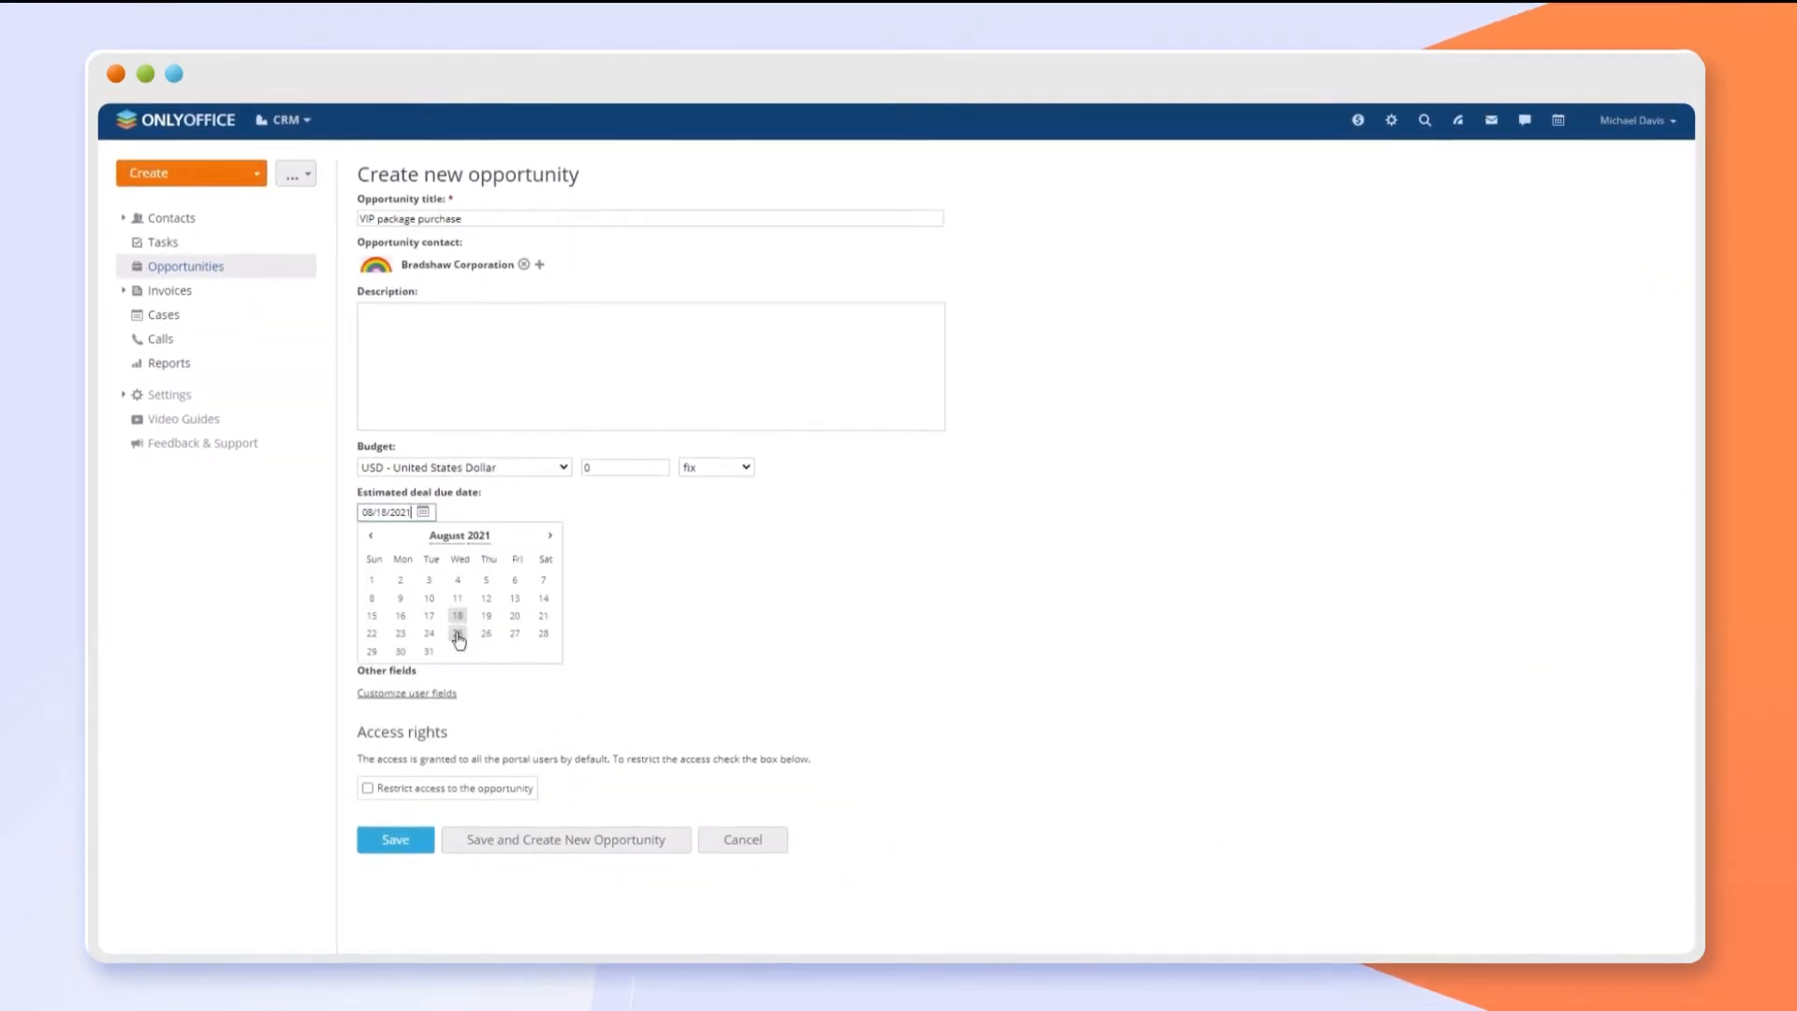
pyautogui.click(395, 838)
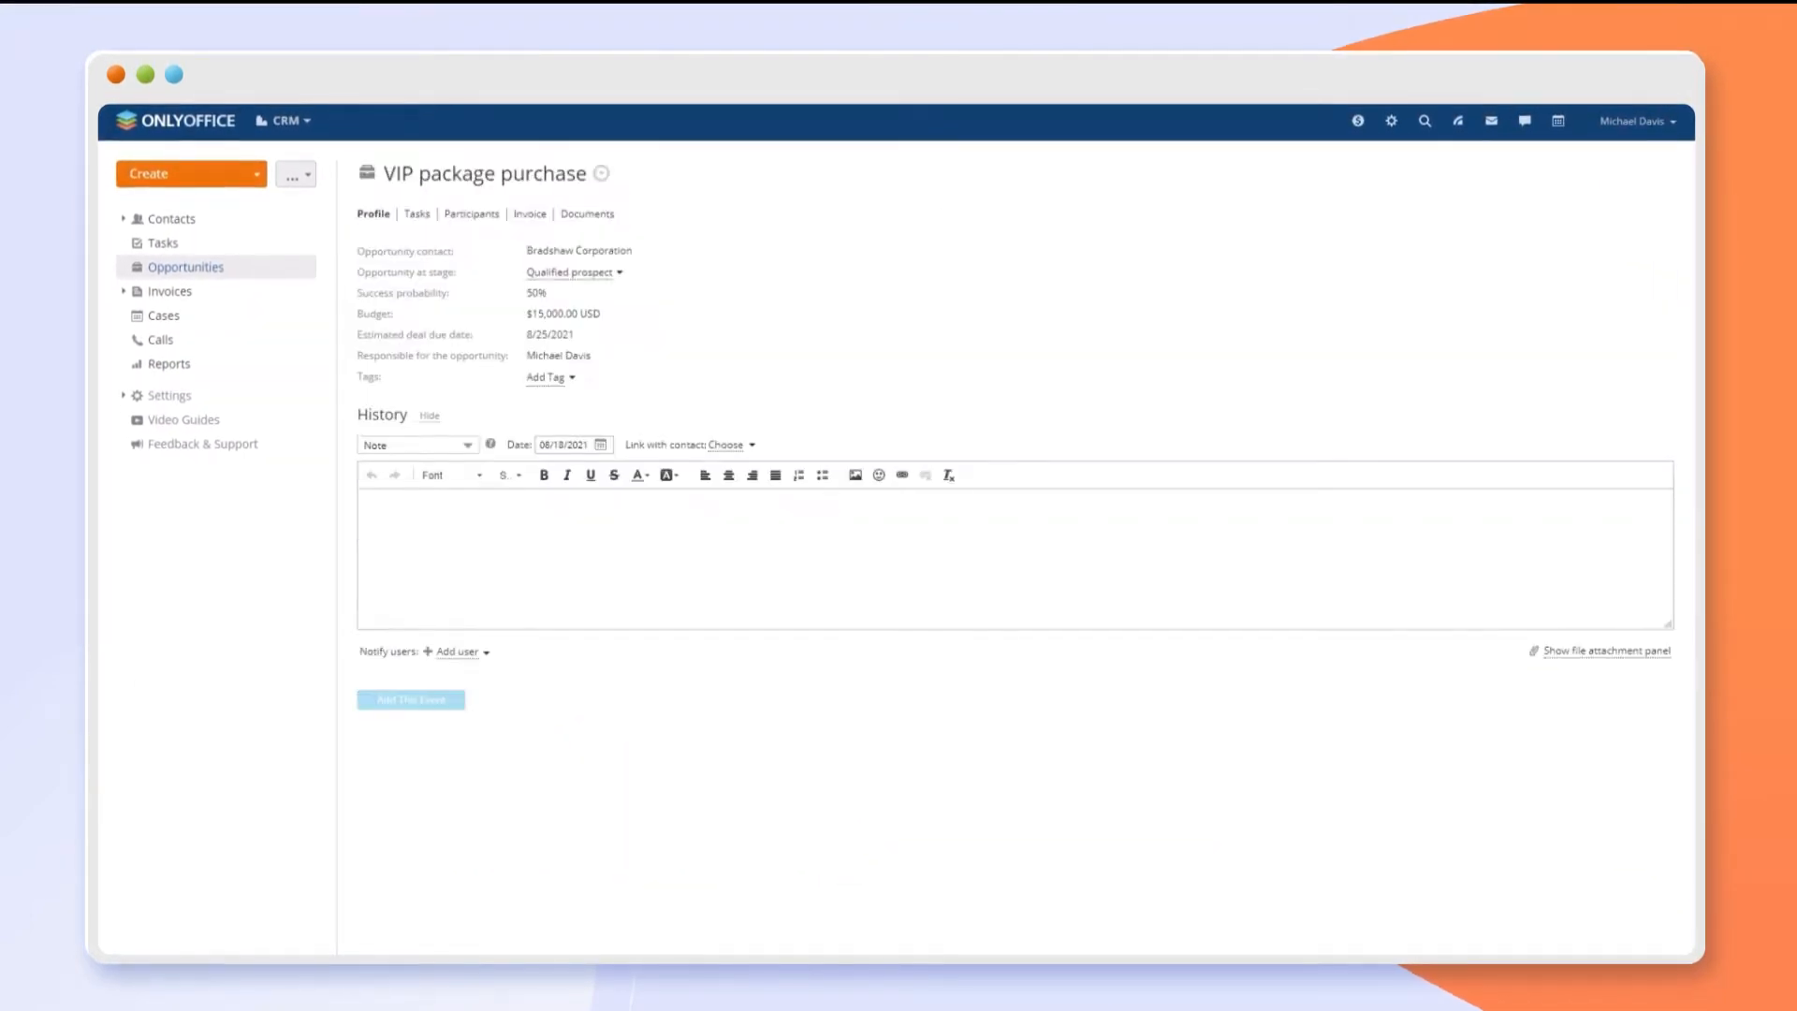
pyautogui.click(601, 172)
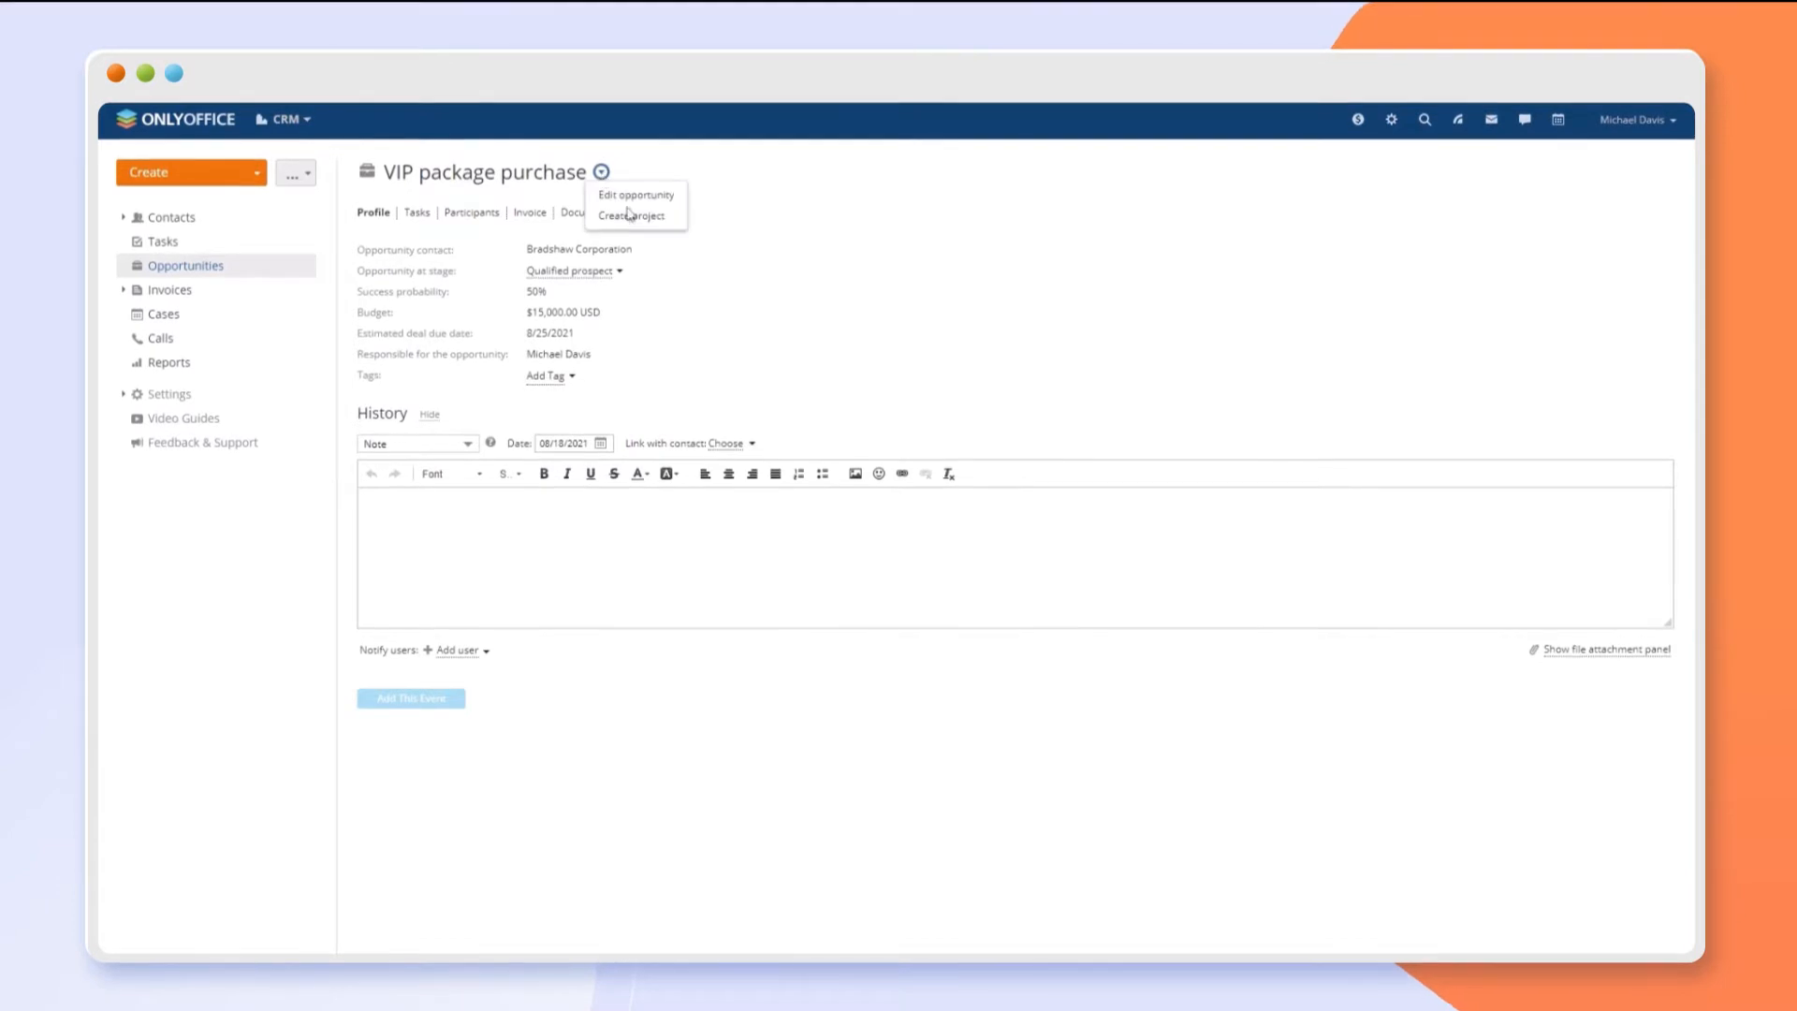
pyautogui.click(631, 215)
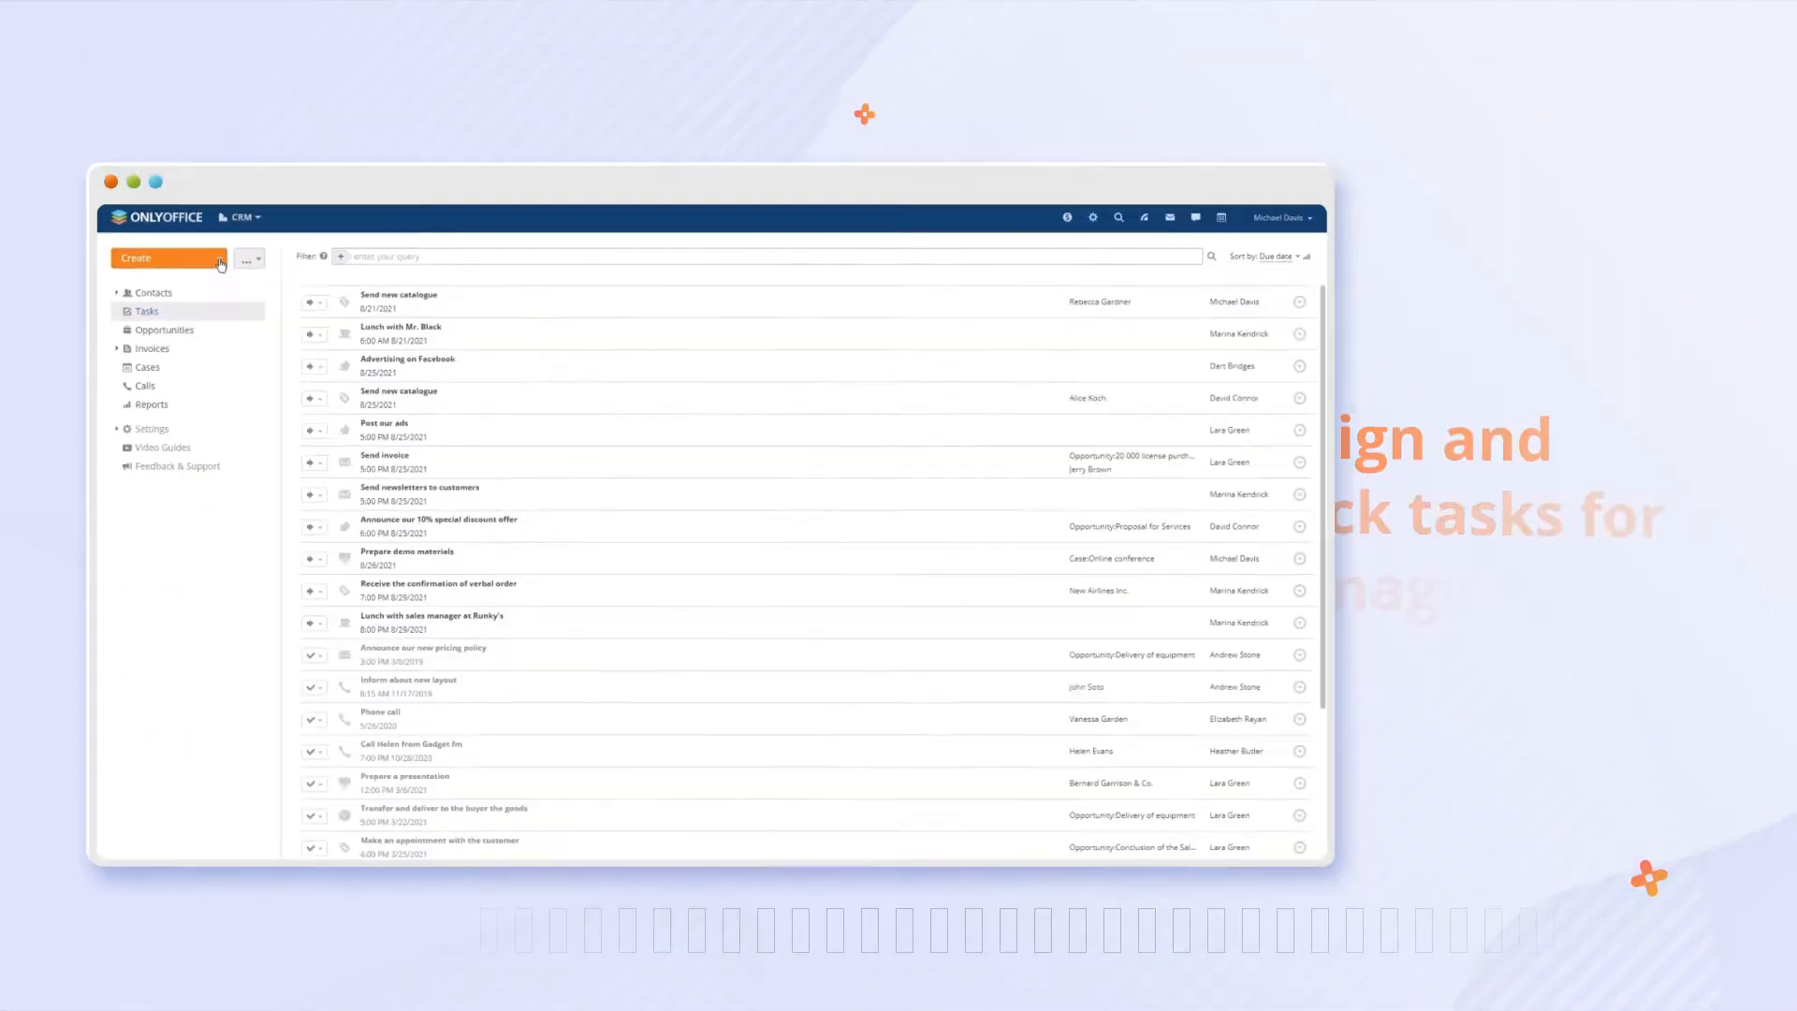
# Create a new task, then a Send newsletters task for the ticked contacts and save it.
pyautogui.click(134, 256)
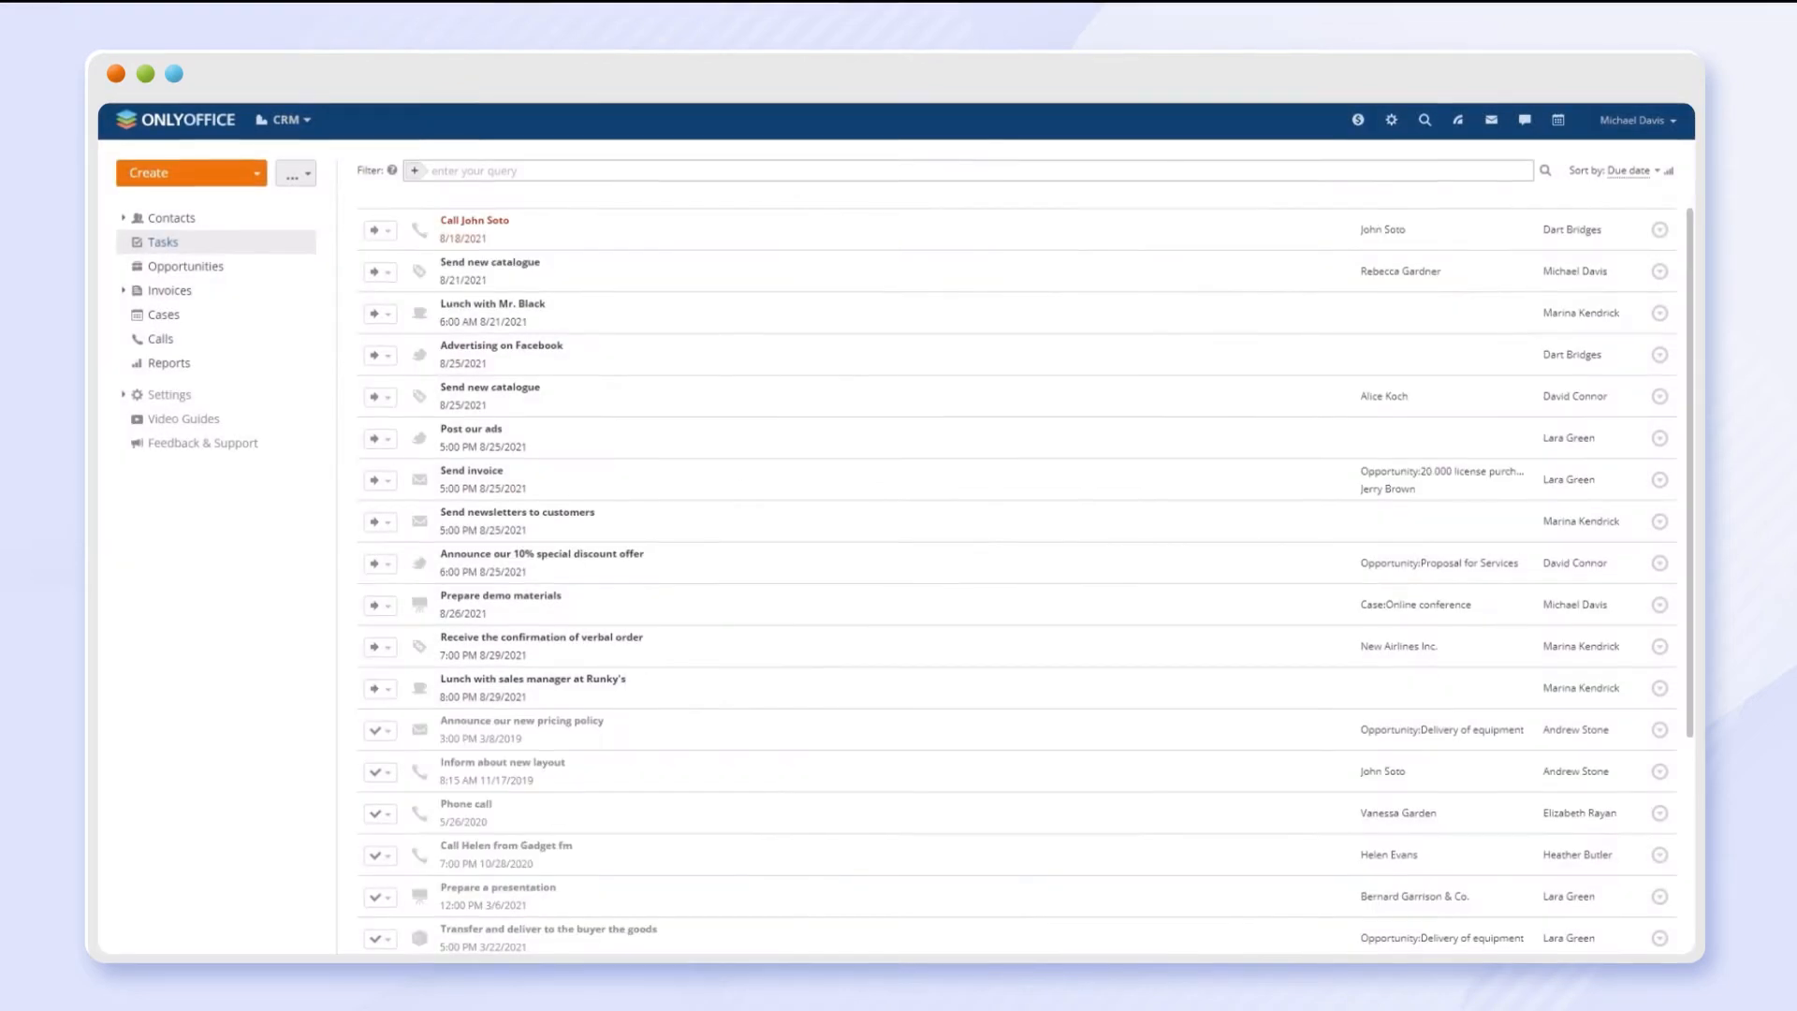
pyautogui.click(172, 217)
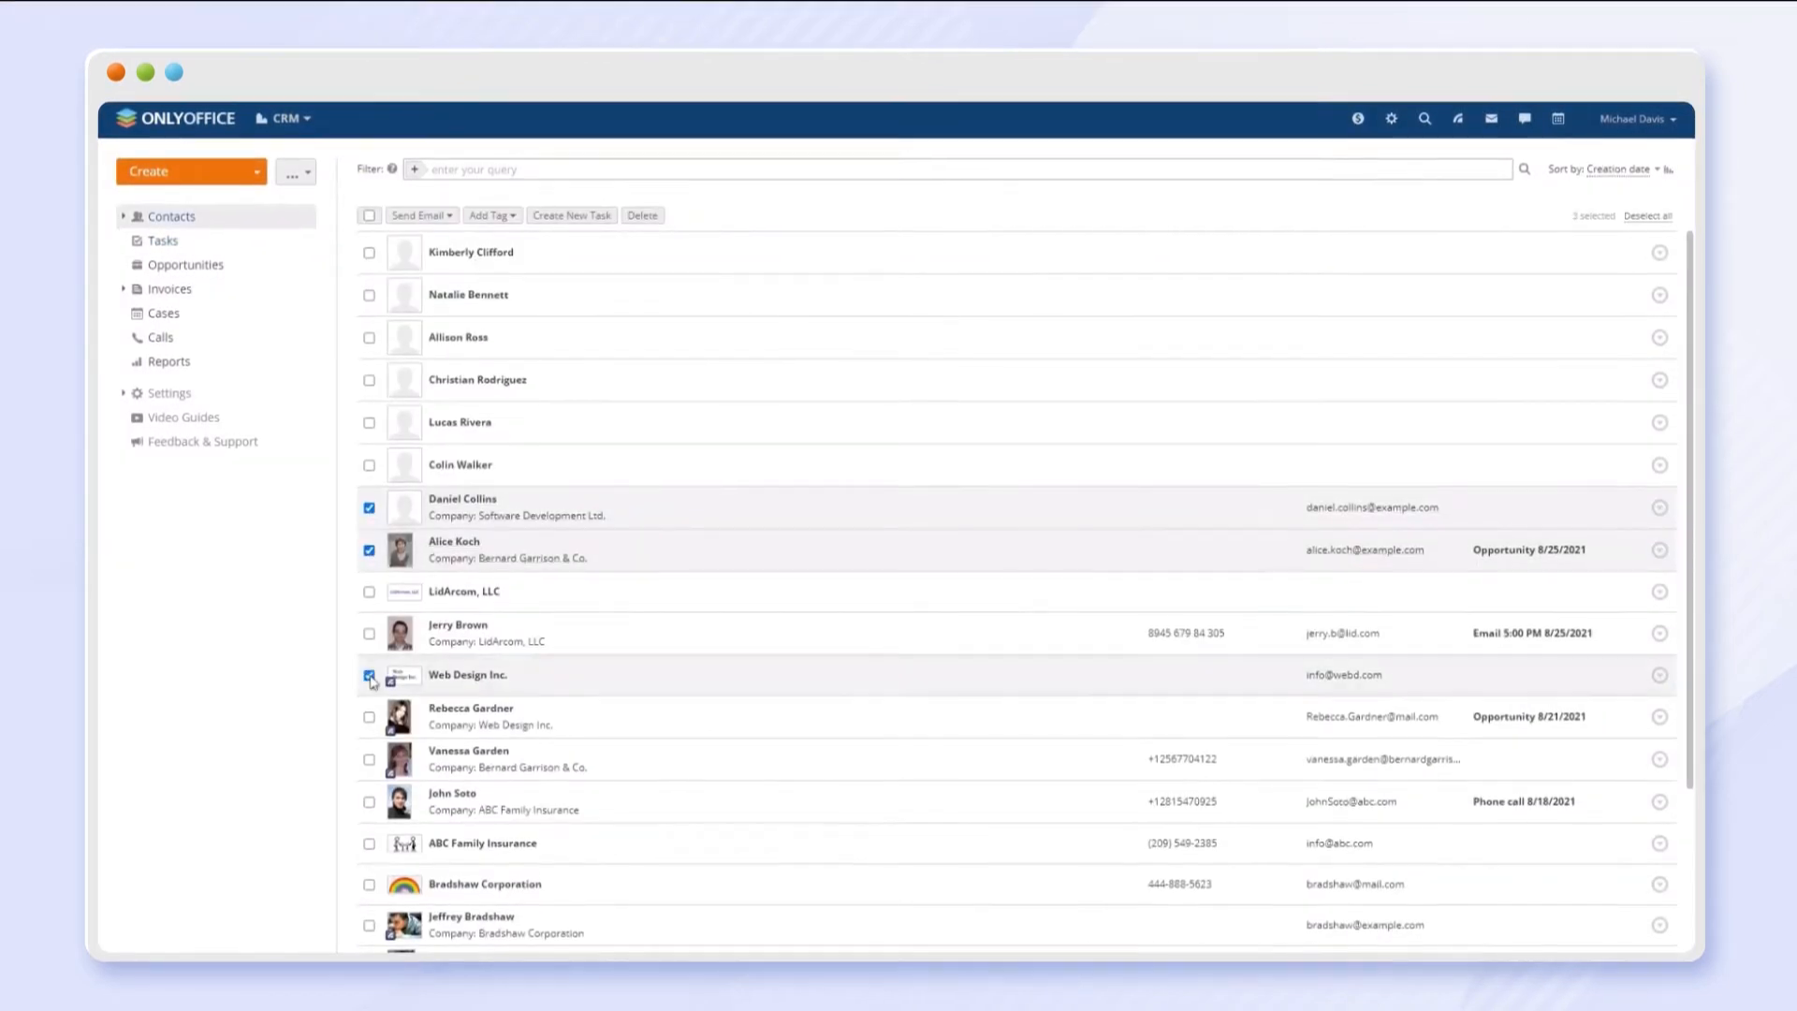
pyautogui.click(571, 215)
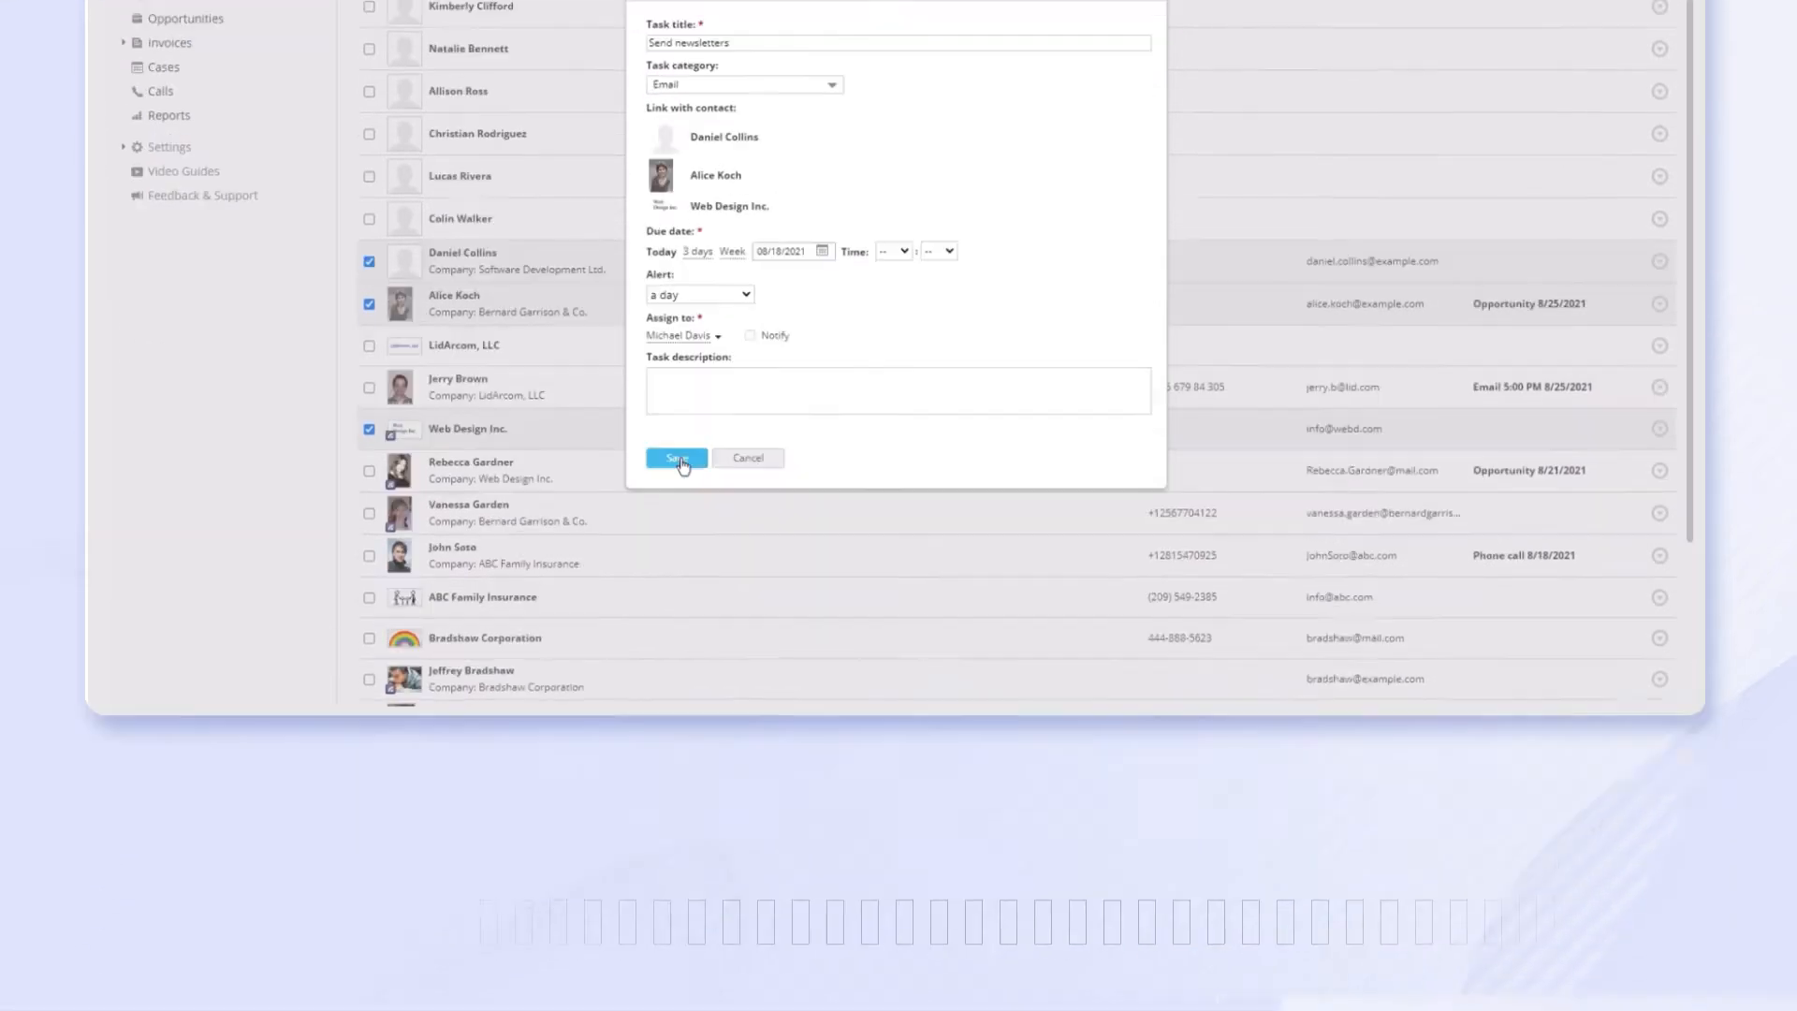
pyautogui.click(675, 456)
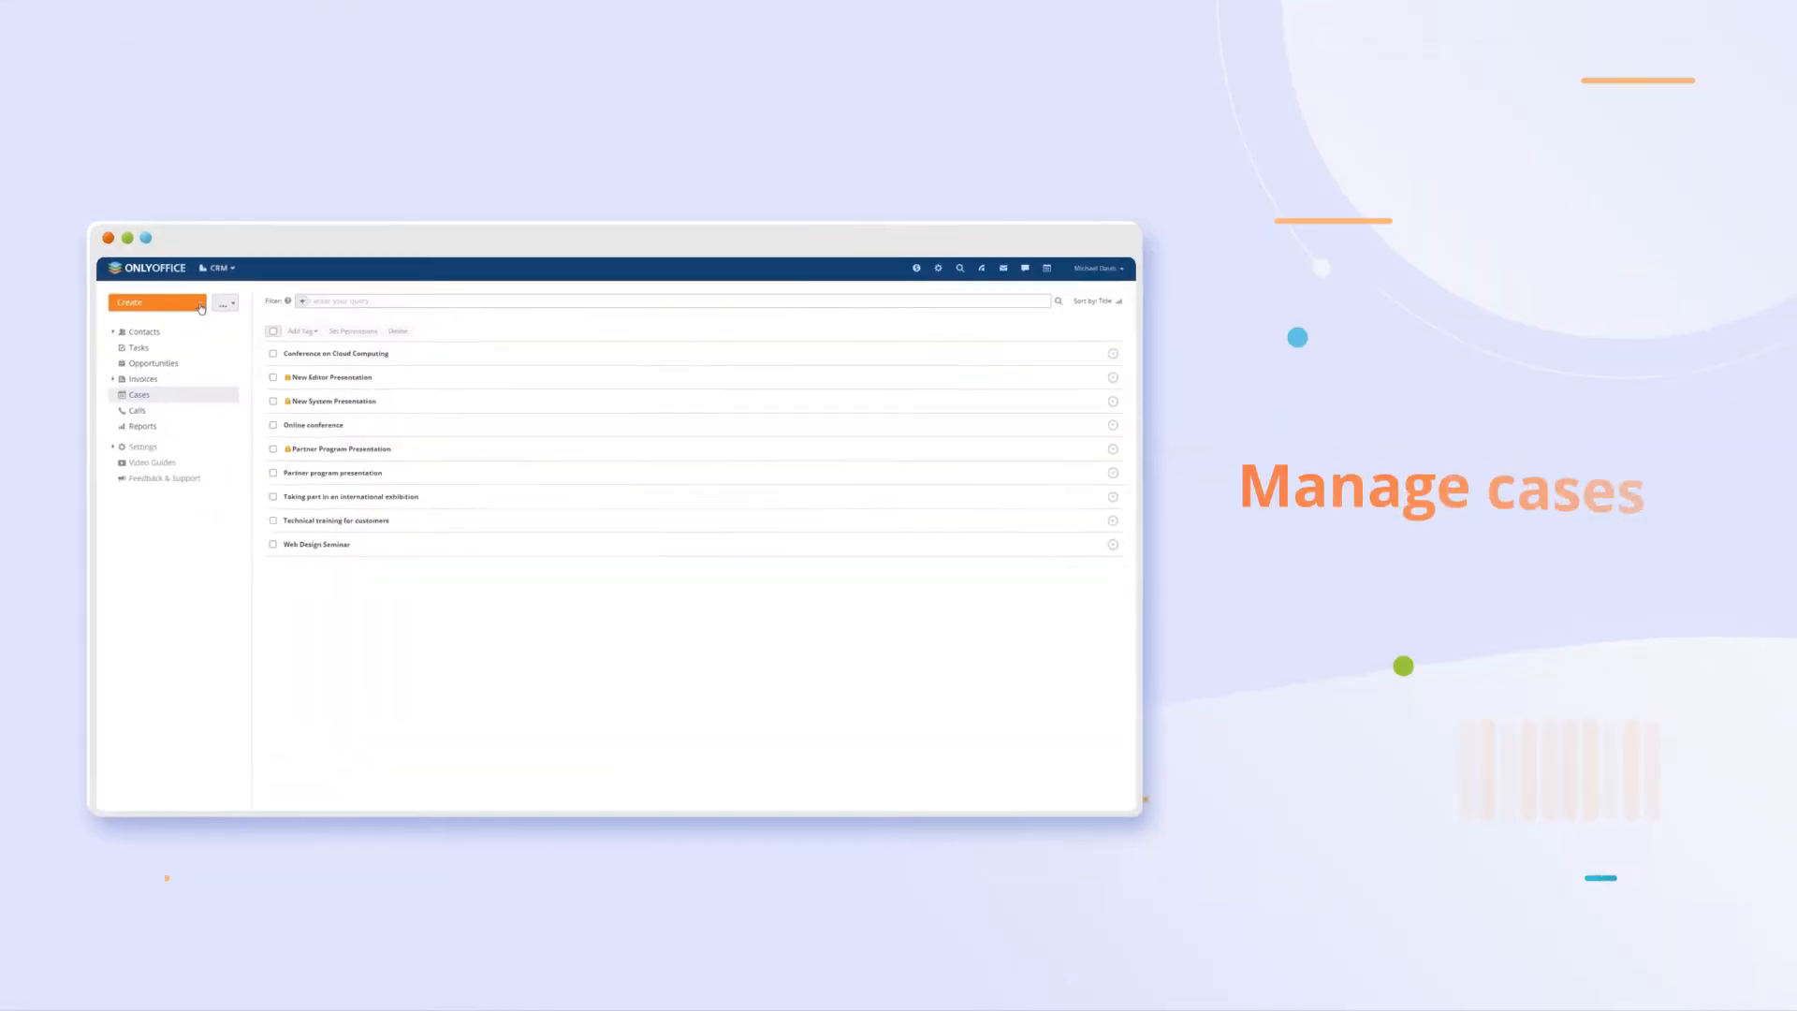
# Create the 'Training course for customers' case with participating companies, then add a person to the next case.
pyautogui.click(155, 302)
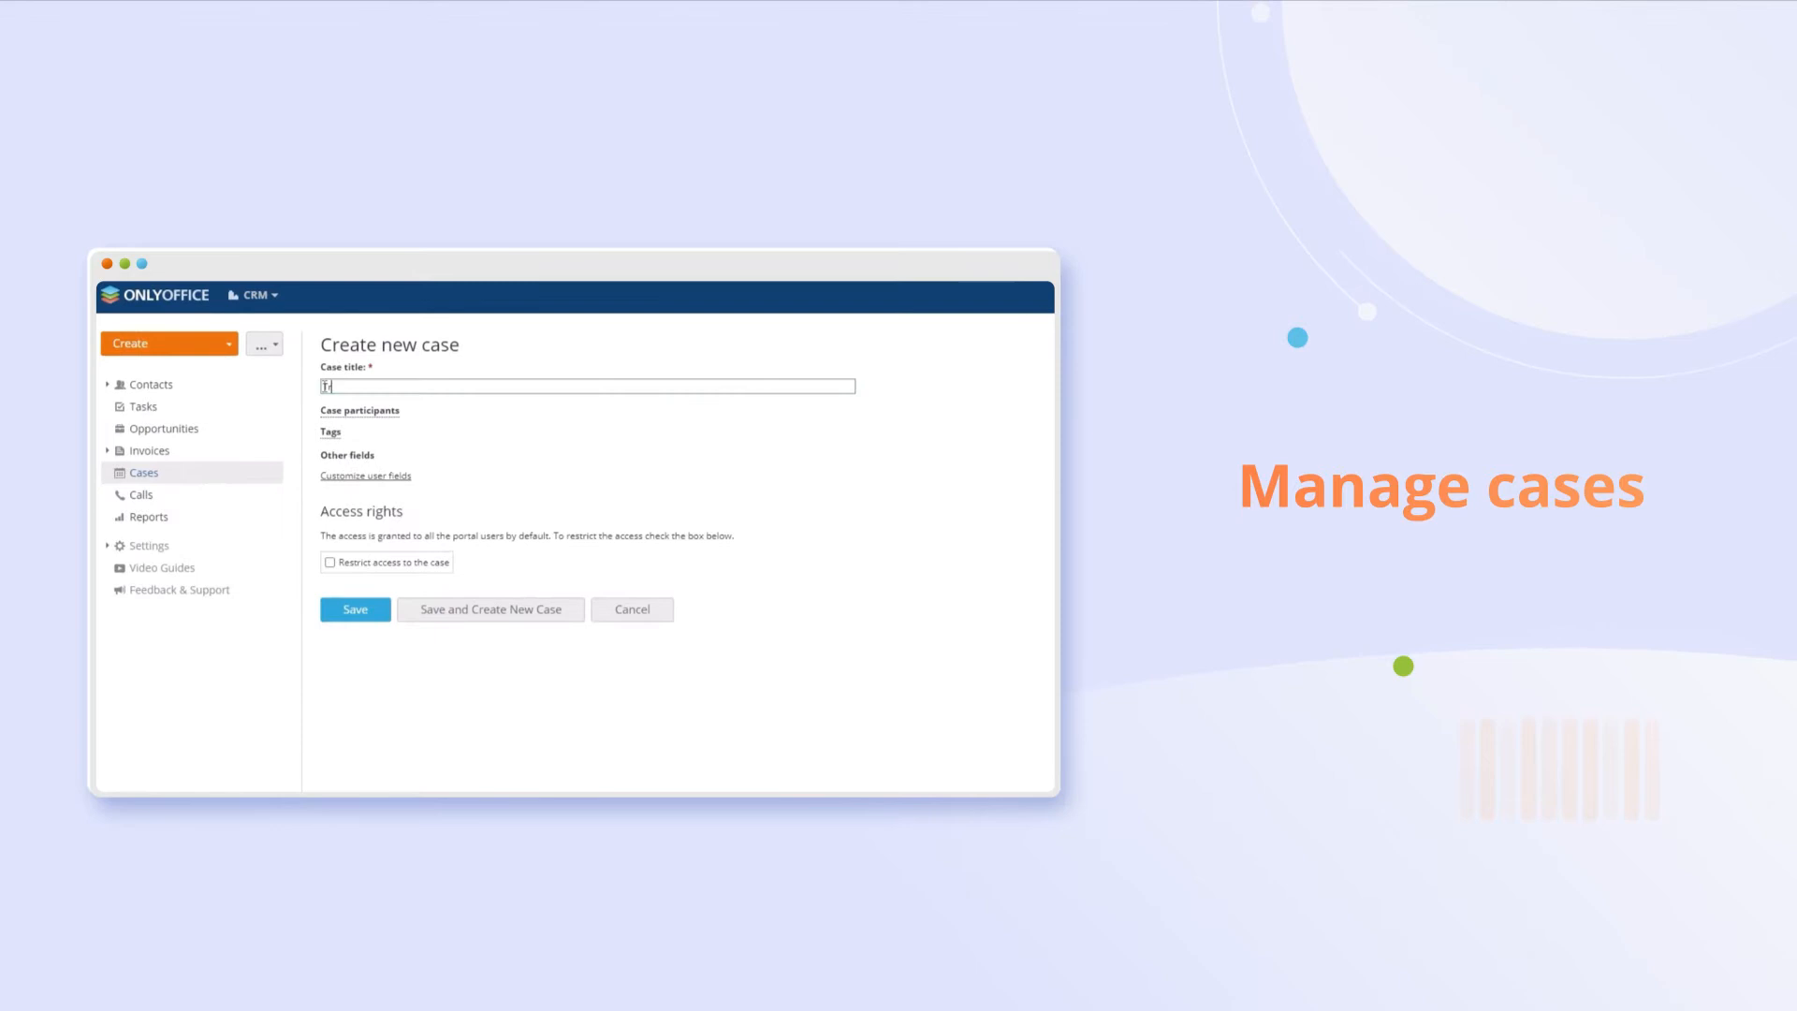
pyautogui.write('Training course for customers')
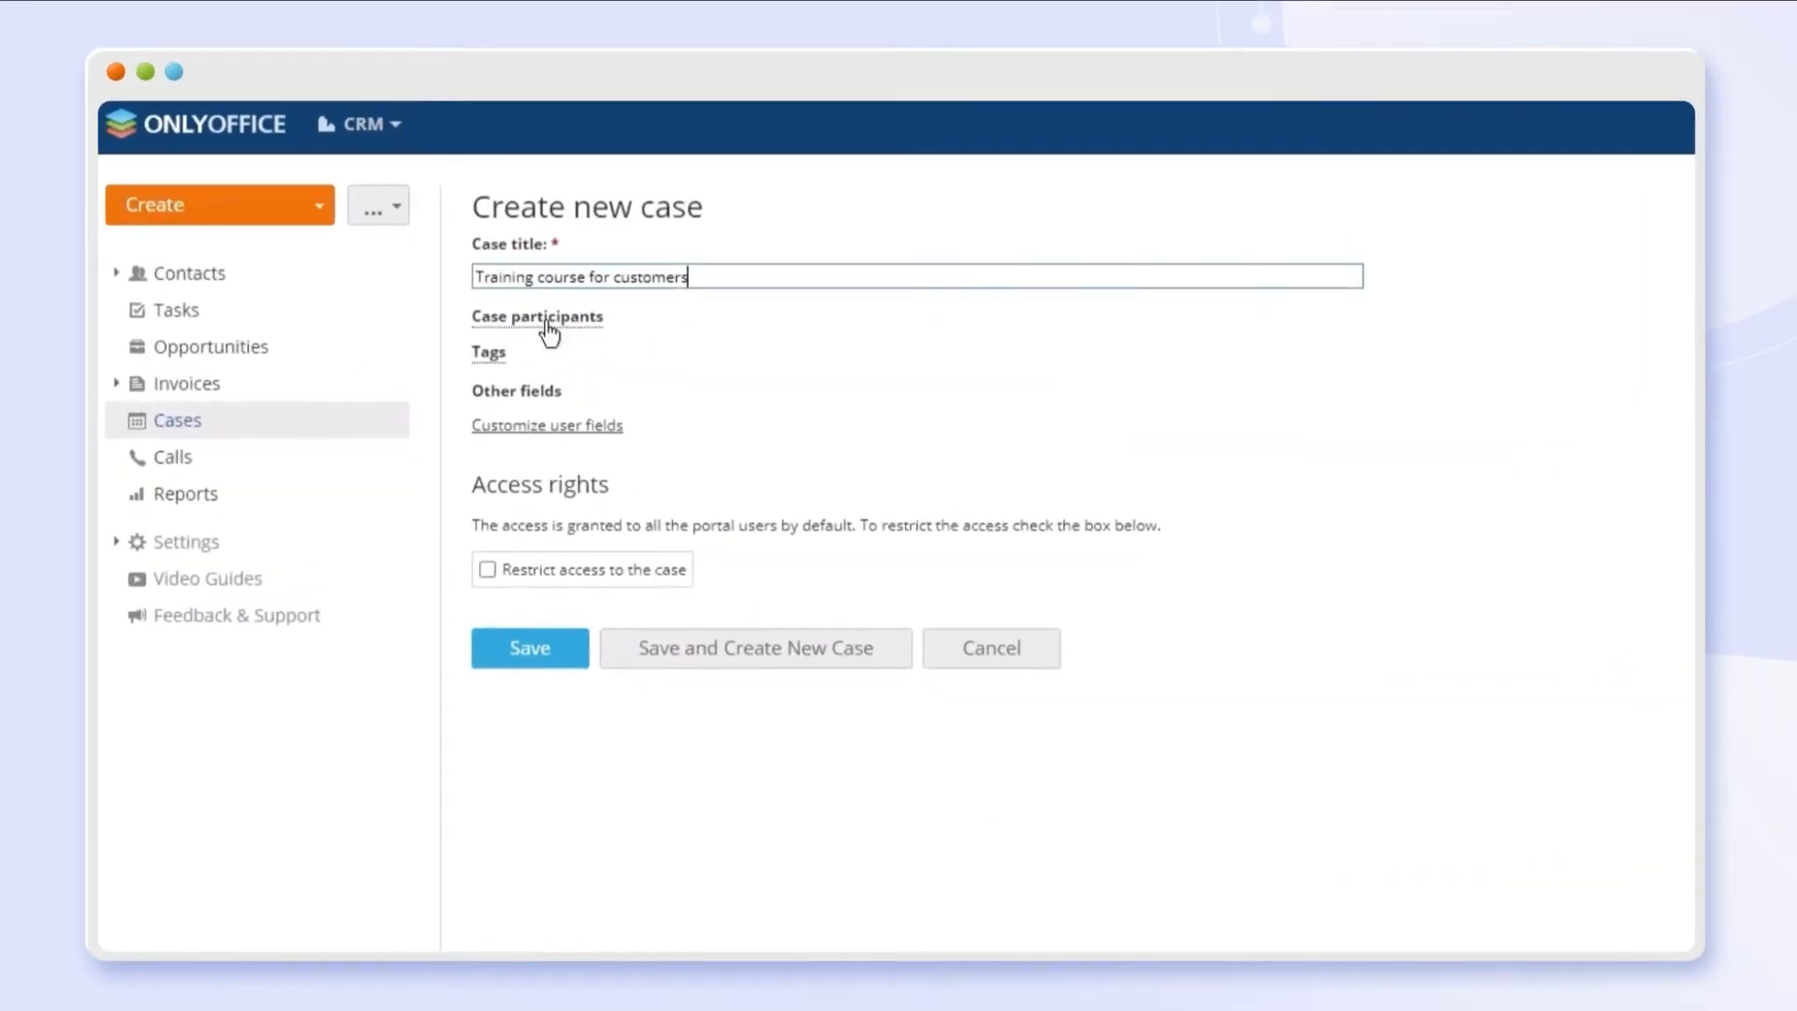
pyautogui.click(537, 316)
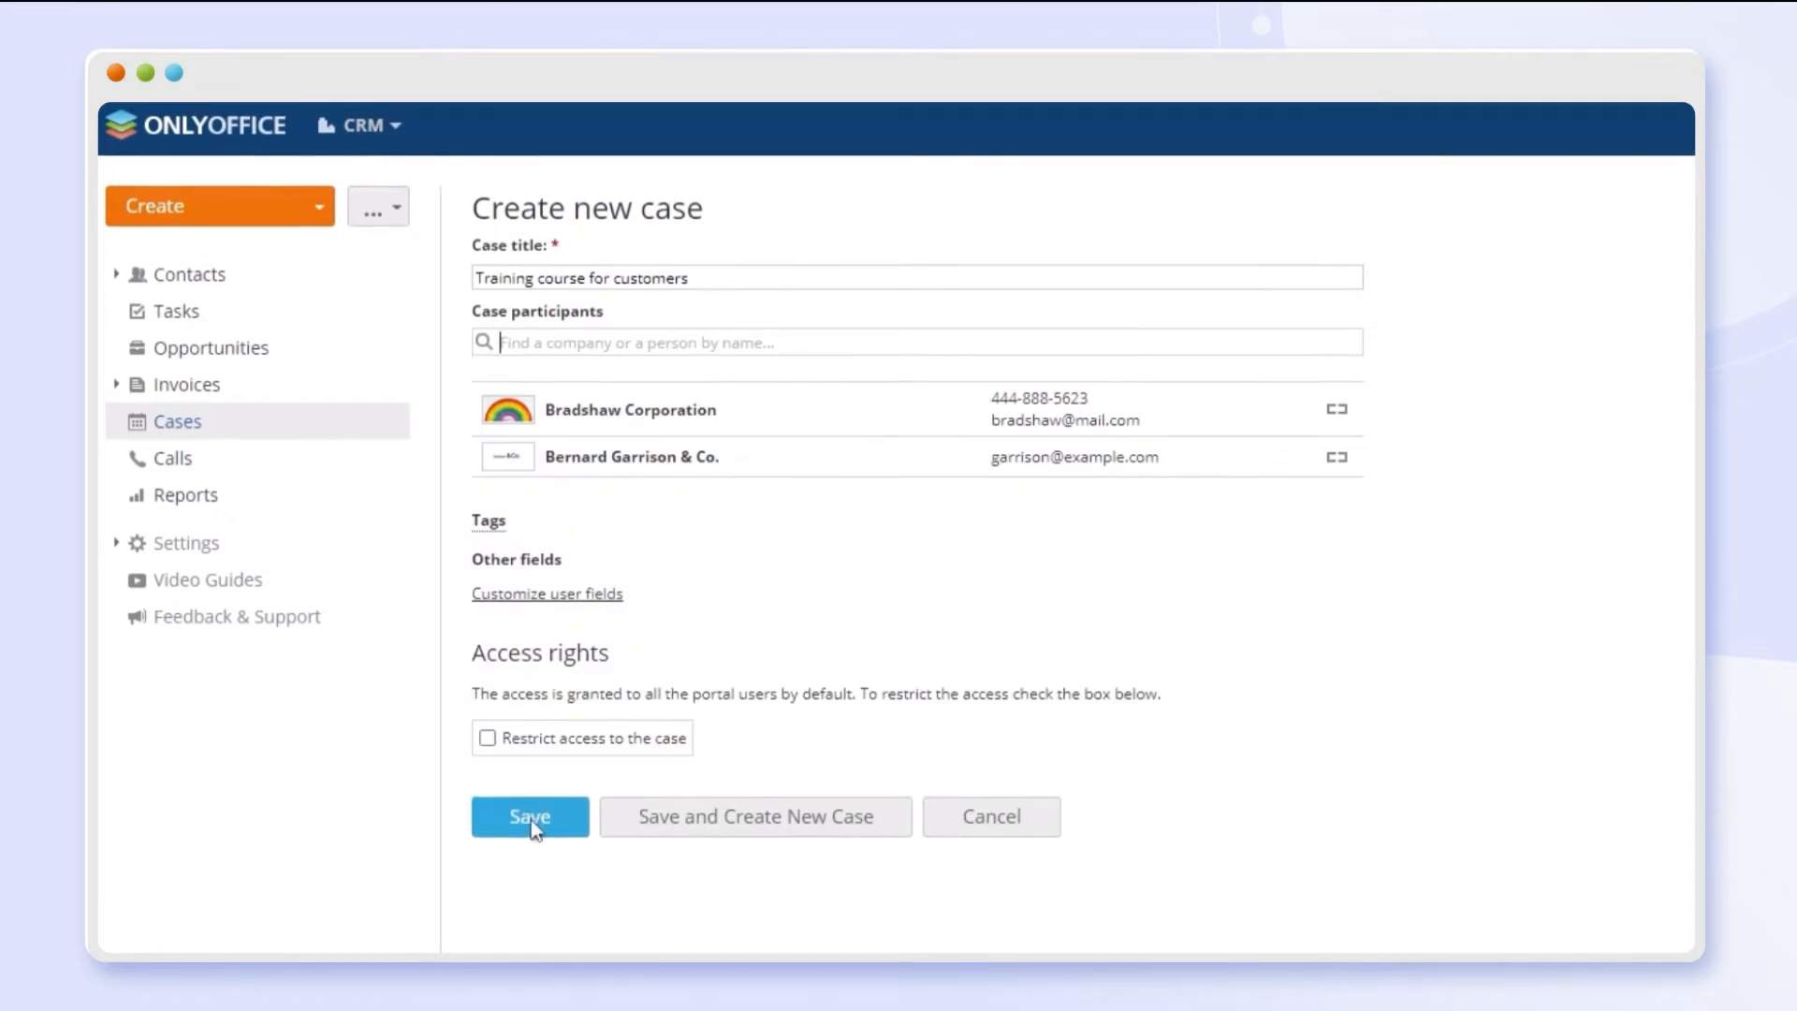
pyautogui.click(527, 815)
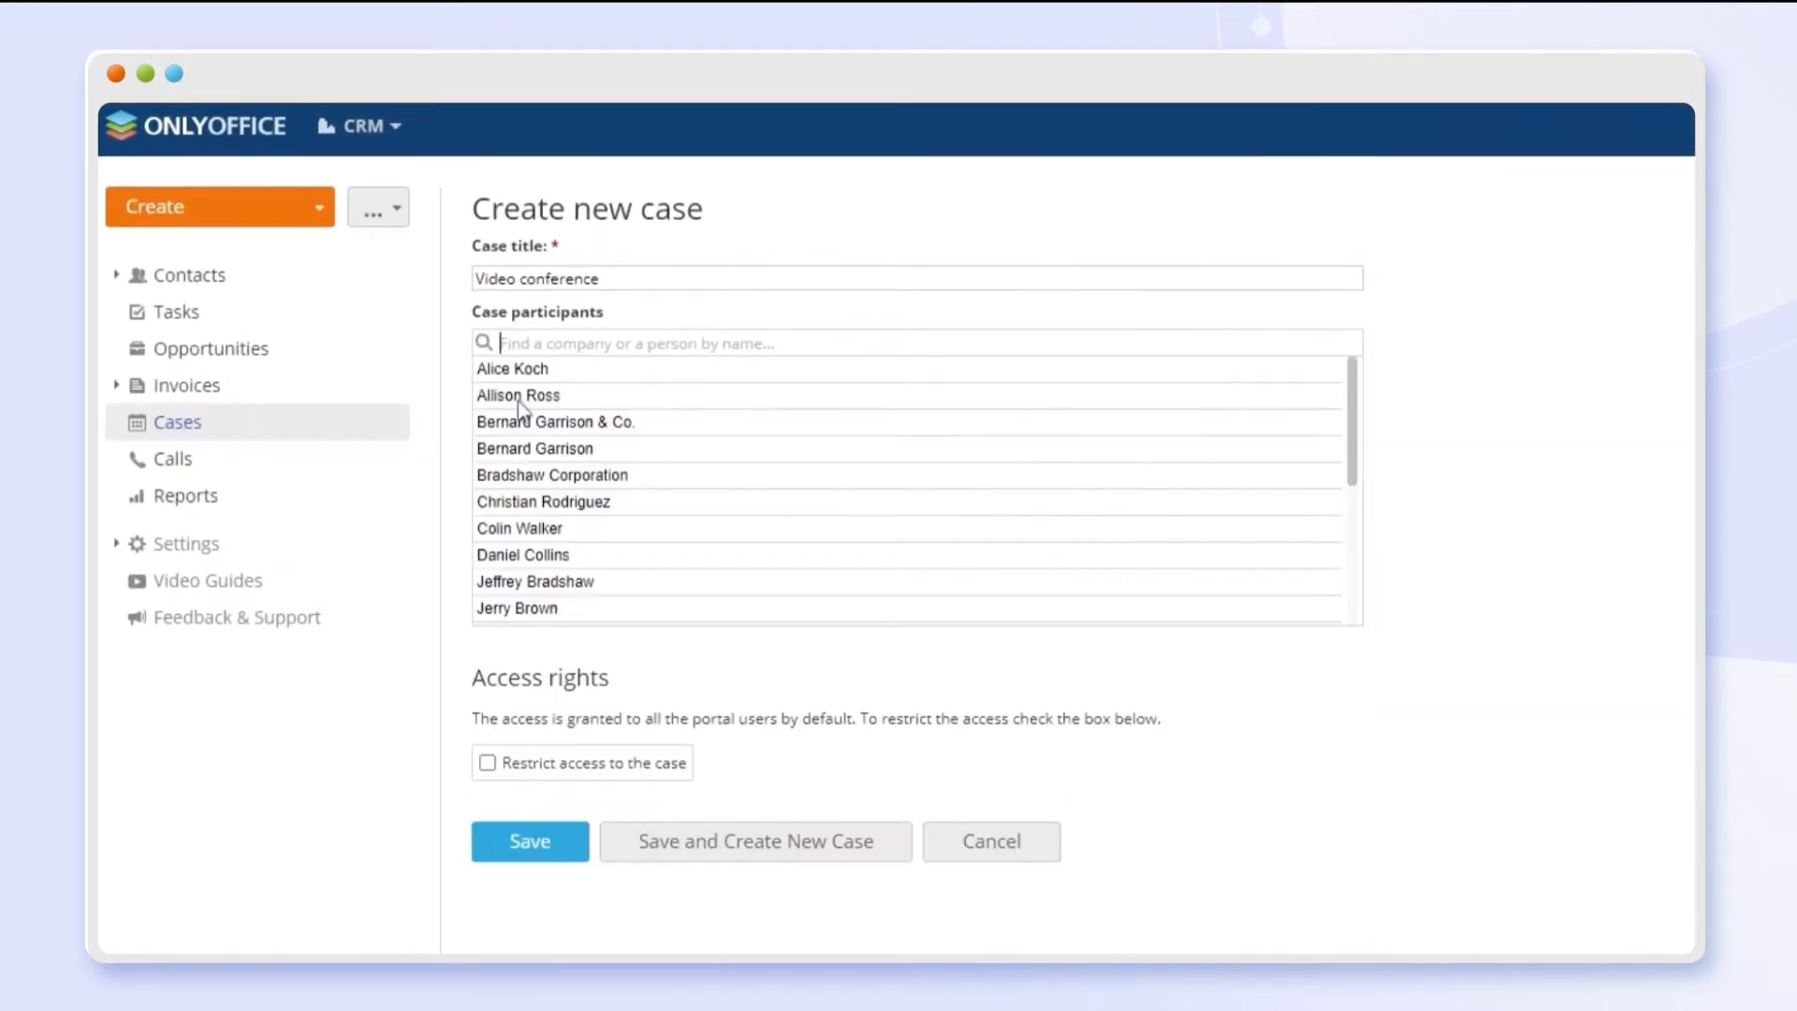
pyautogui.click(528, 840)
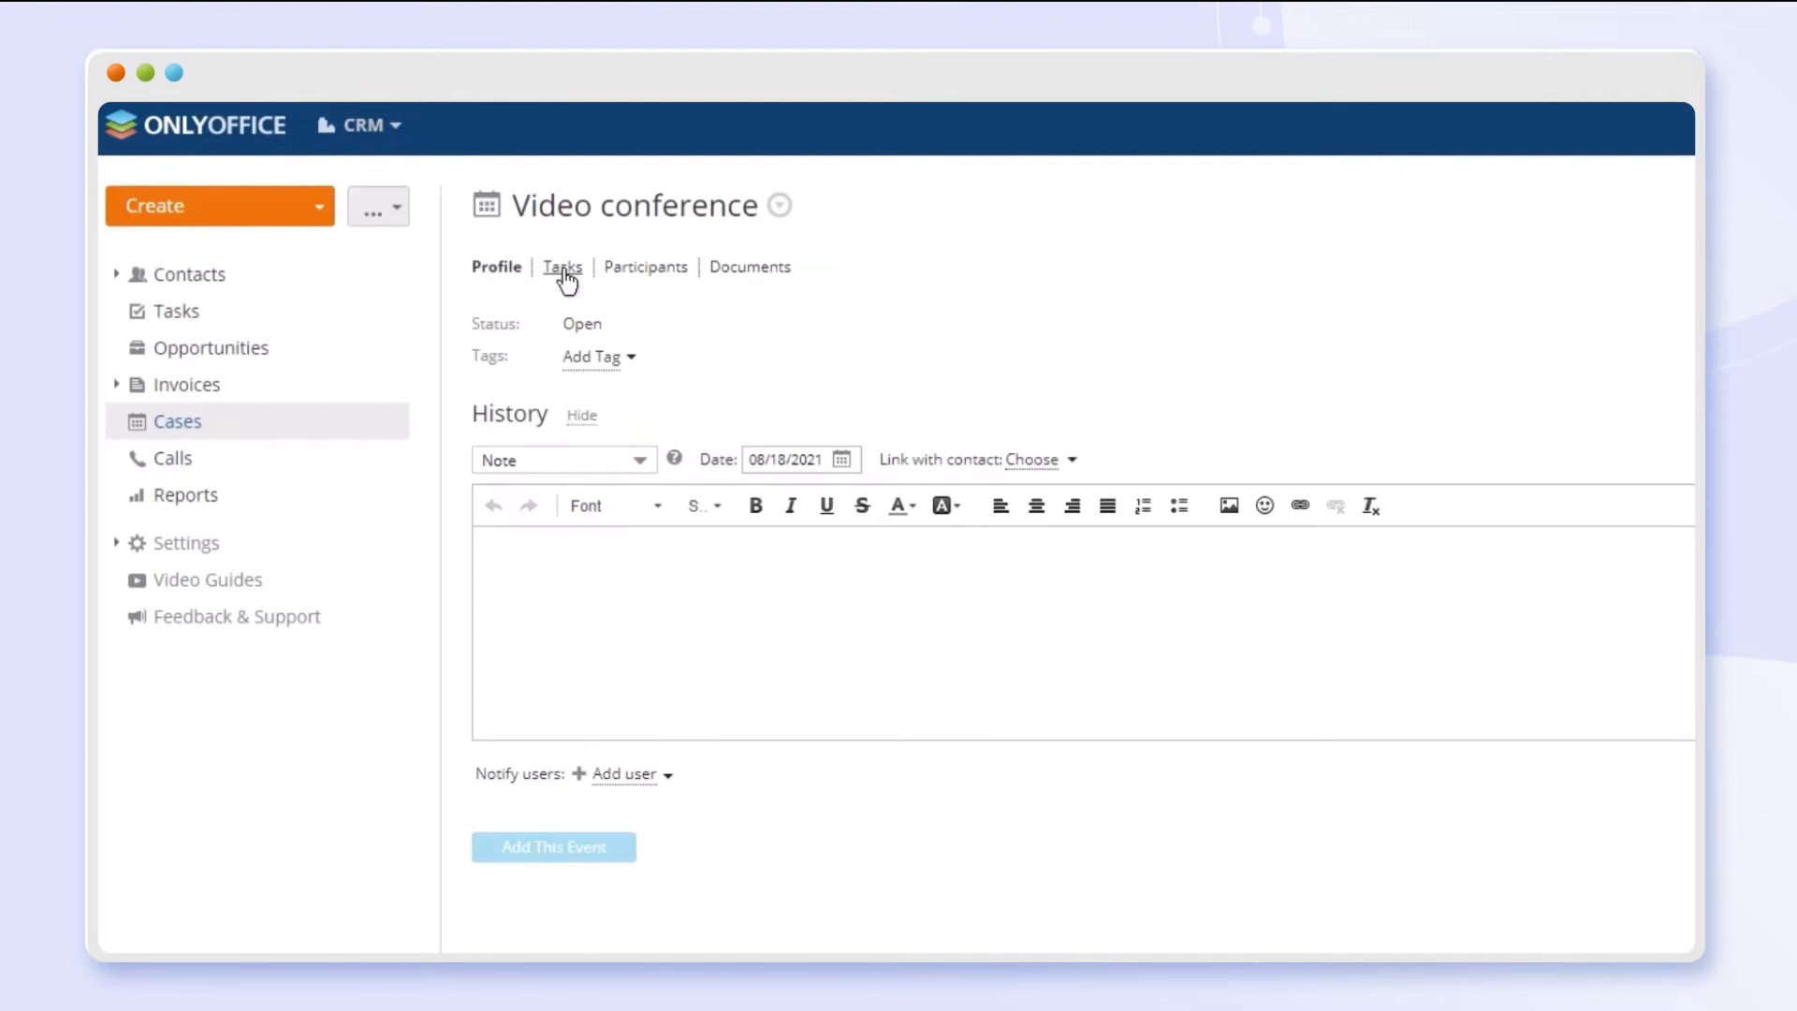
# Save a Prepare materials task in the Demo category for the case and pick Demo.pptx to upload.
pyautogui.click(563, 268)
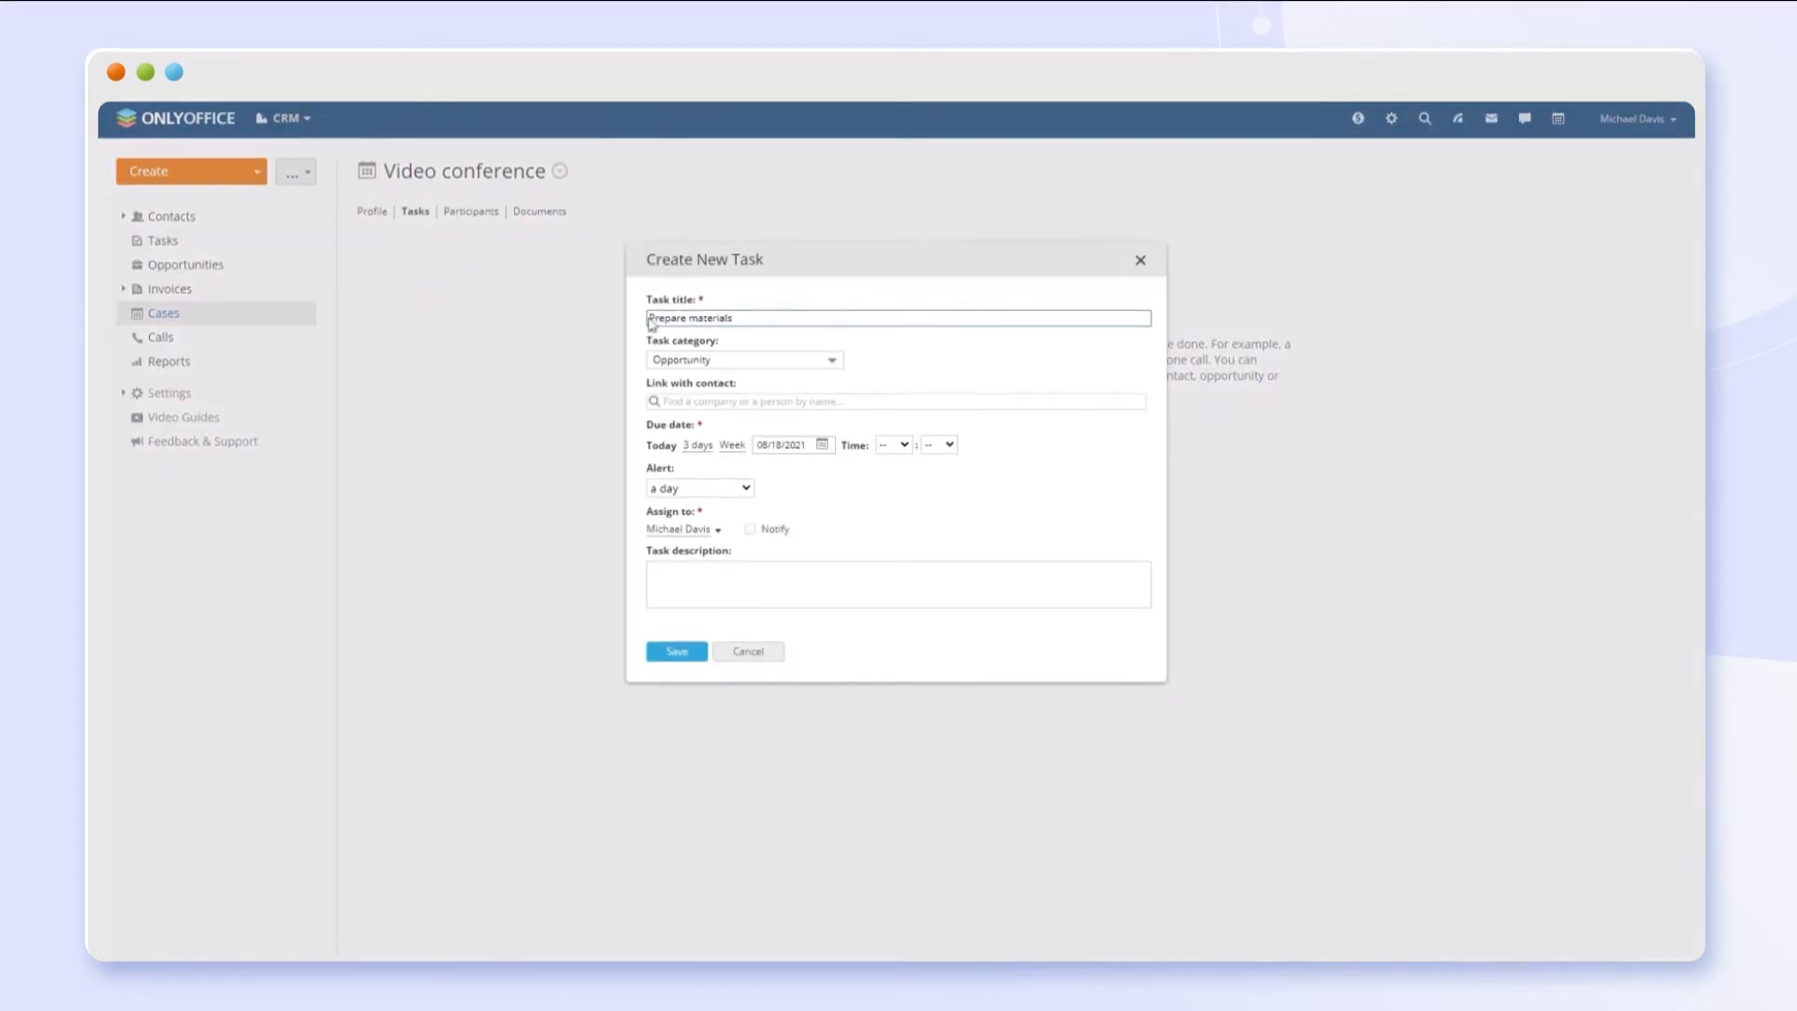
pyautogui.click(742, 359)
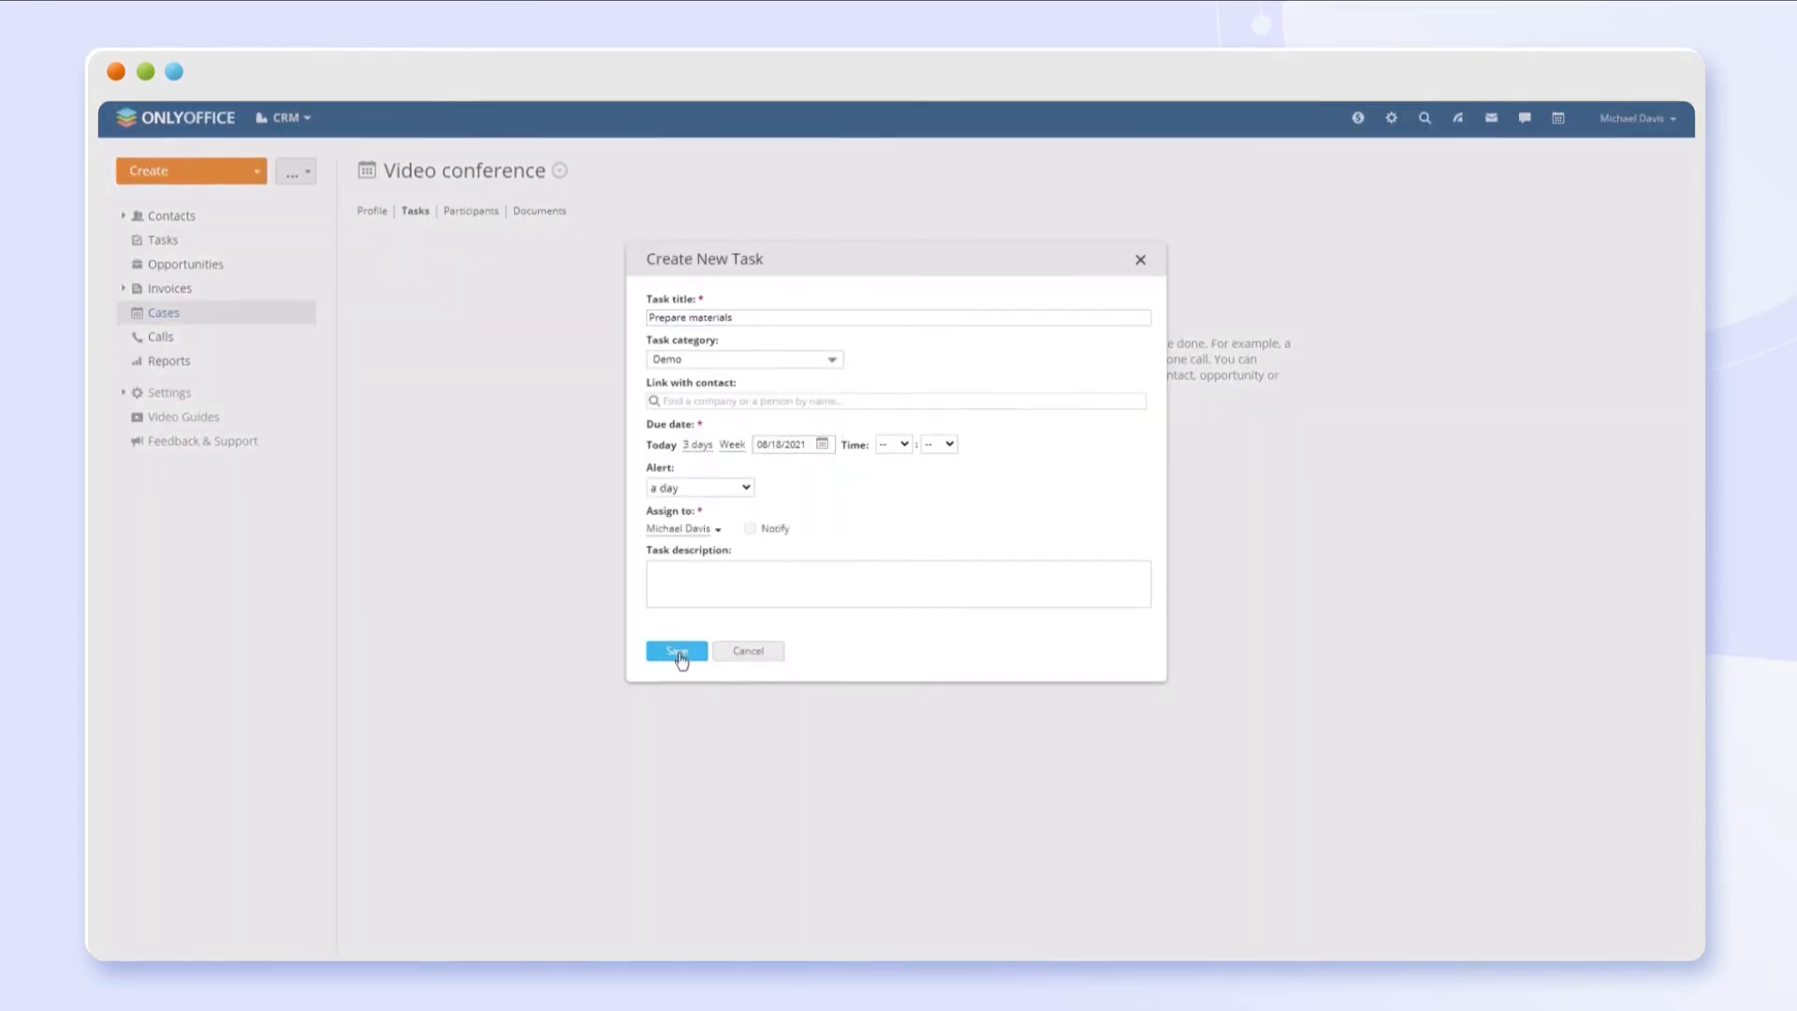
pyautogui.click(676, 651)
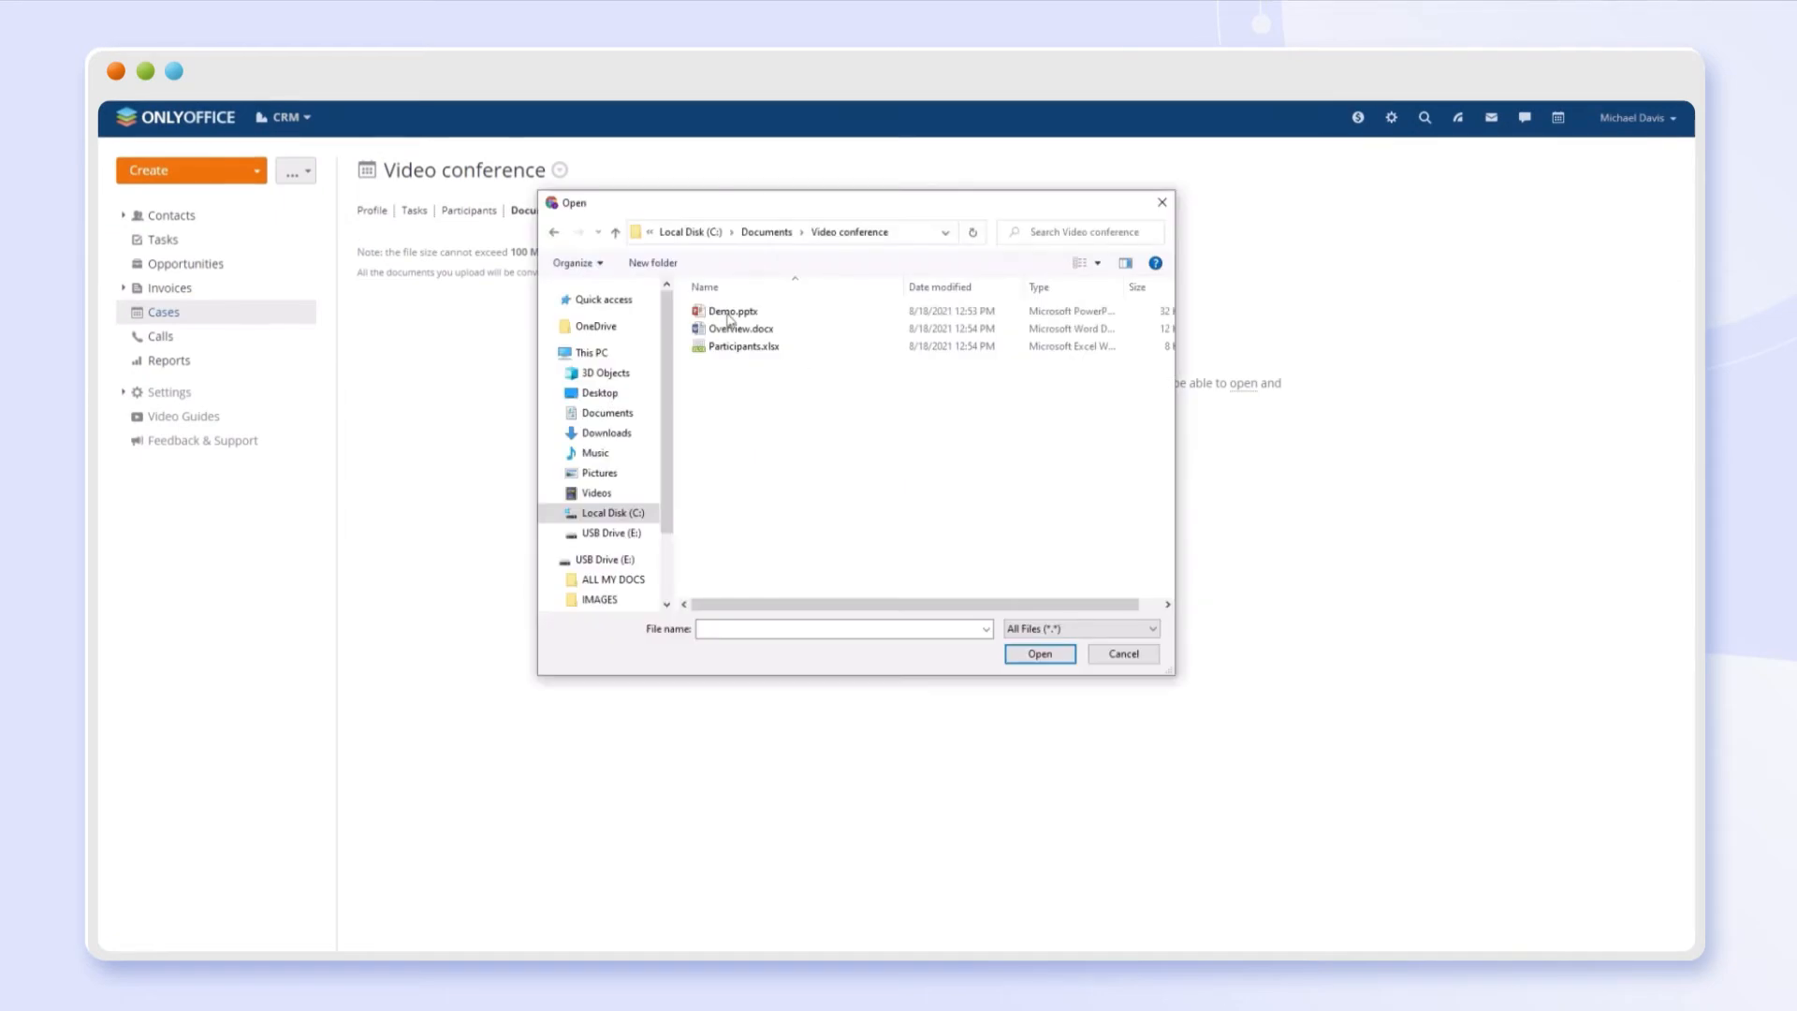
pyautogui.click(741, 330)
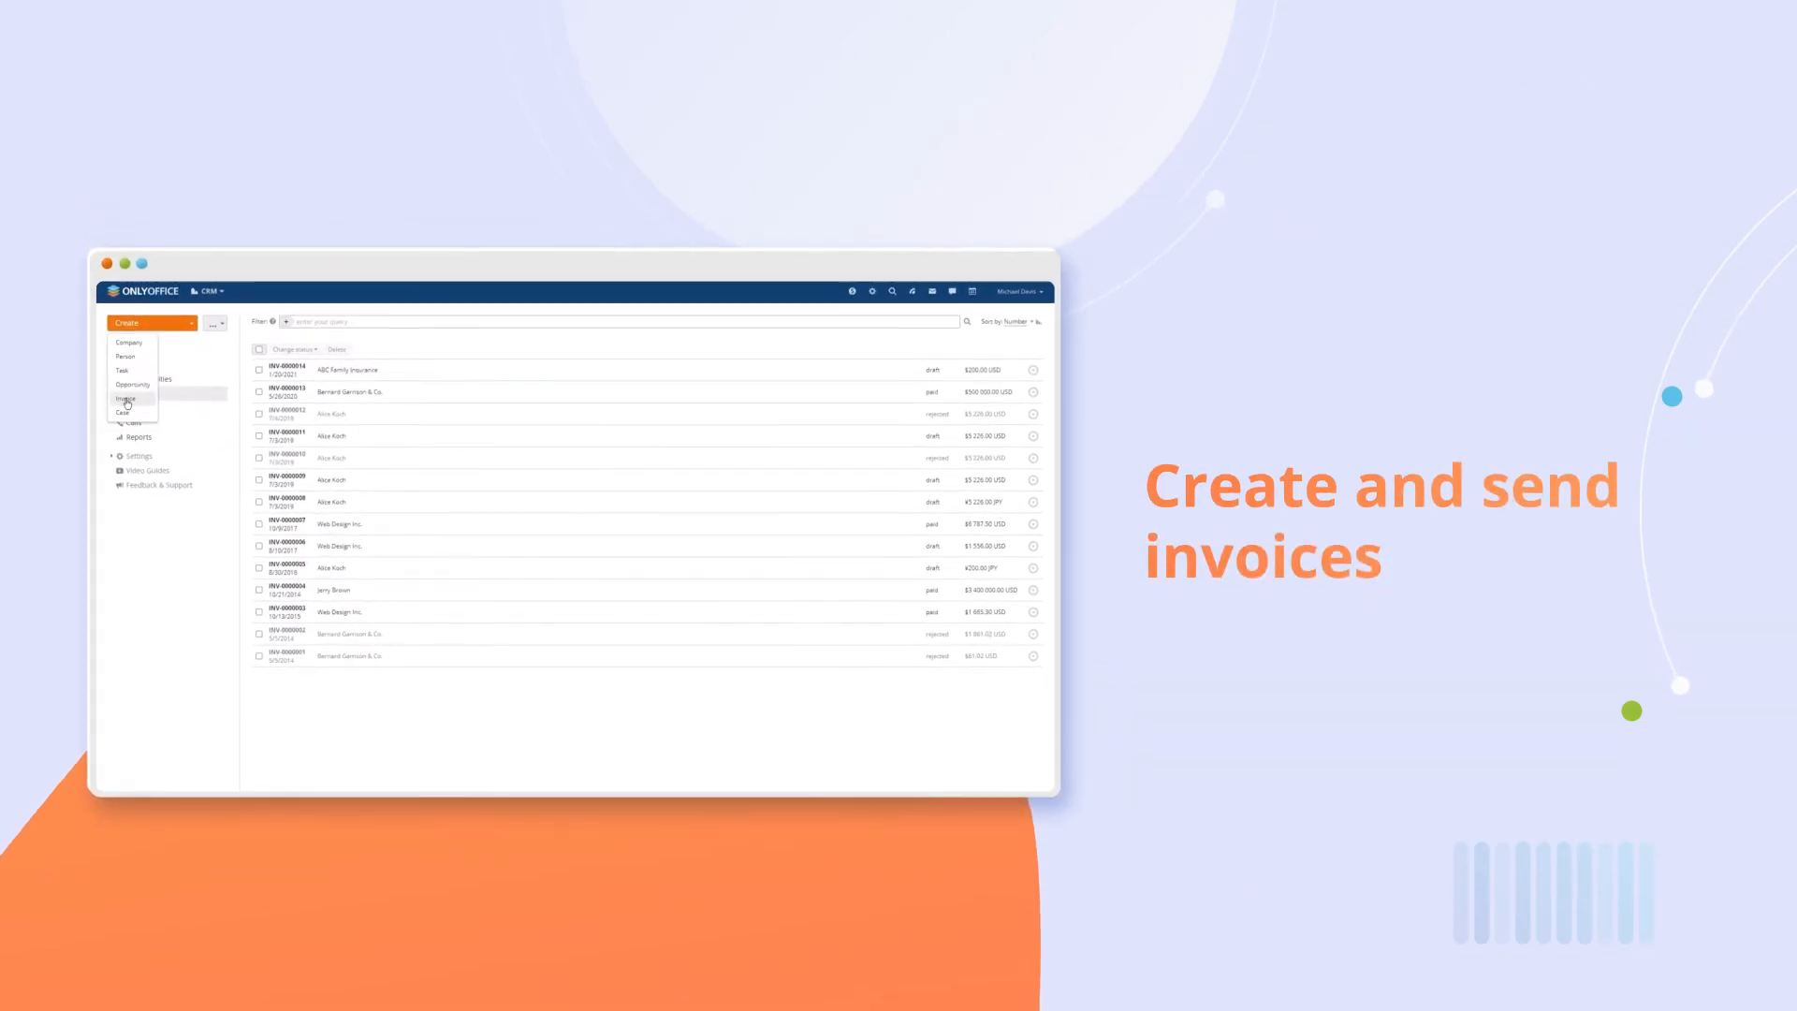
# Create a new invoice and send it by email from its actions menu.
pyautogui.click(124, 399)
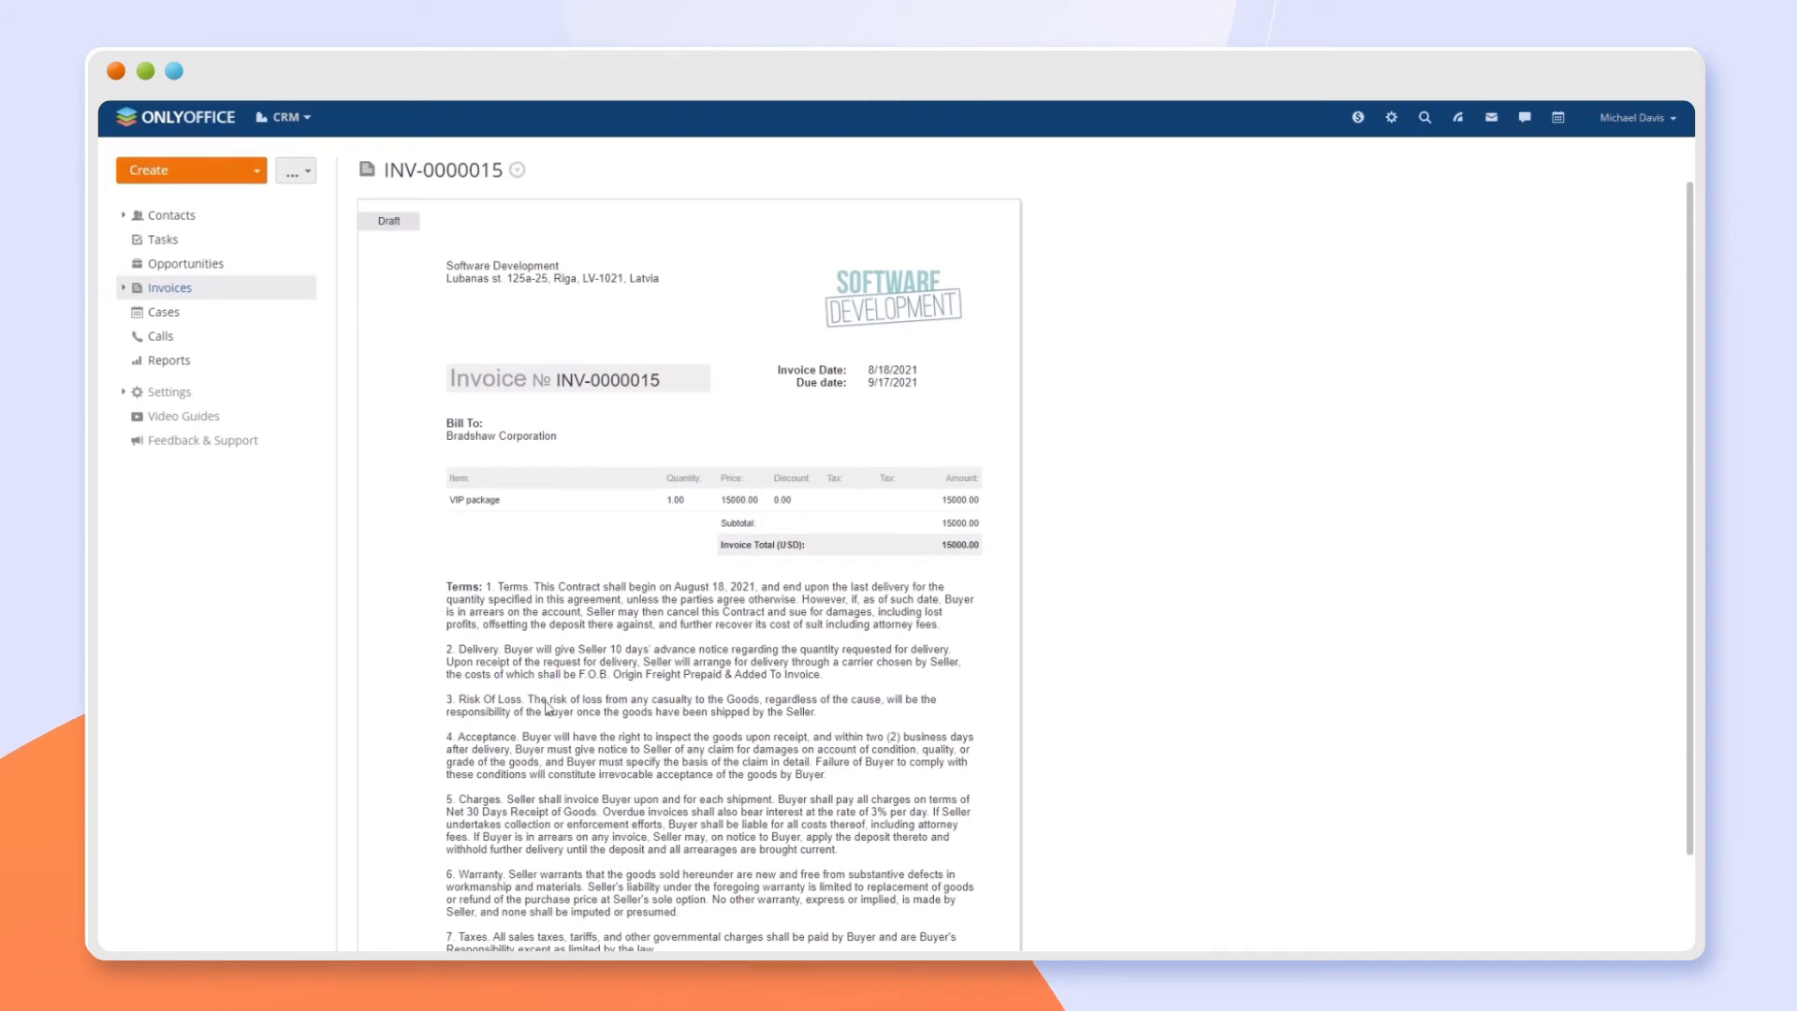
pyautogui.click(518, 170)
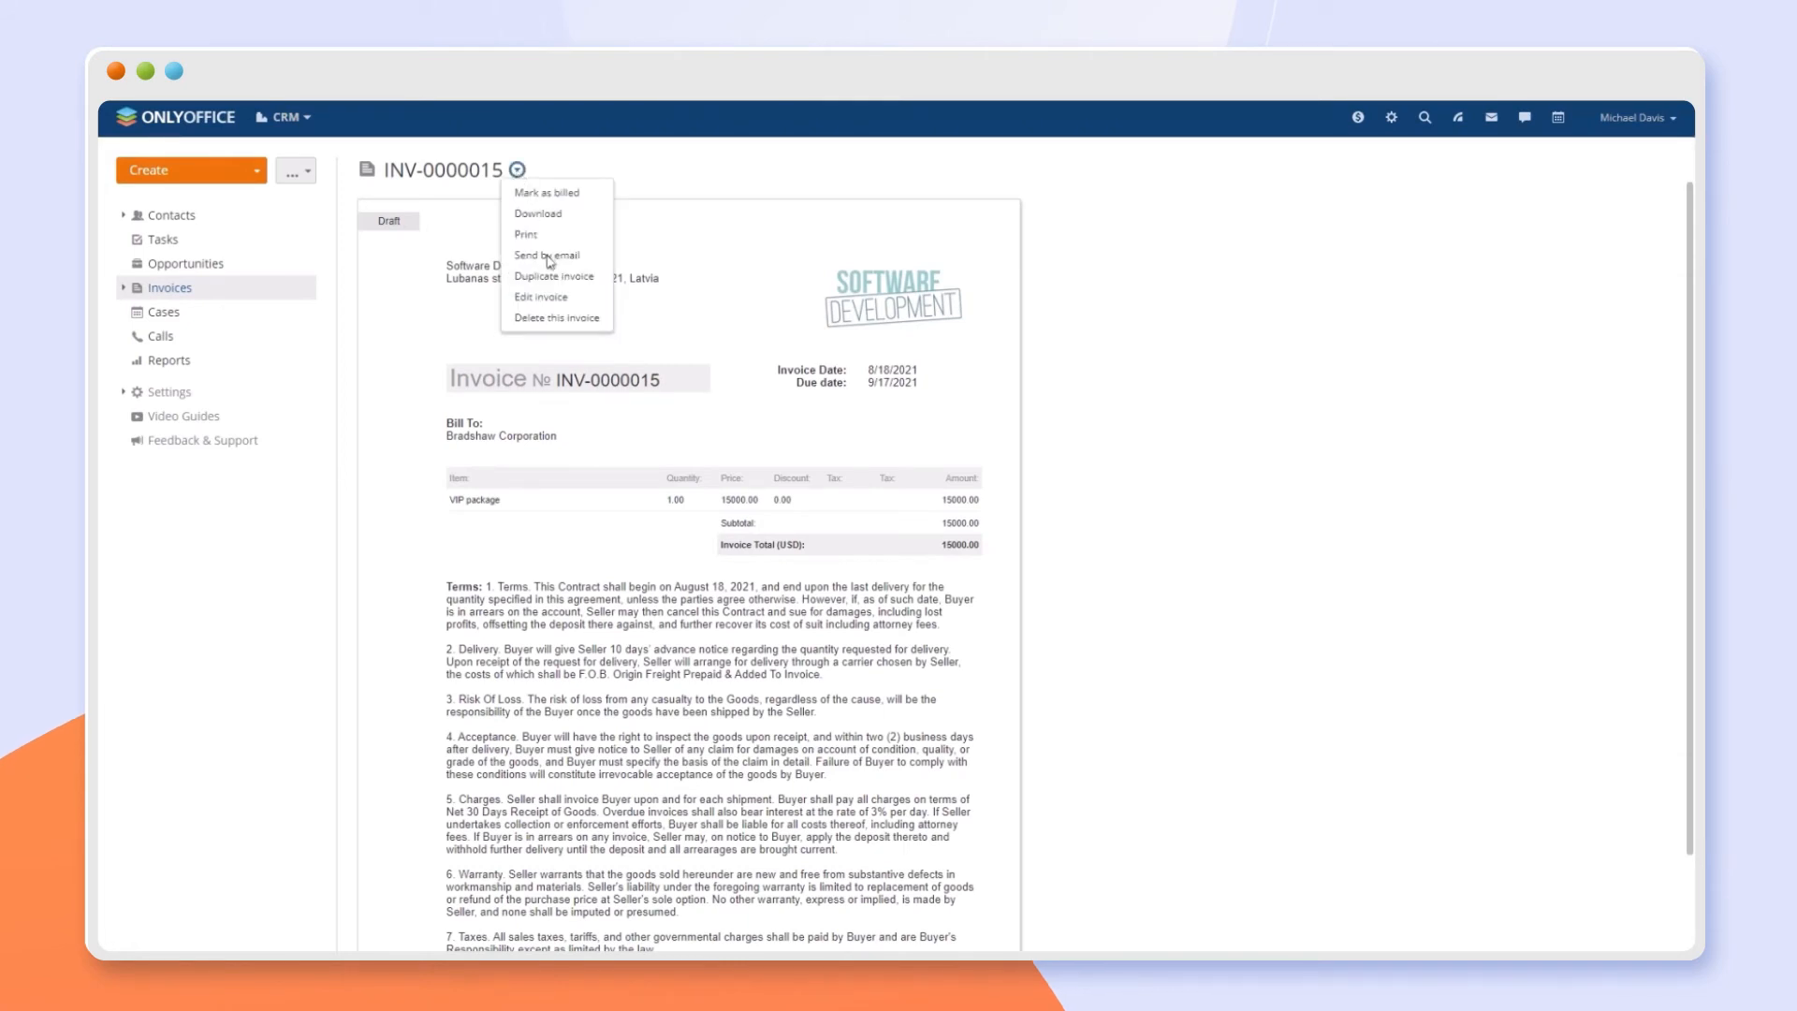
pyautogui.click(546, 254)
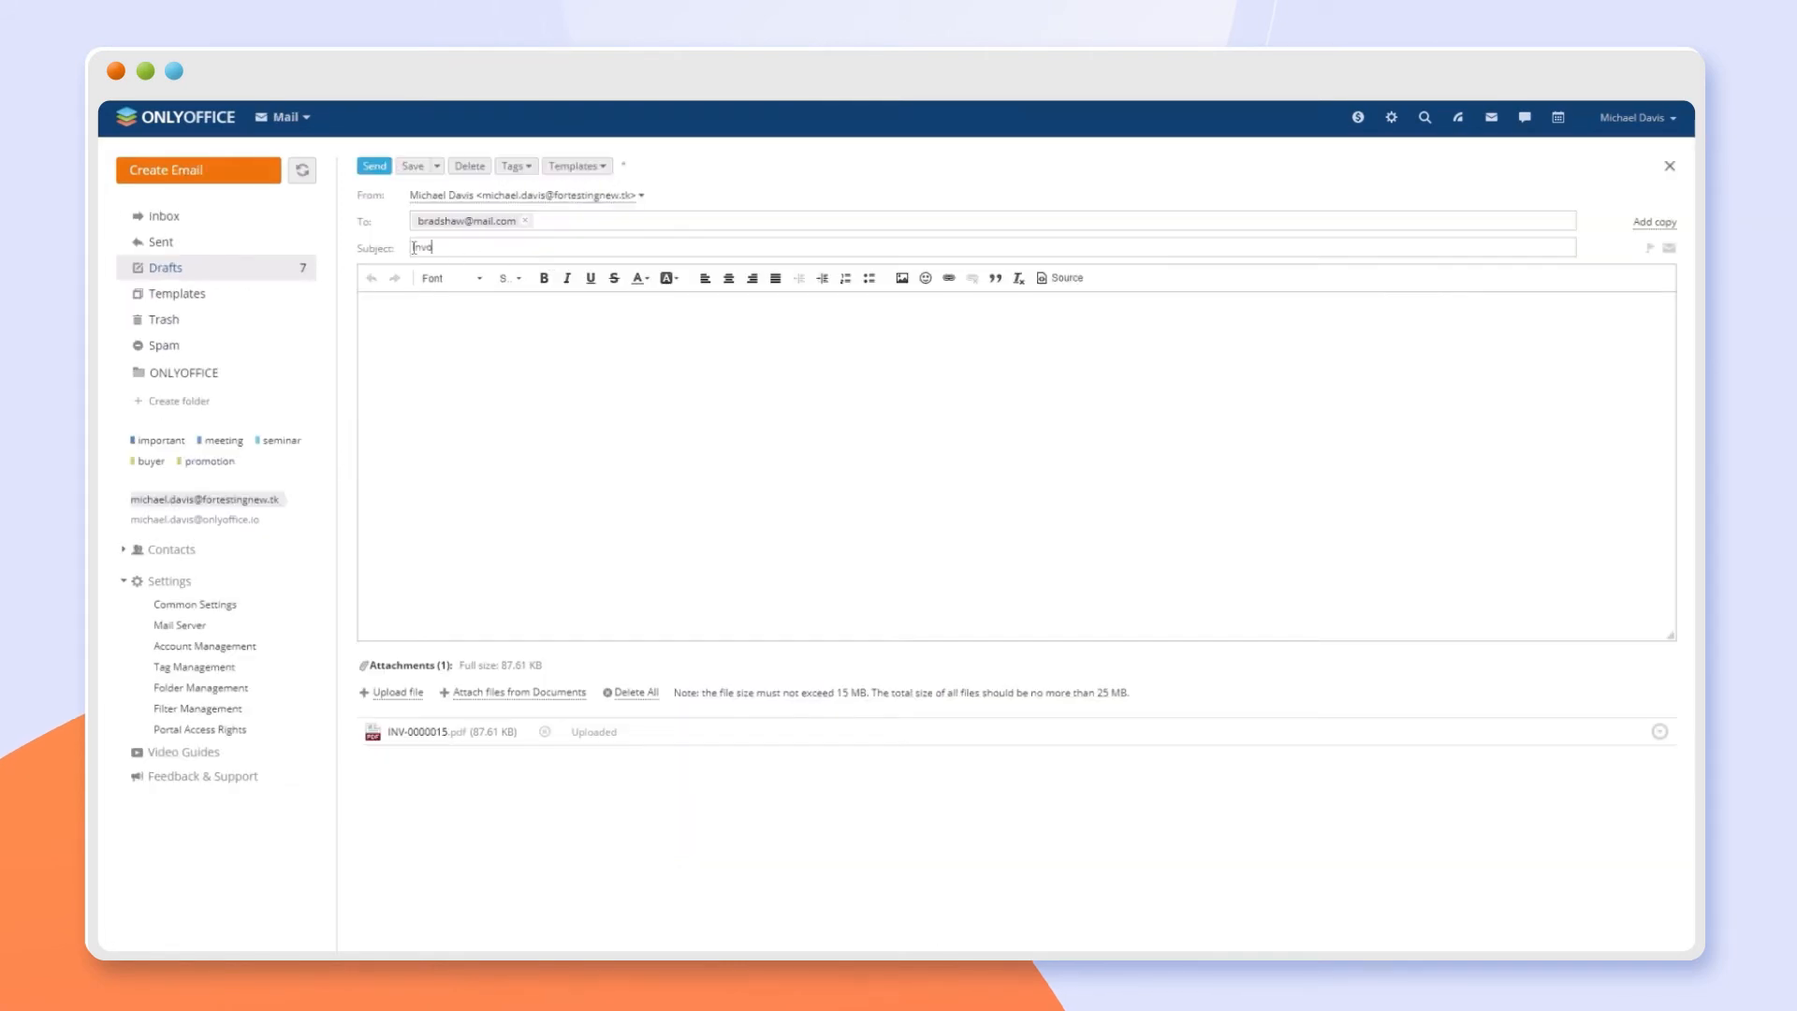
pyautogui.click(372, 165)
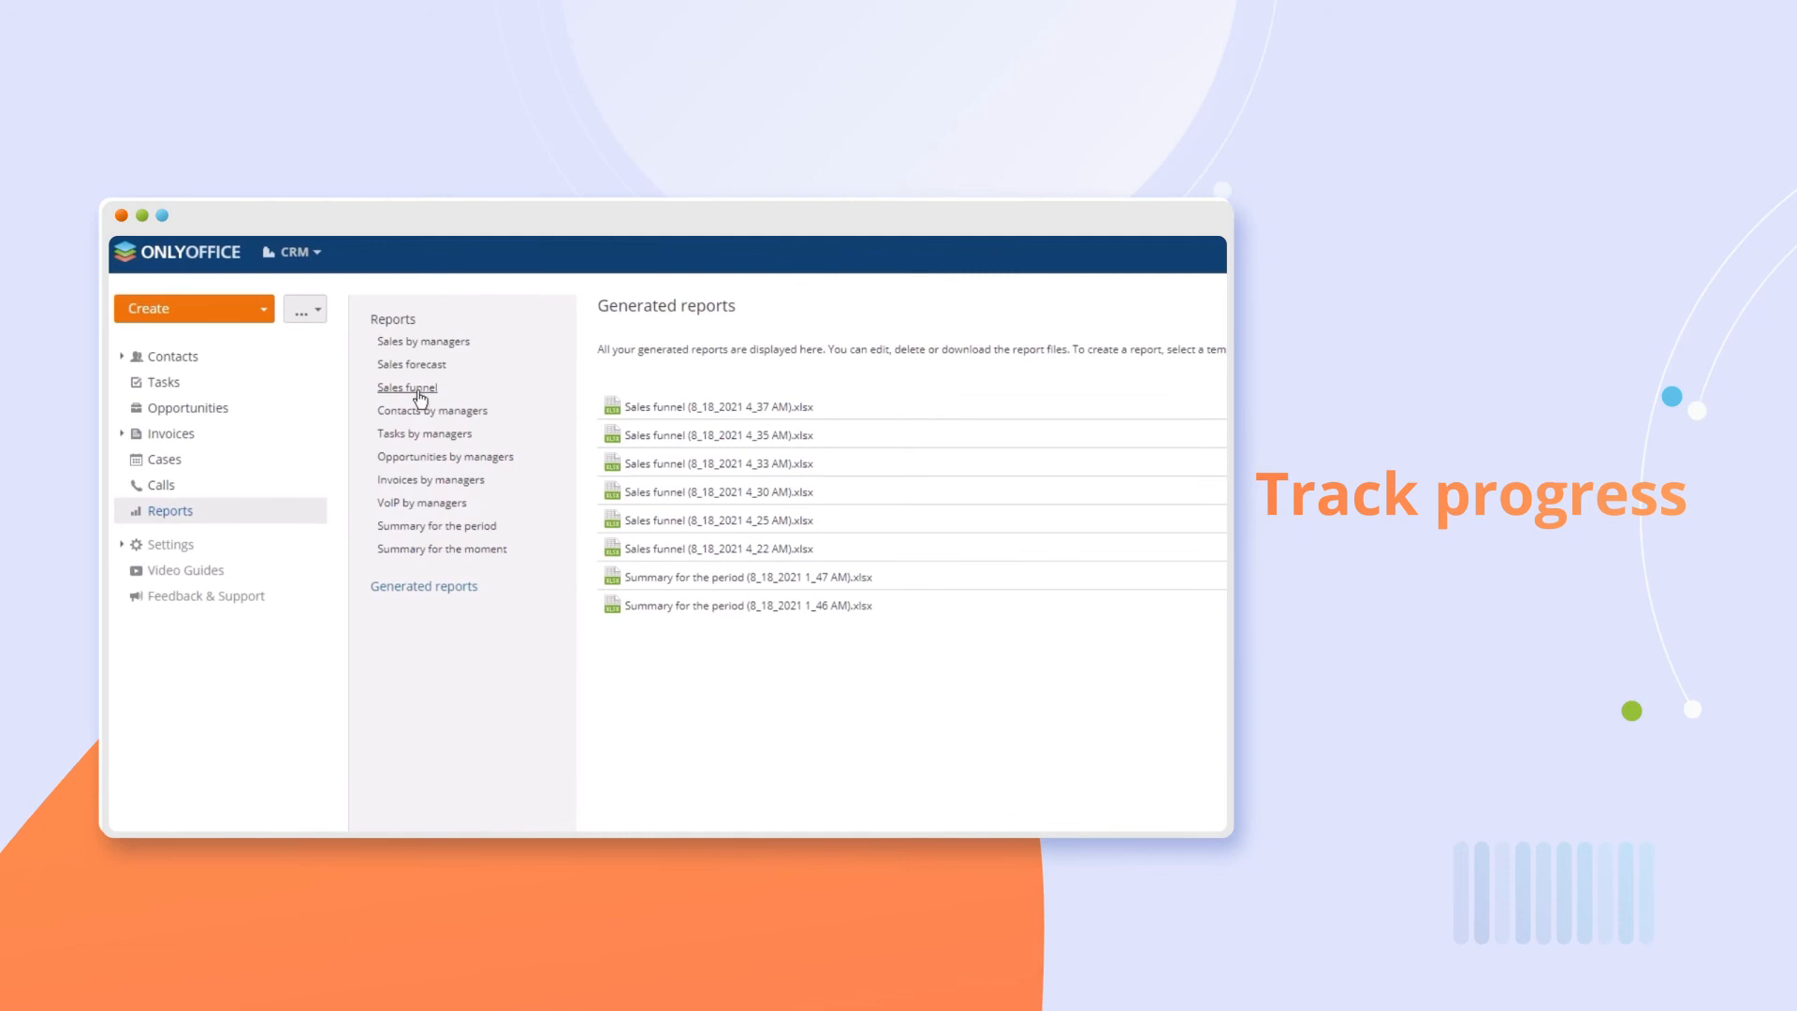
# Configure a Sales funnel report for the current week including one manager.
pyautogui.click(407, 386)
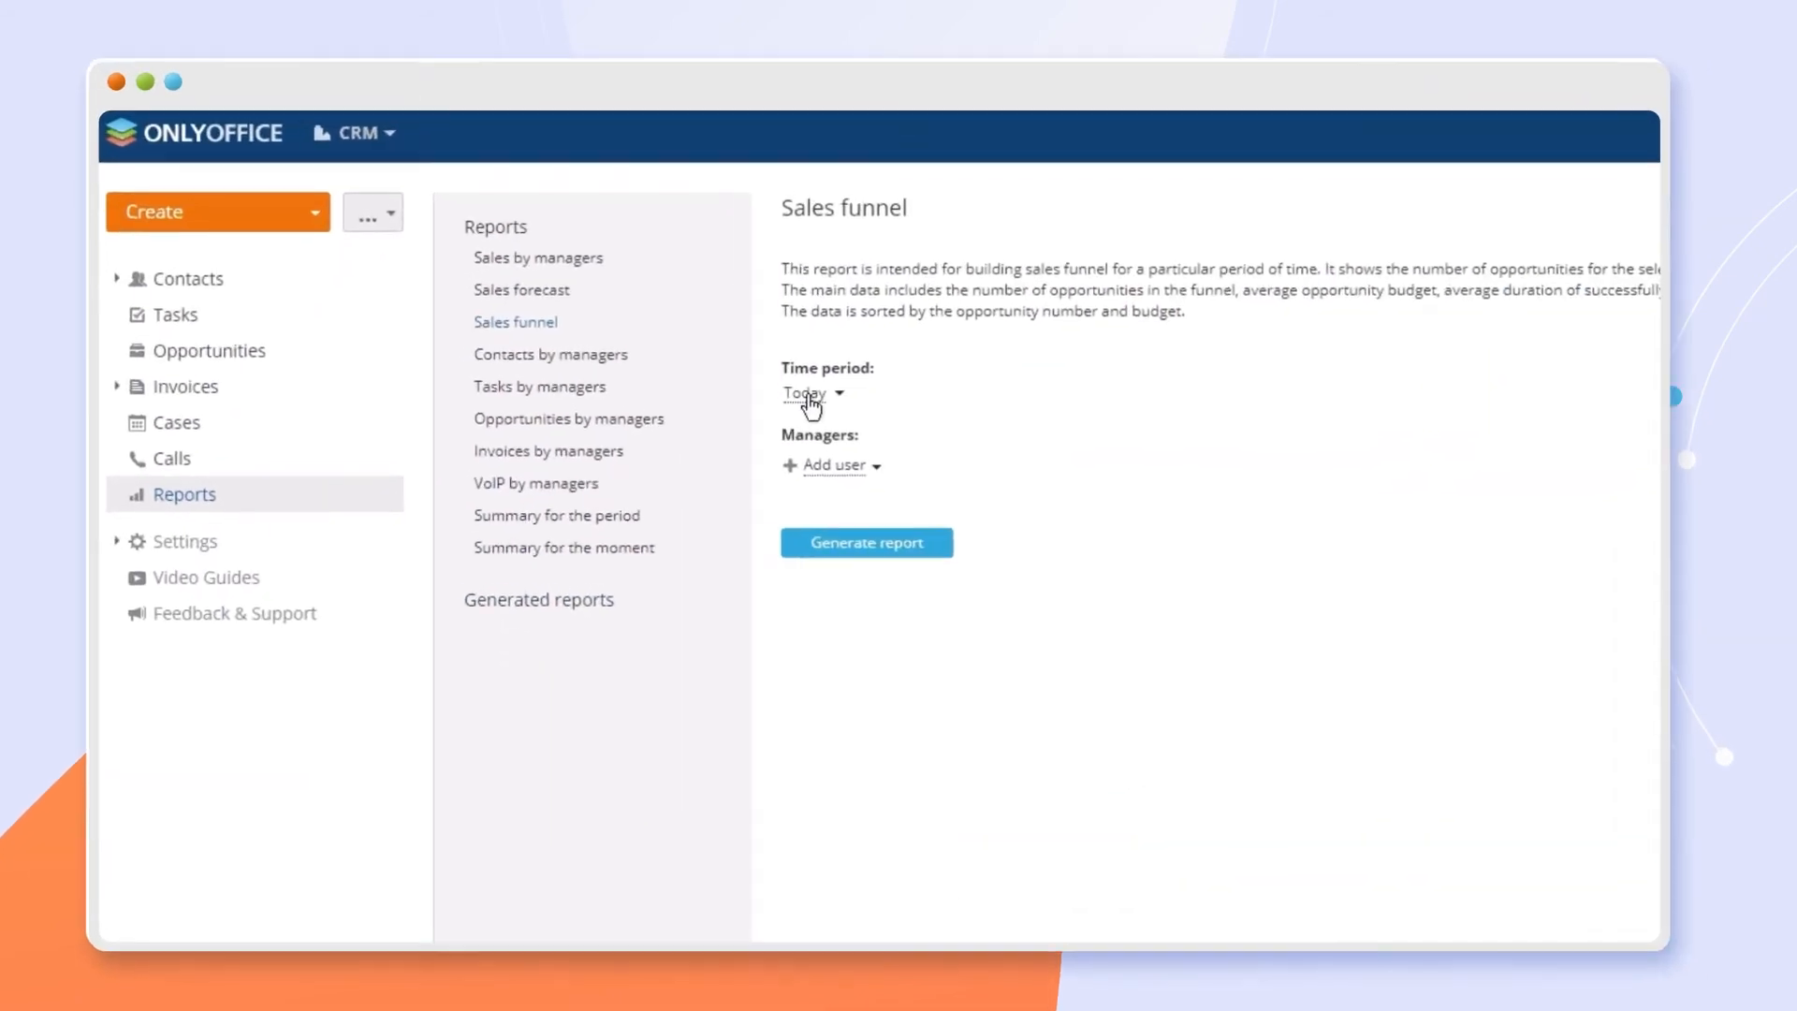
pyautogui.click(820, 391)
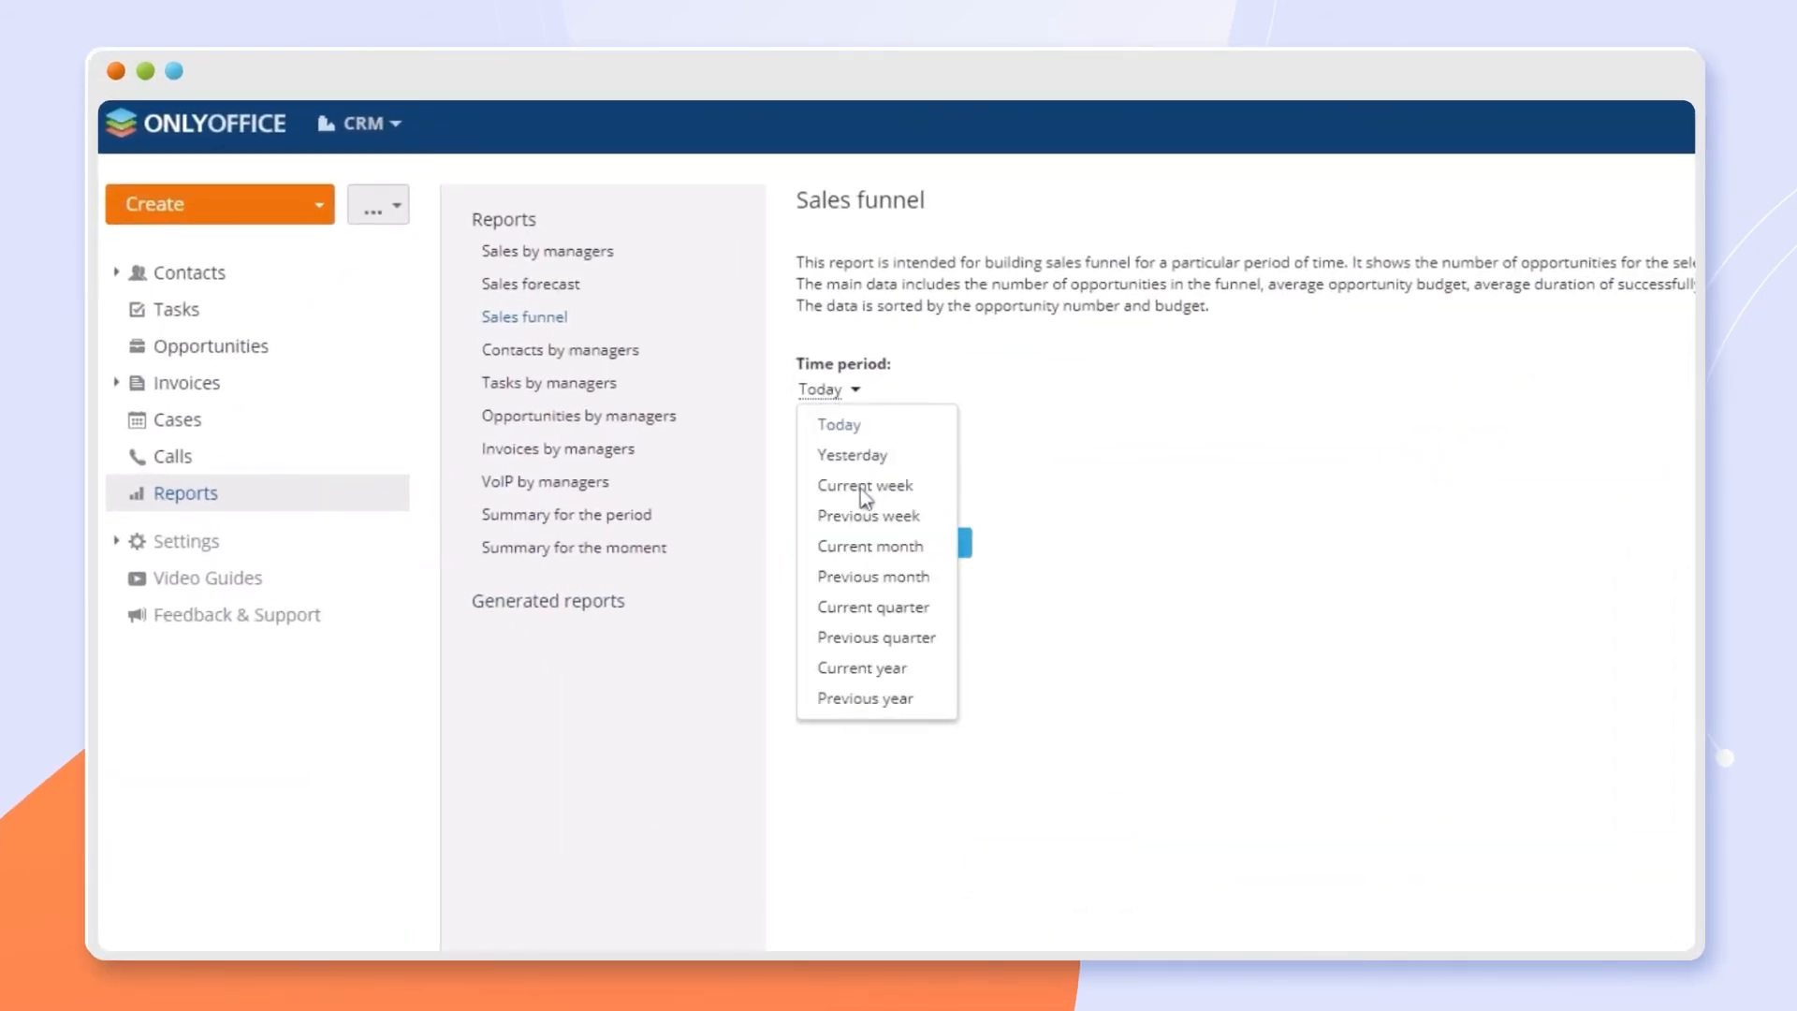
pyautogui.click(865, 485)
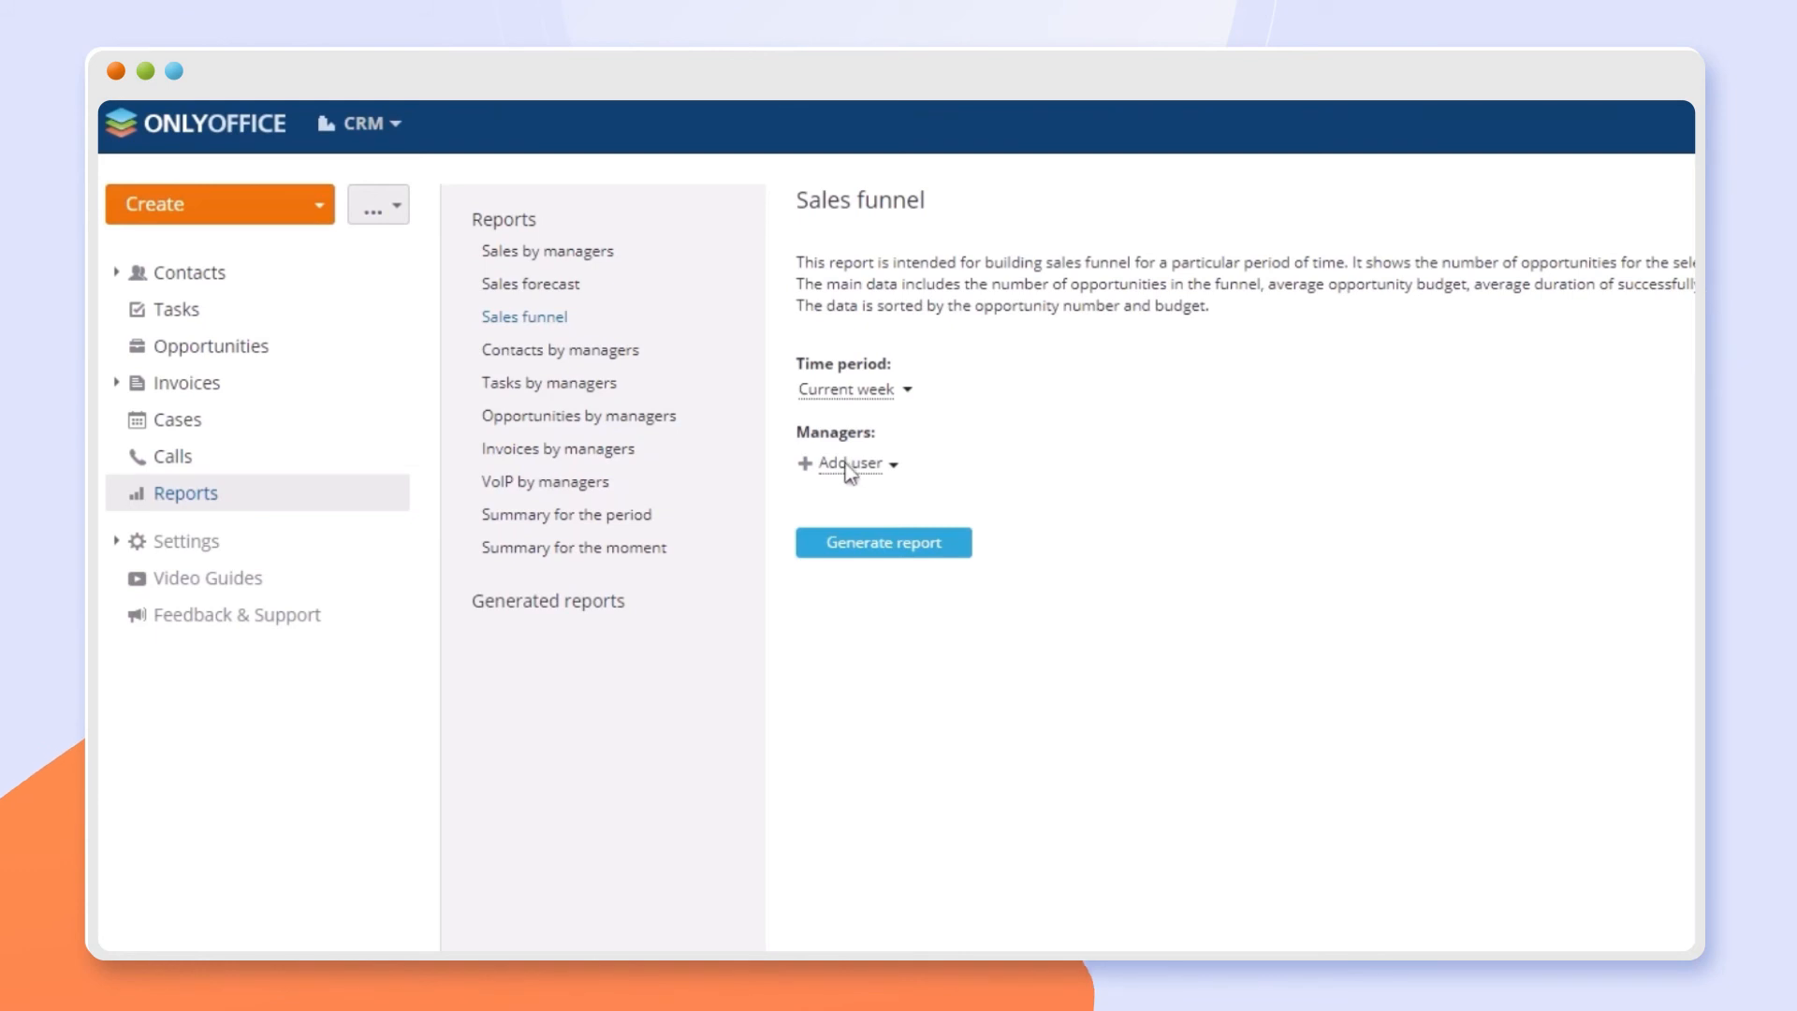
pyautogui.click(846, 462)
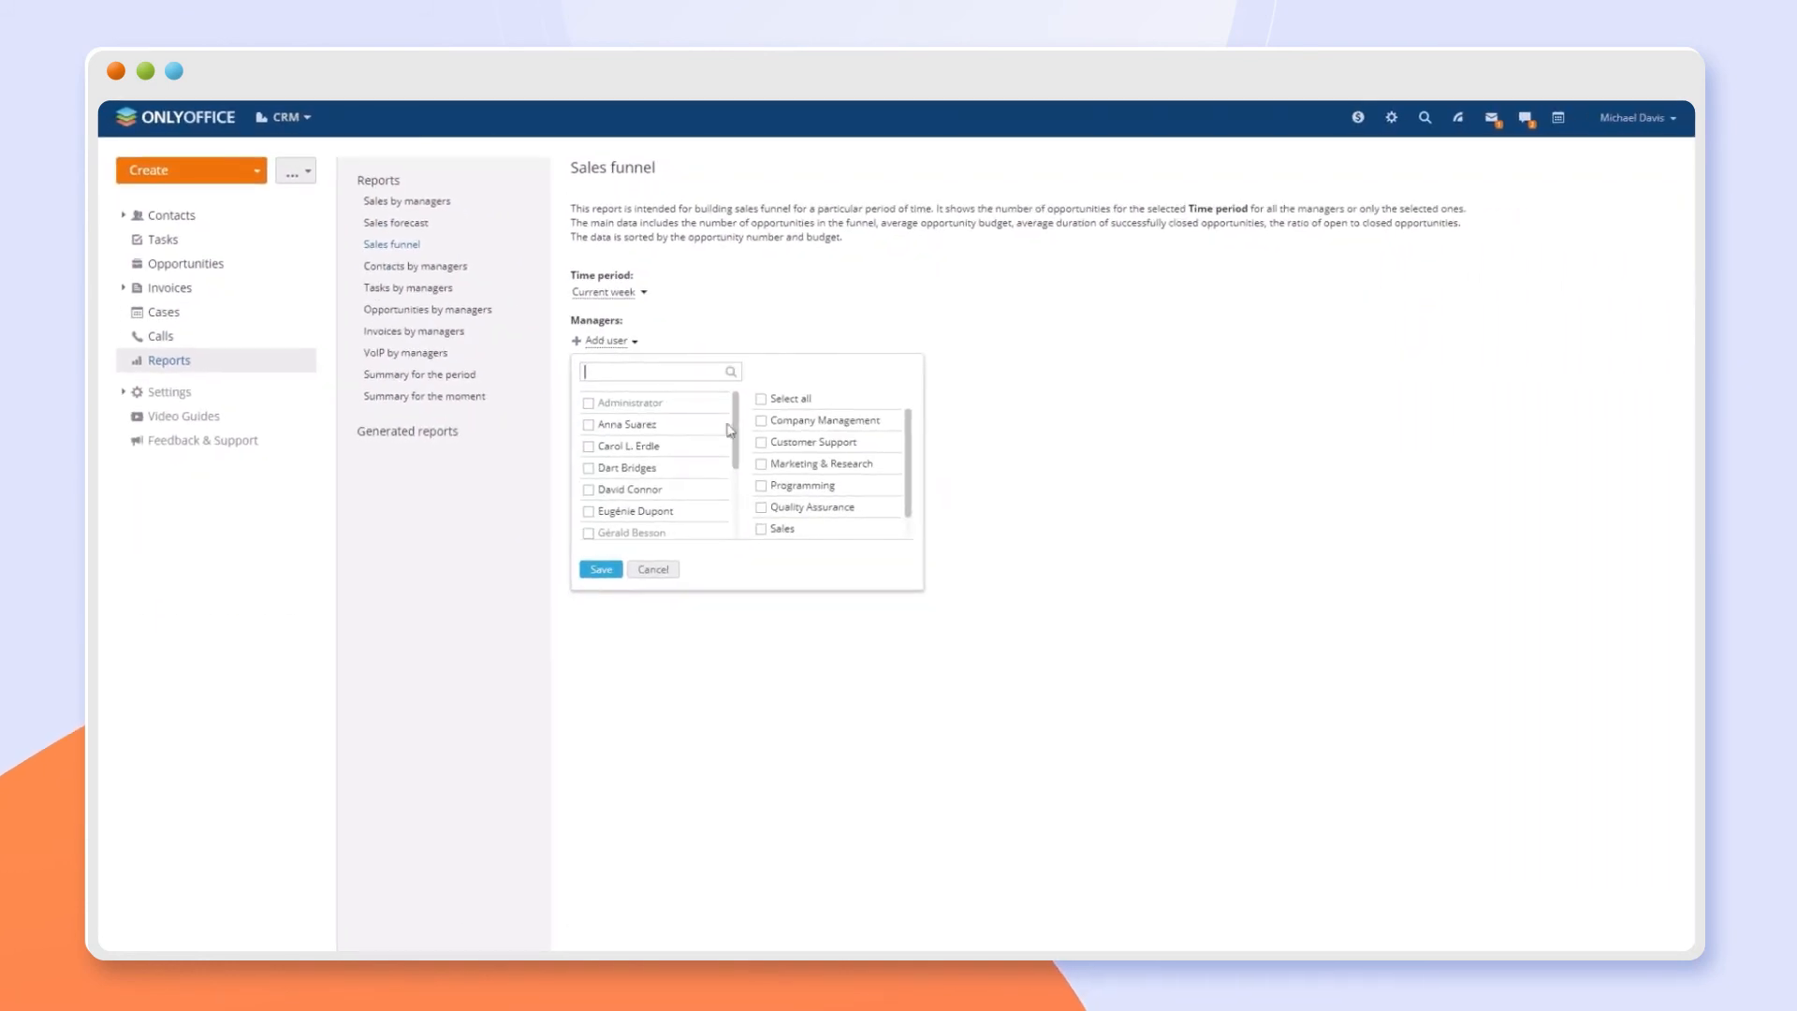
pyautogui.scroll(-3)
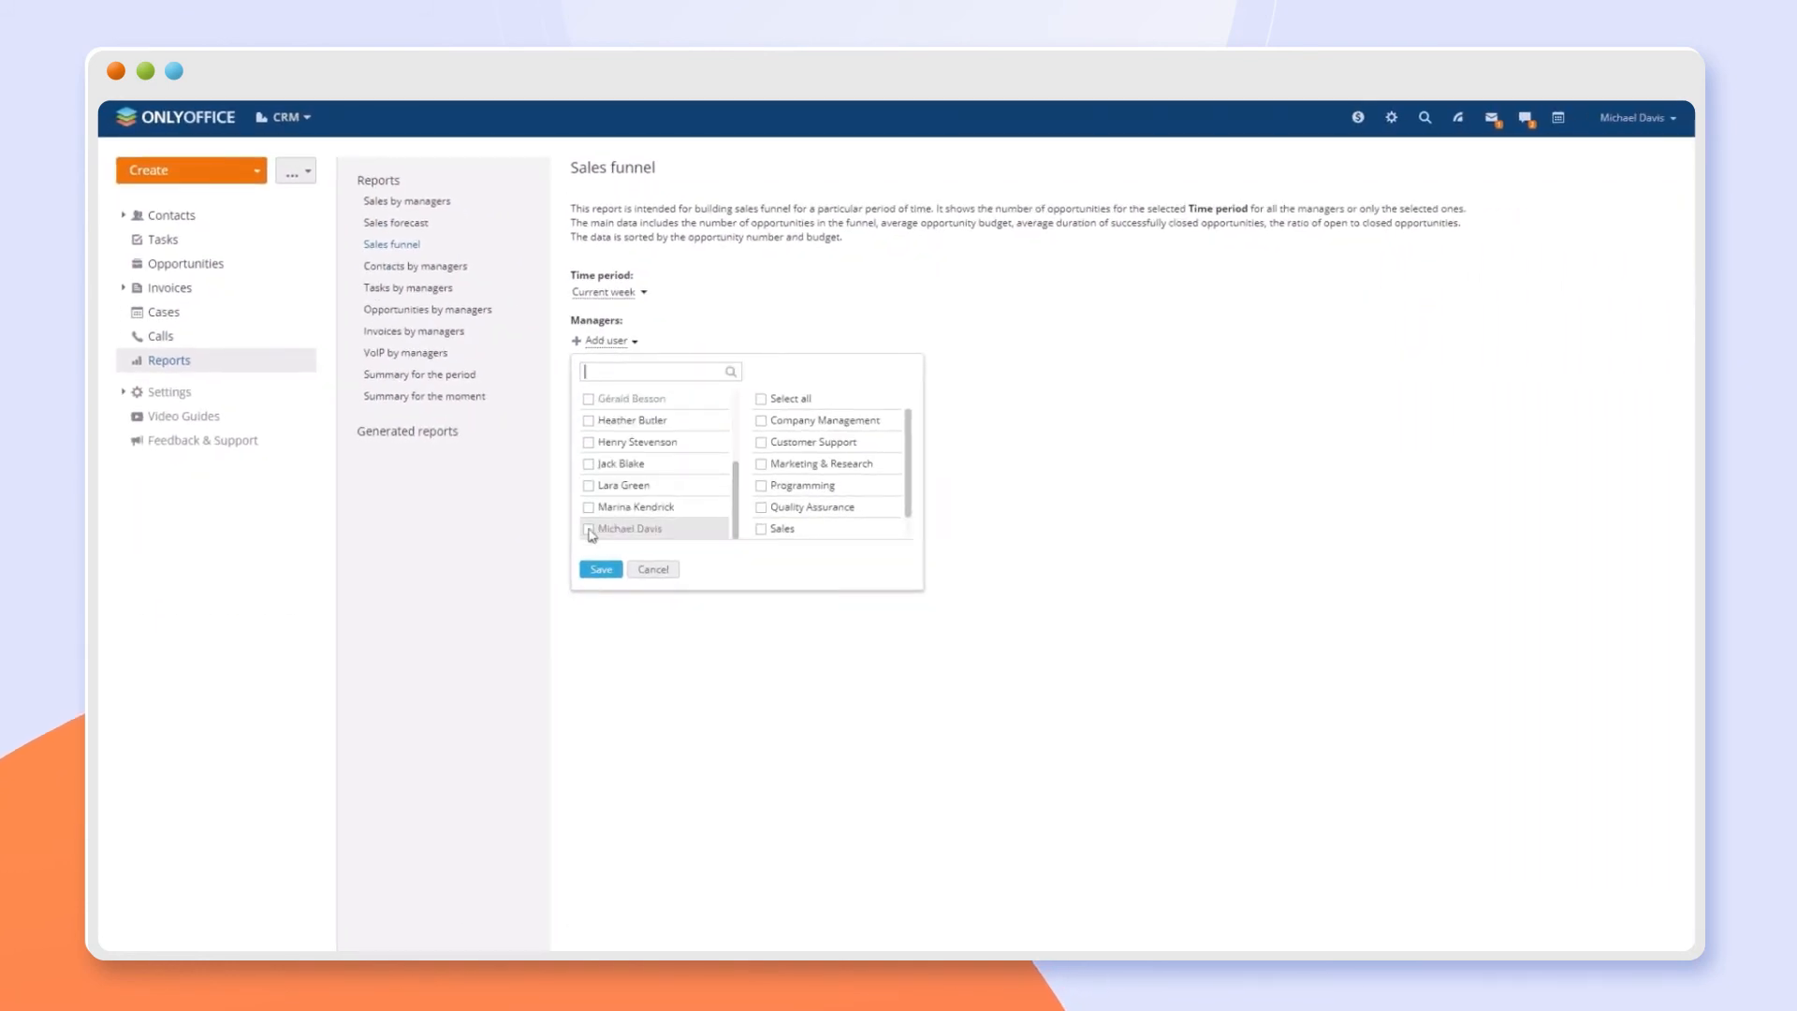
pyautogui.click(588, 528)
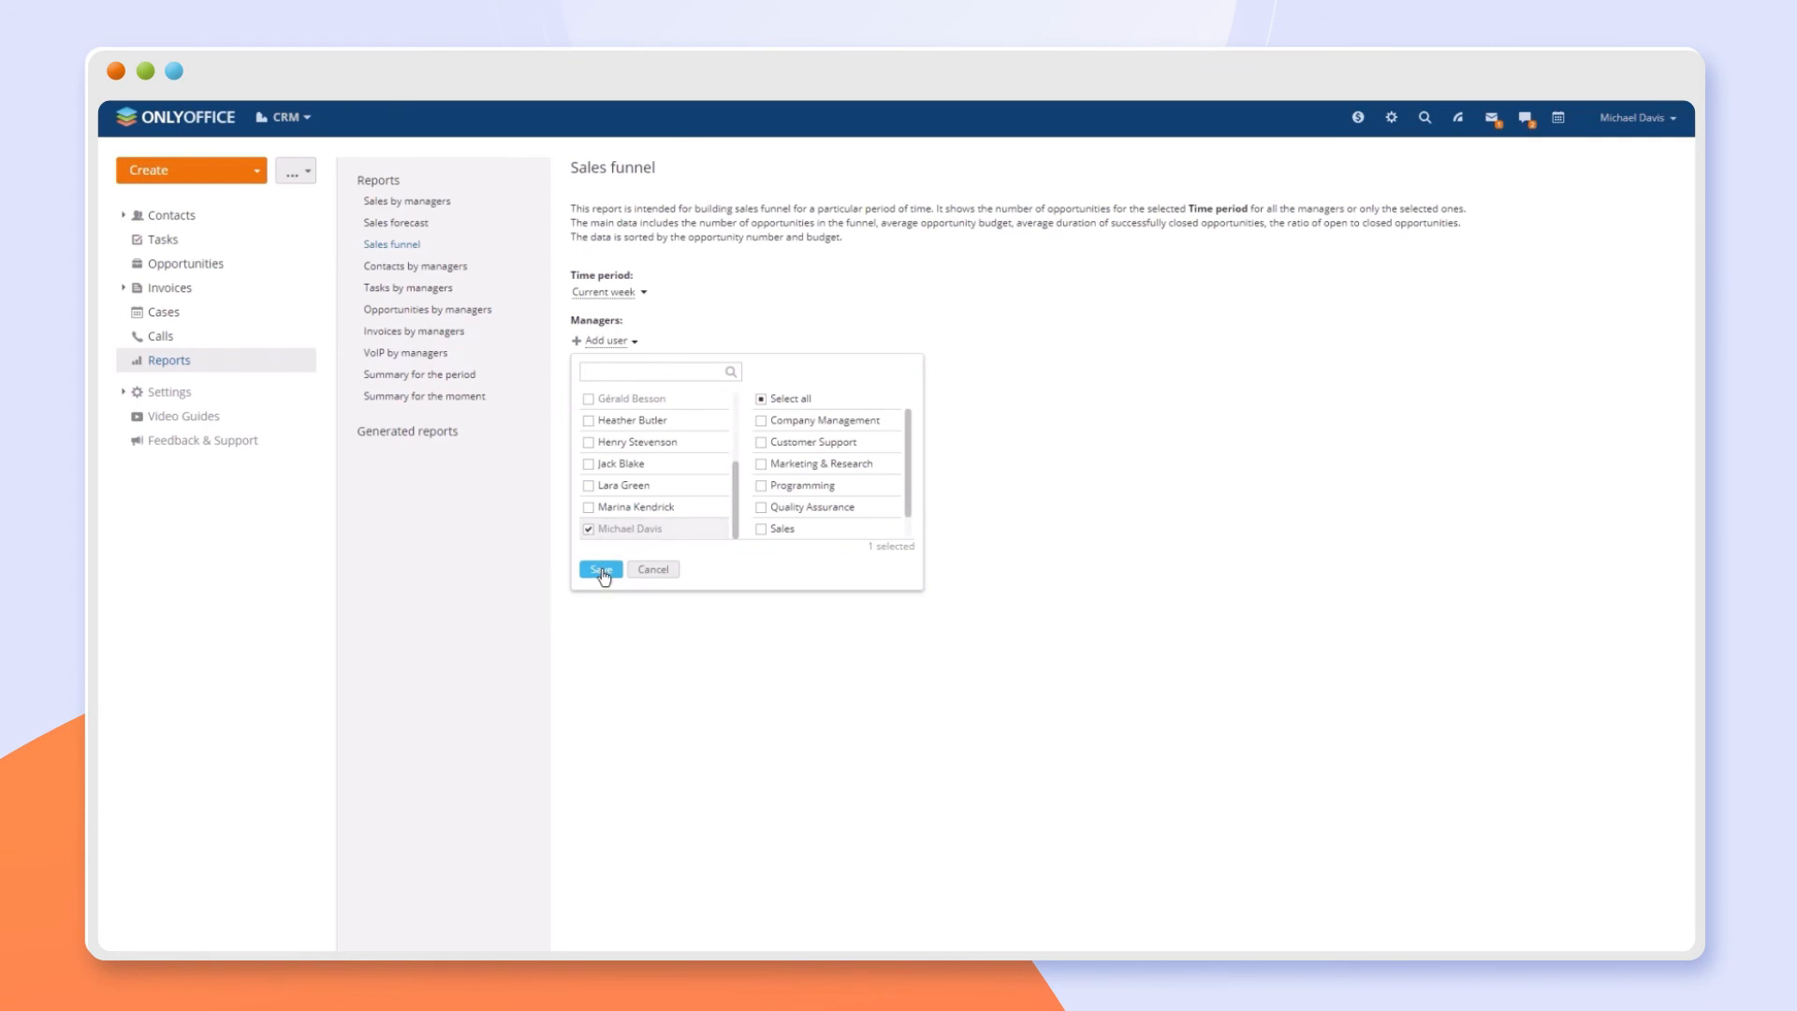
pyautogui.click(601, 569)
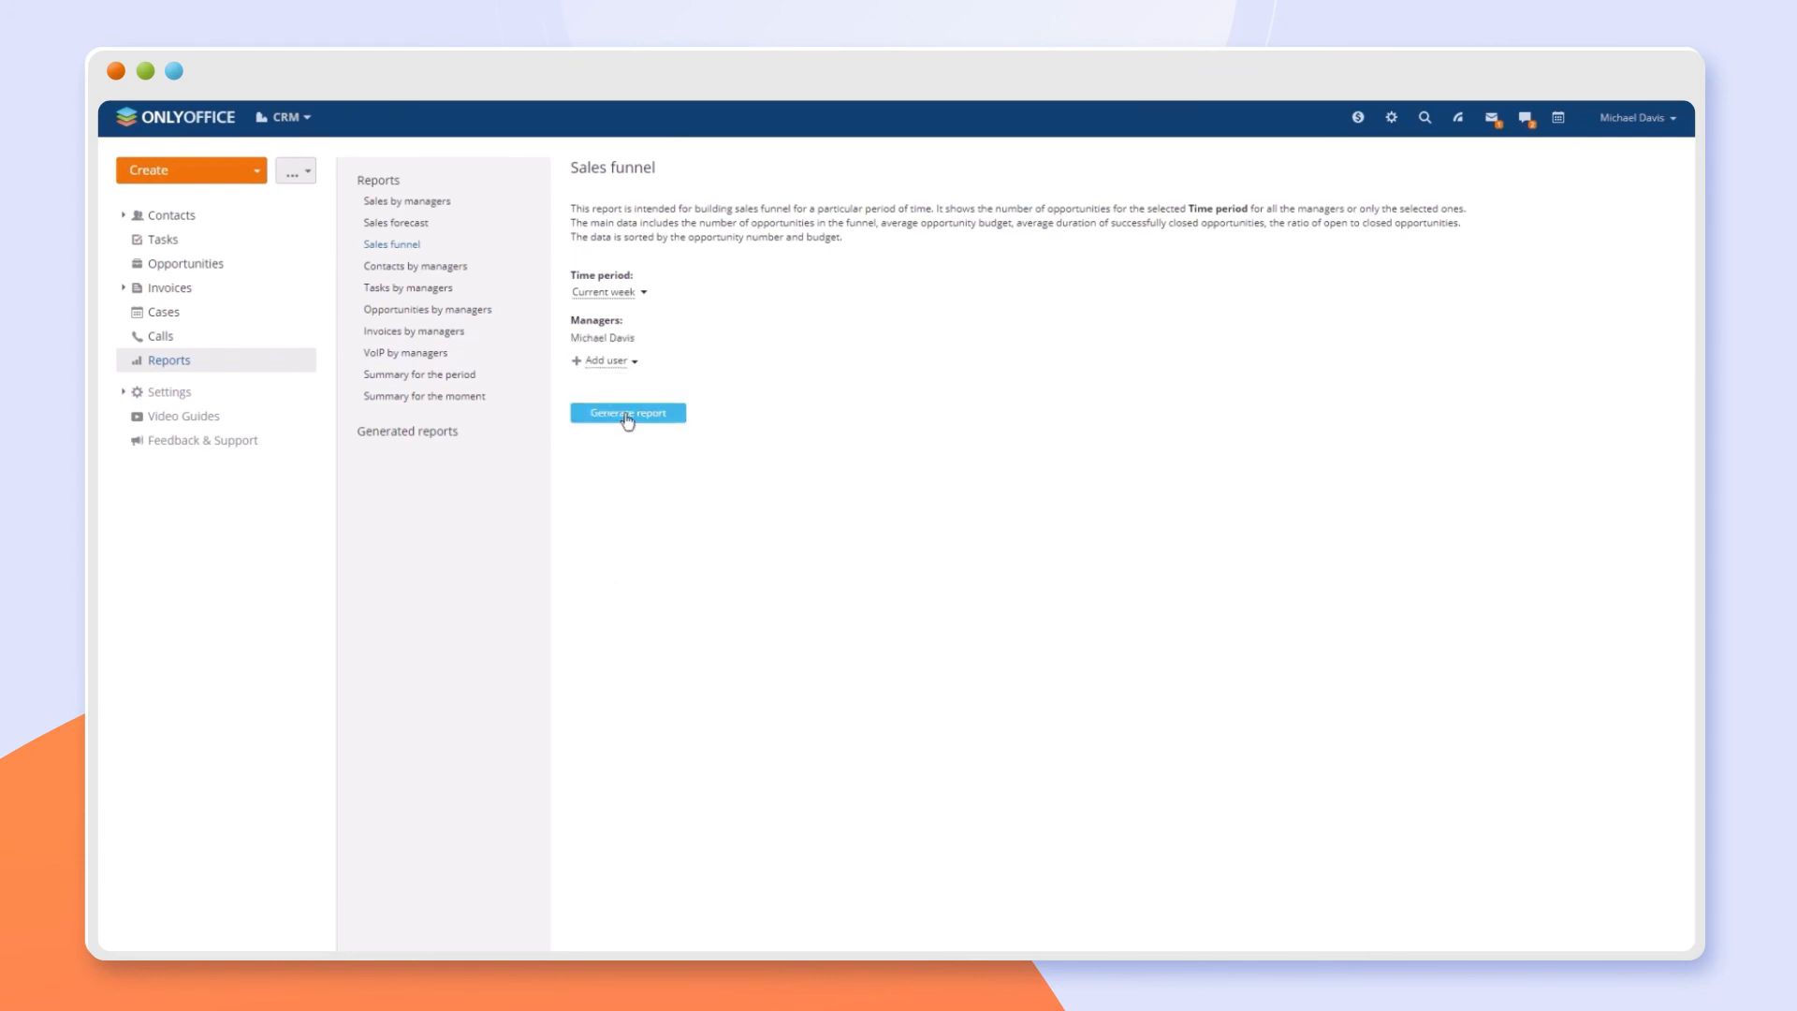
# Generate the report and open the finished spreadsheet.
pyautogui.click(629, 411)
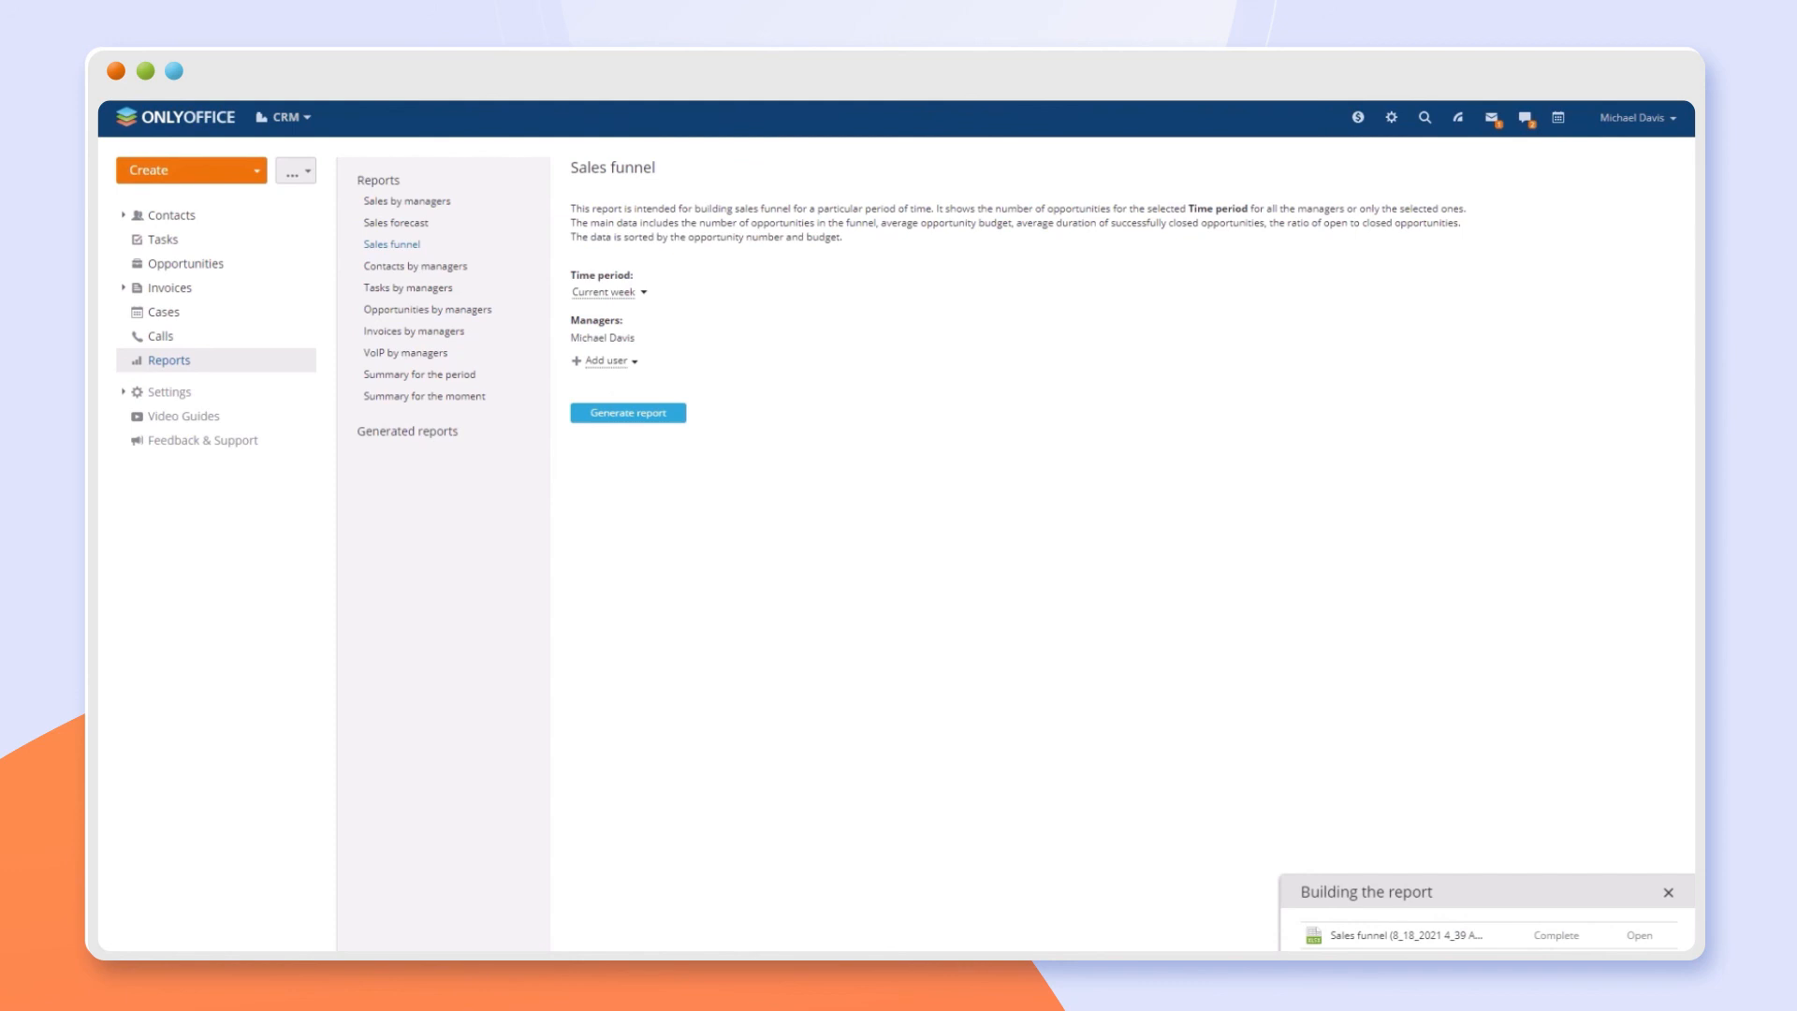
pyautogui.click(1638, 933)
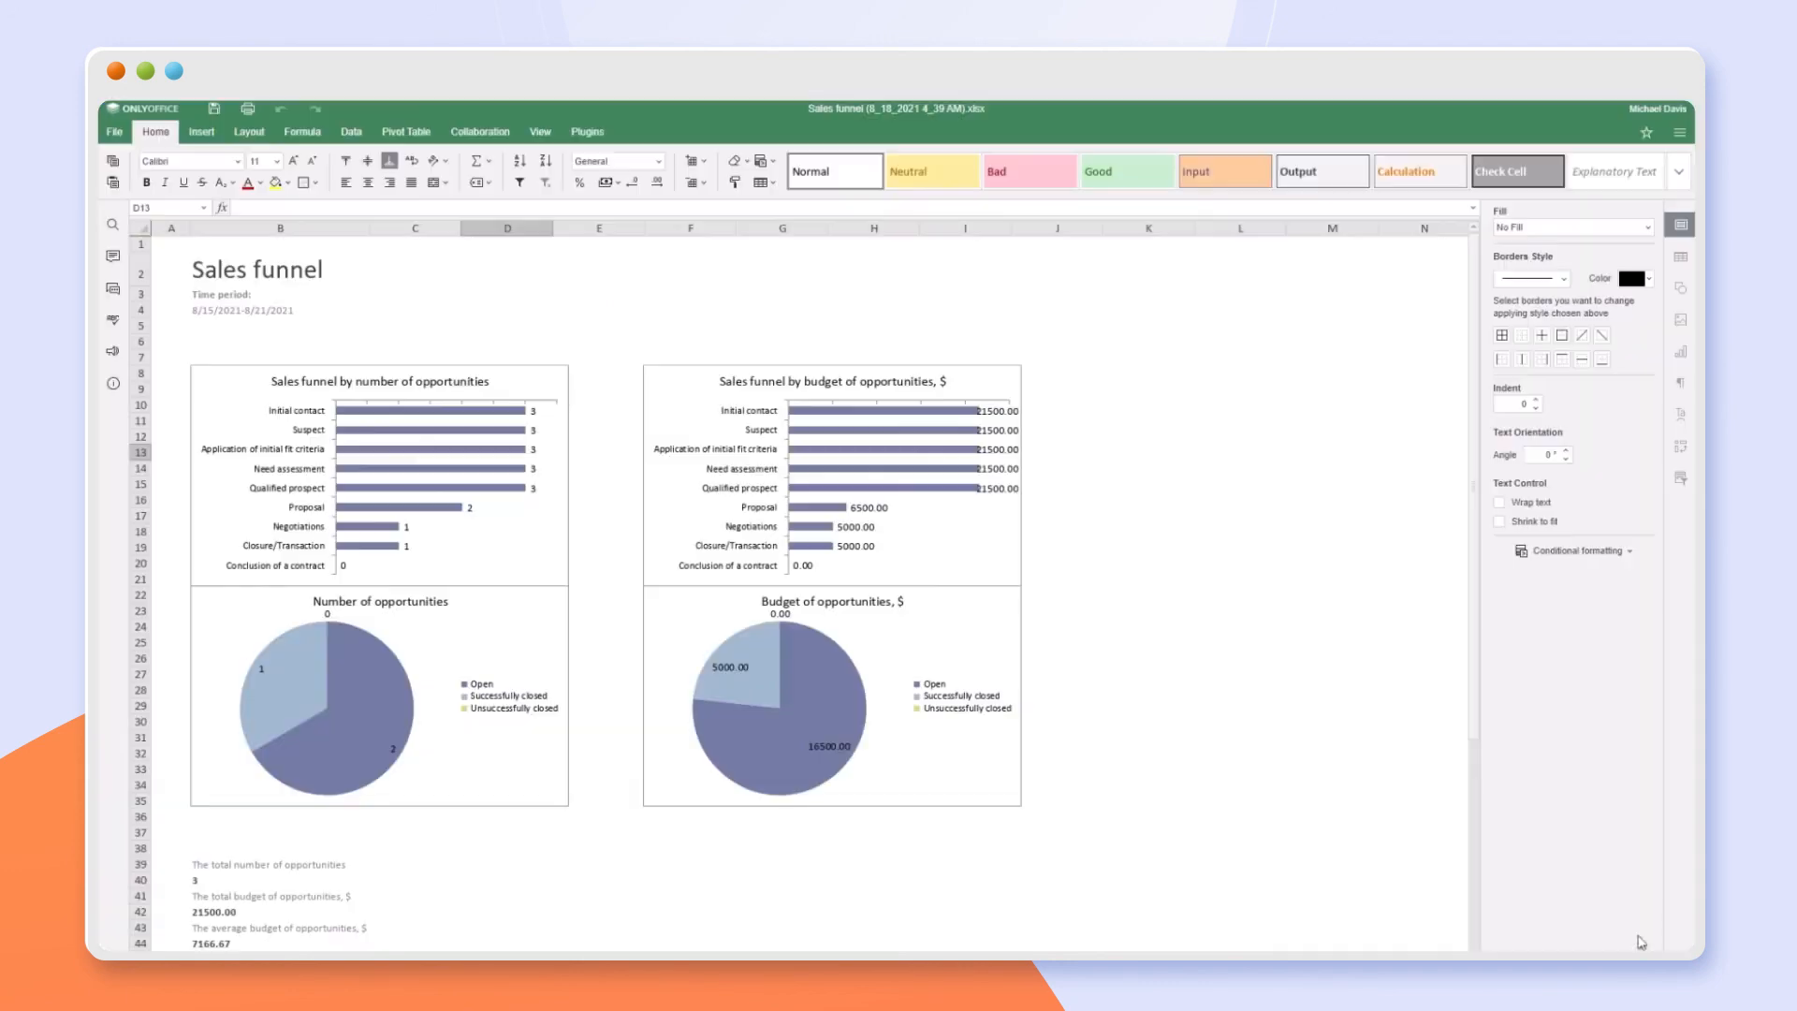